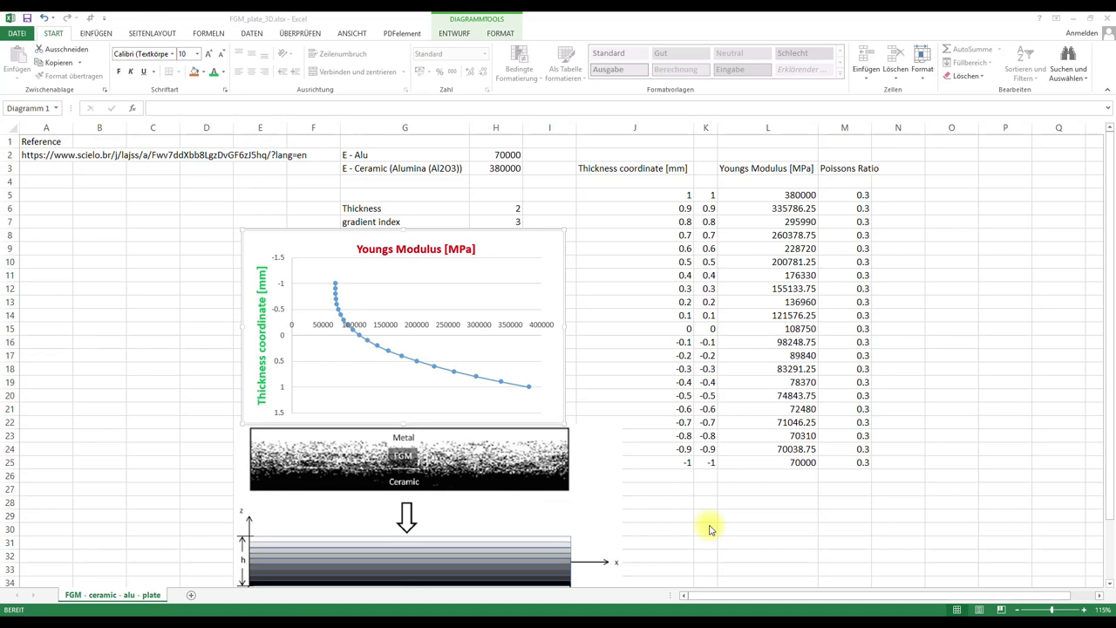
pyautogui.moveTo(523, 469)
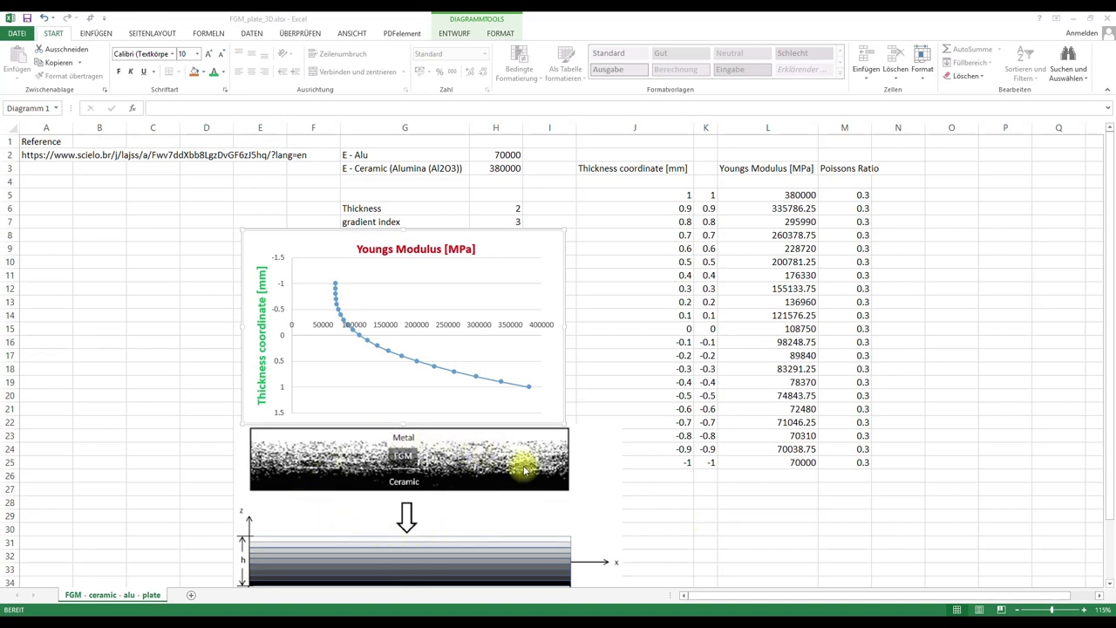
pyautogui.moveTo(441, 521)
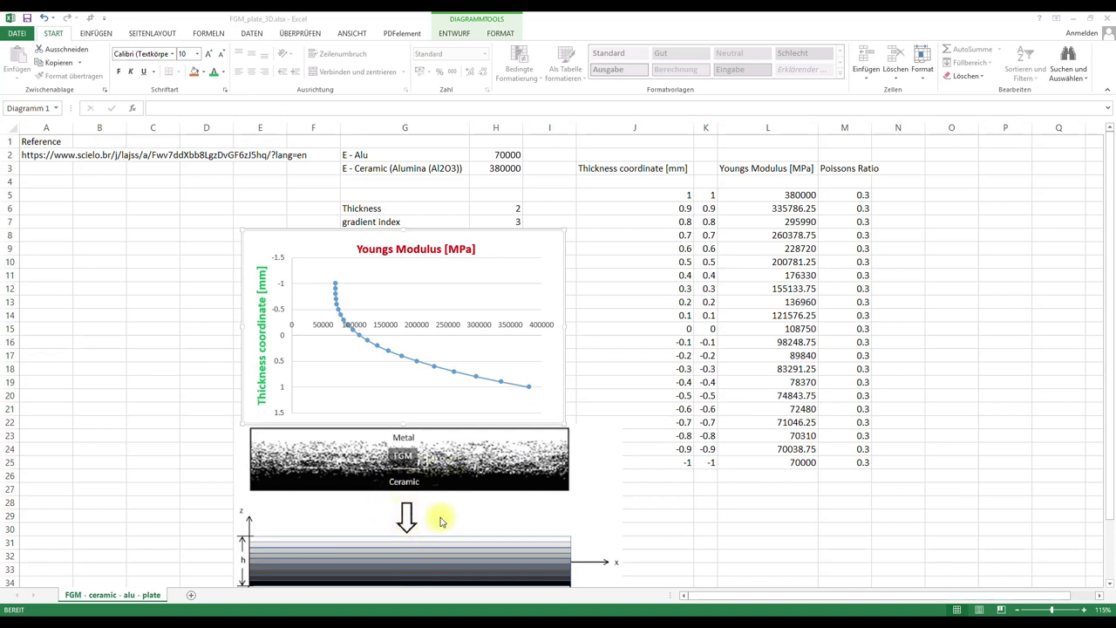
pyautogui.moveTo(449, 500)
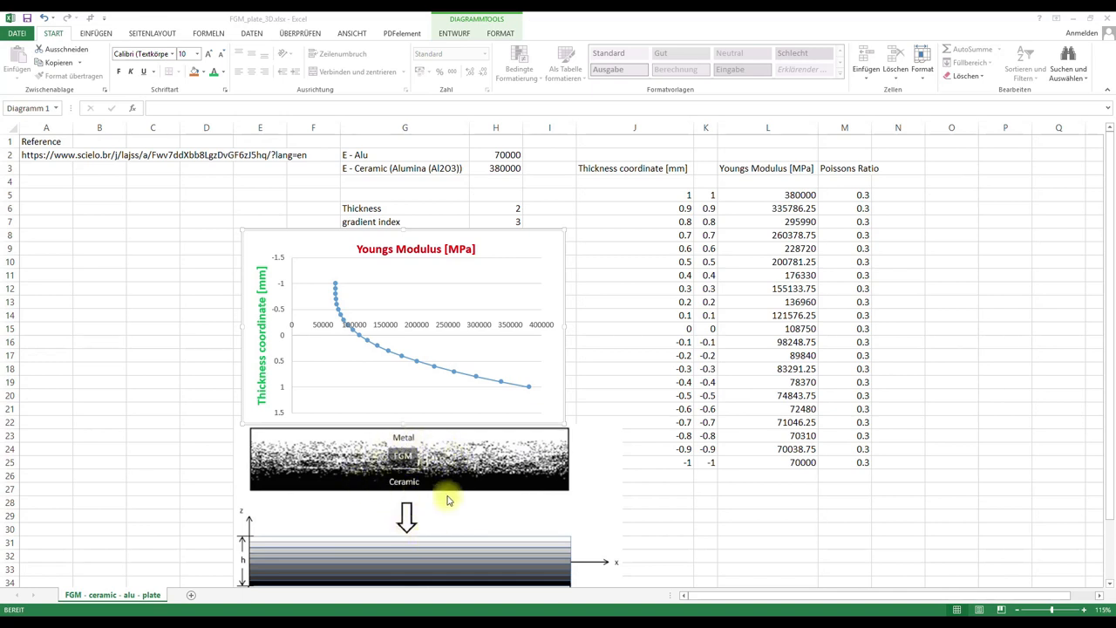
pyautogui.moveTo(427, 447)
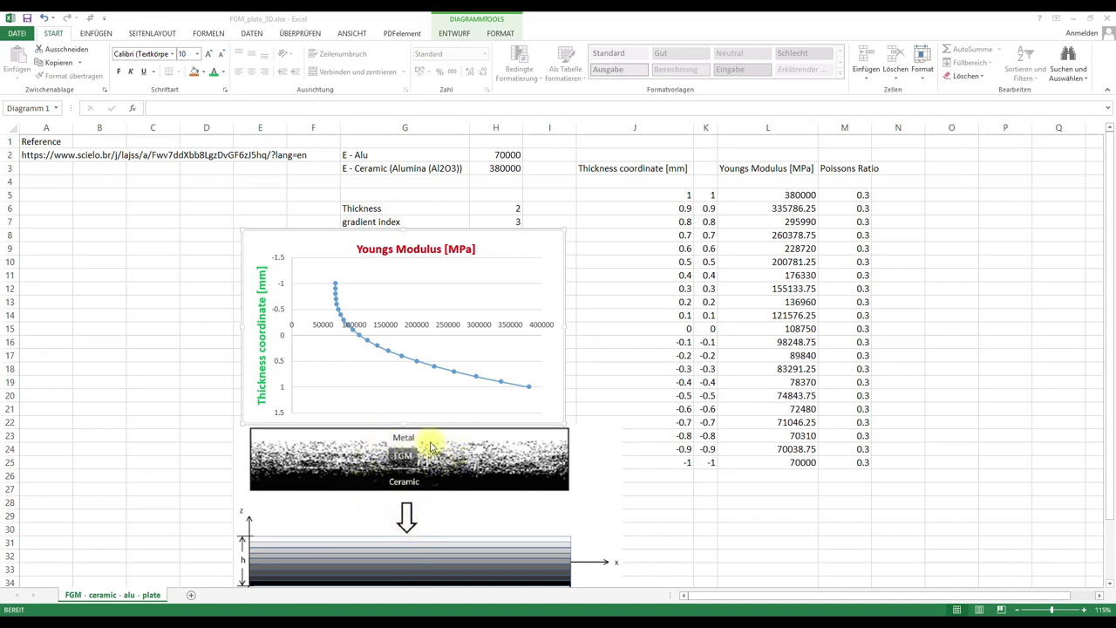
pyautogui.moveTo(427, 458)
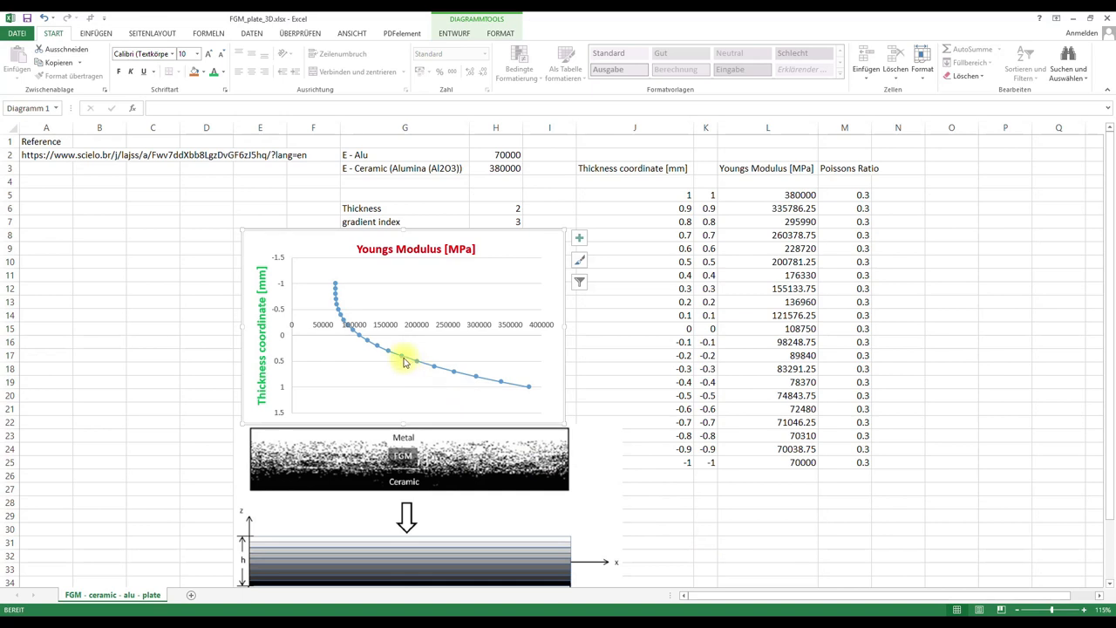
# Inspect the chart's data series, then display cell L5's thickness-graded modulus formula
pyautogui.click(404, 360)
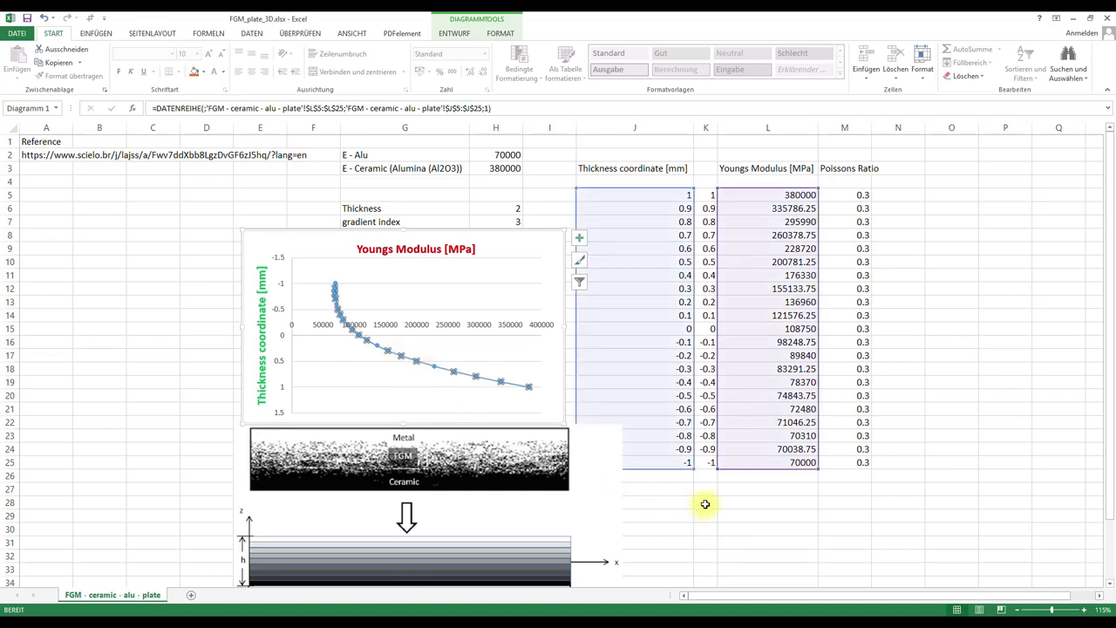
pyautogui.click(706, 502)
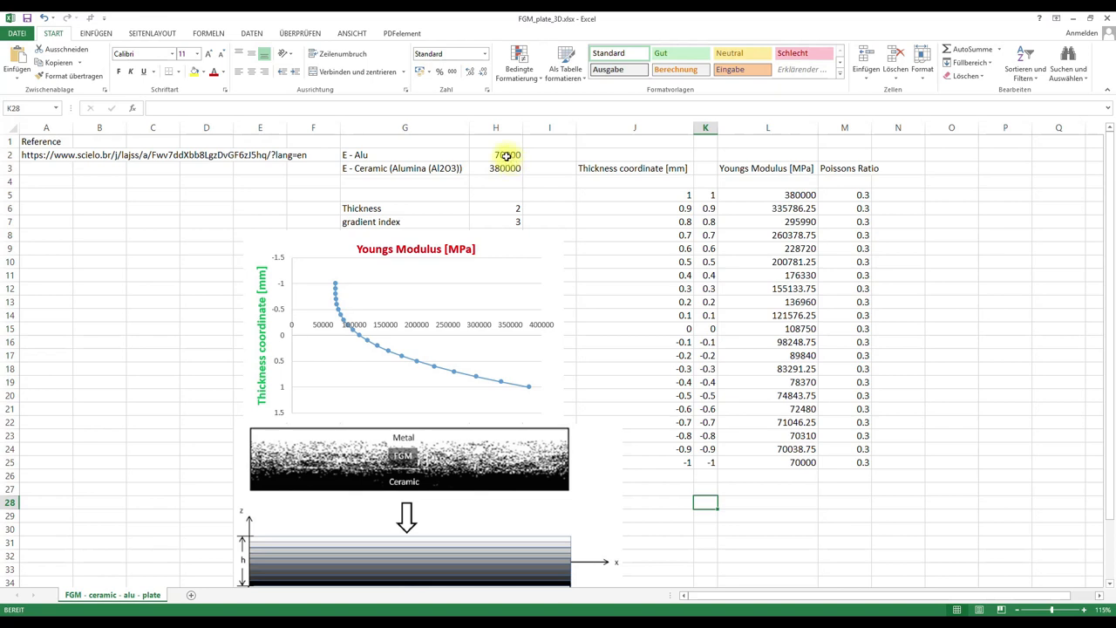
pyautogui.click(495, 169)
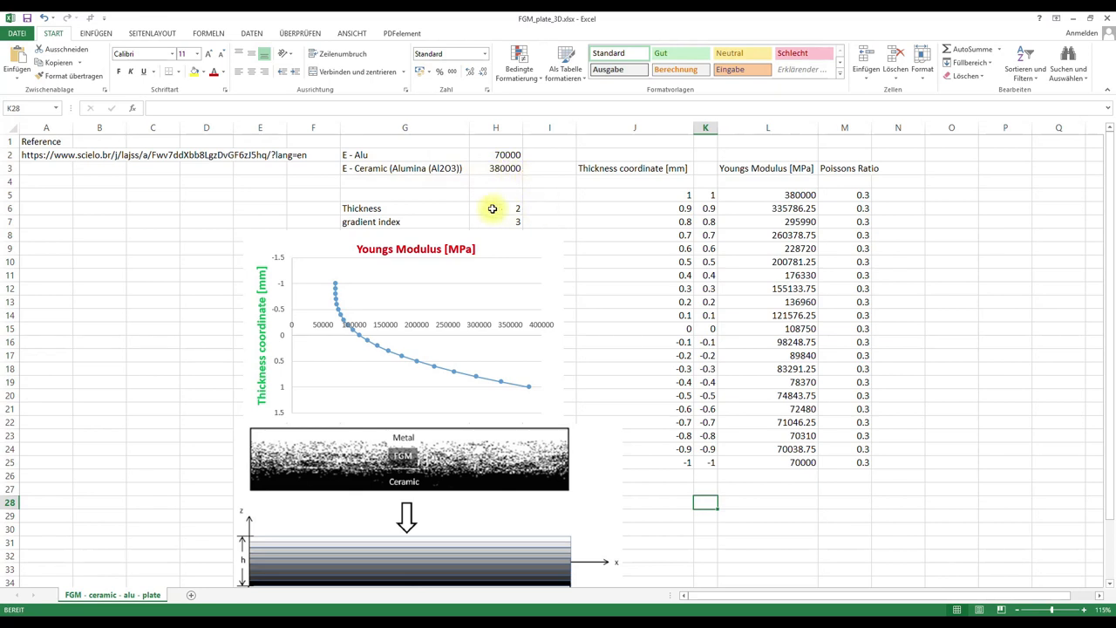
pyautogui.click(767, 194)
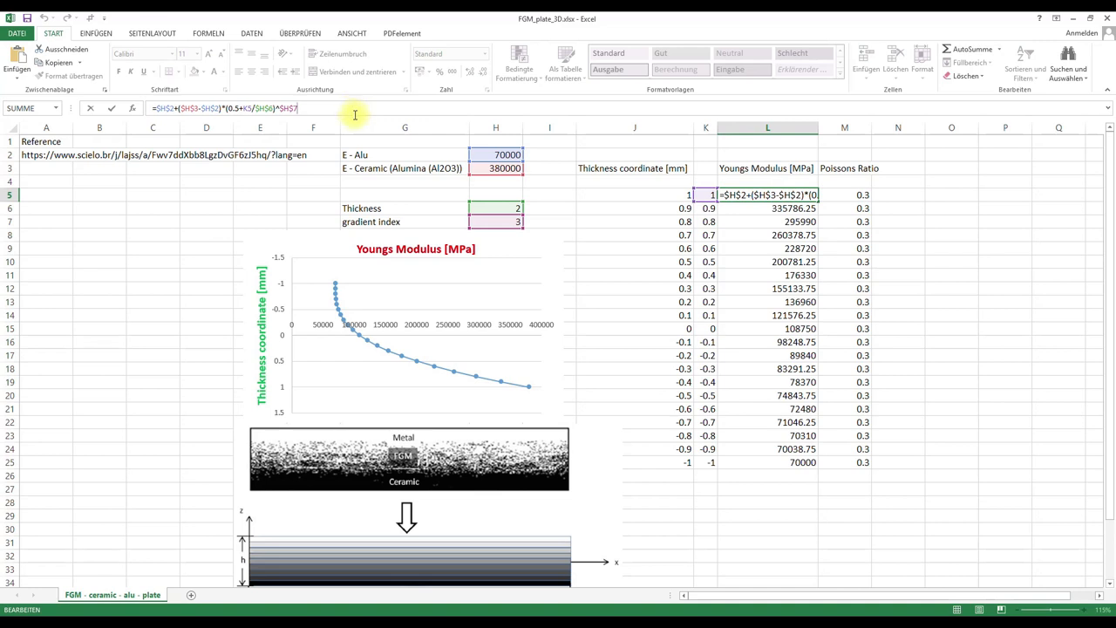
pyautogui.moveTo(429, 339)
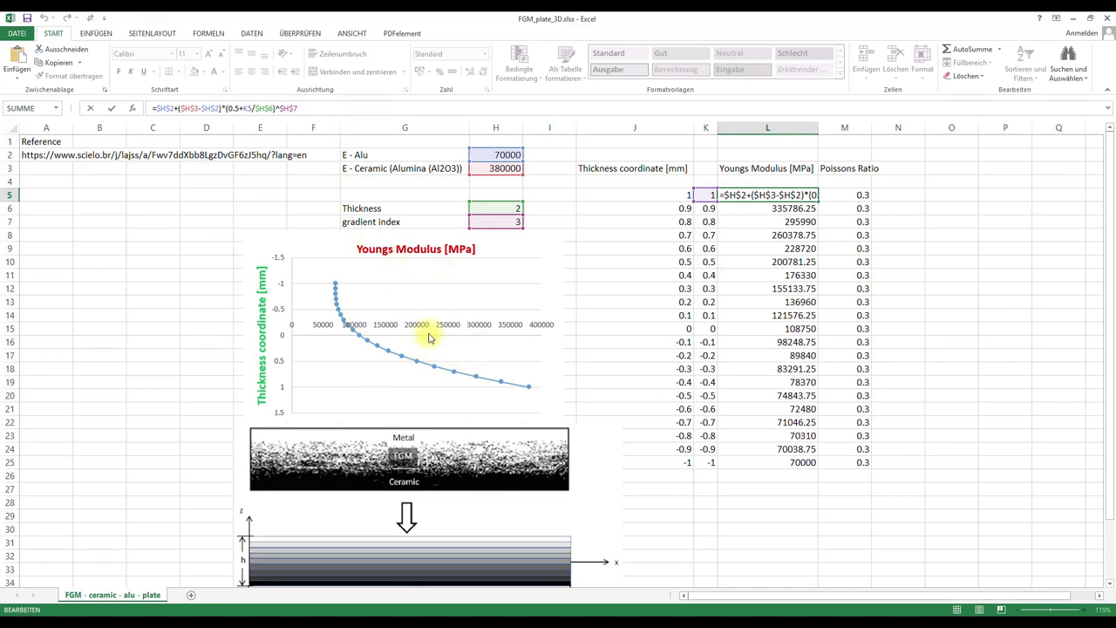
pyautogui.moveTo(610, 349)
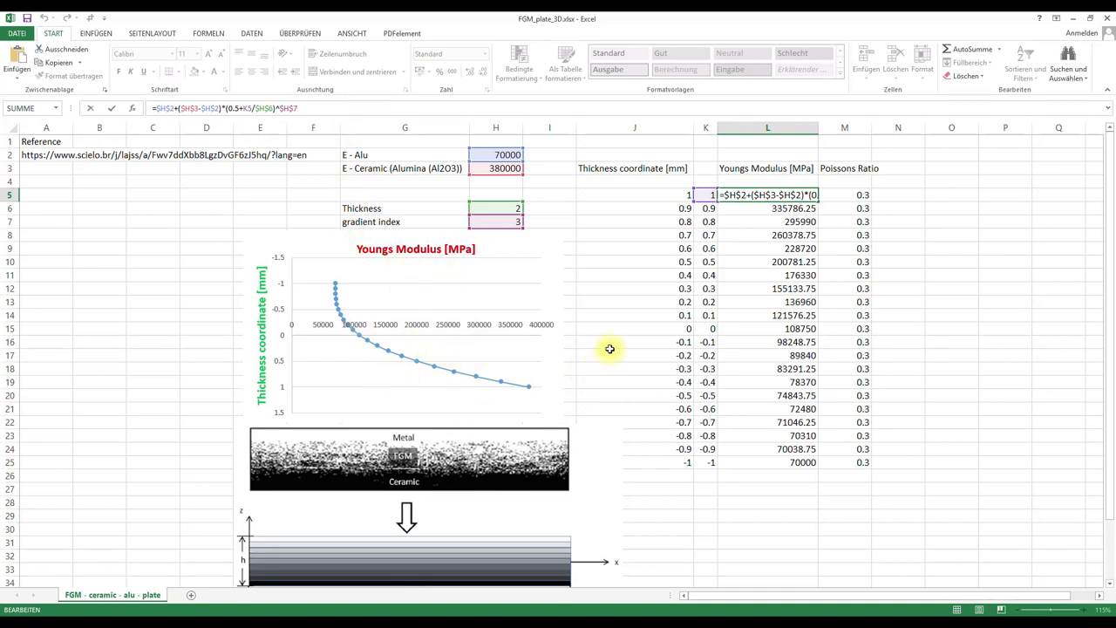
pyautogui.click(635, 315)
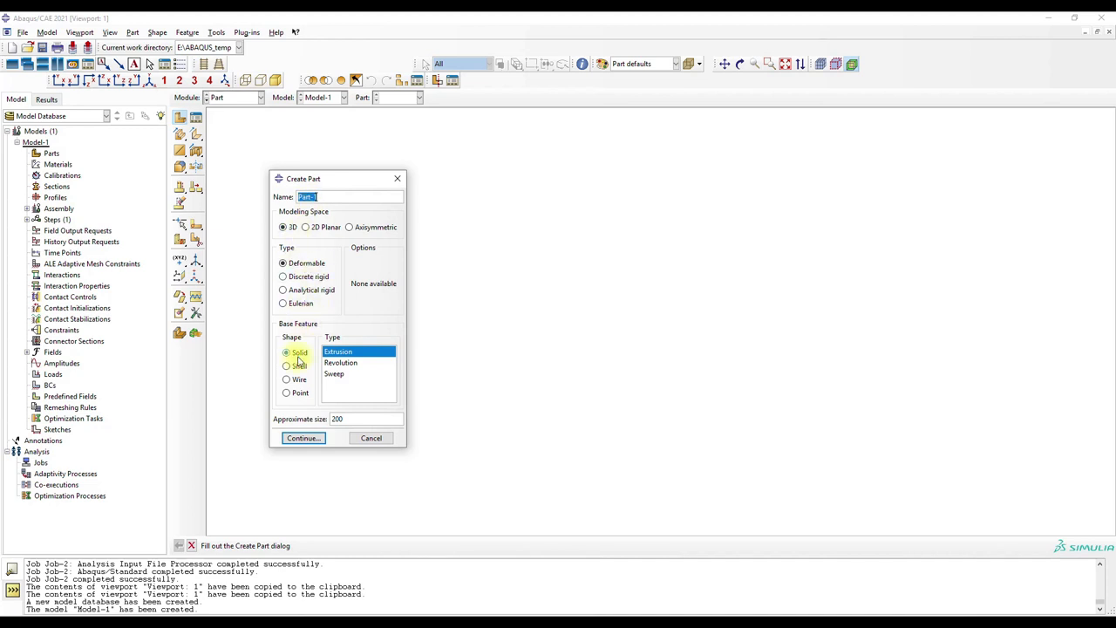
# Sketch a rectangle and extrude it 200 deep as a 3D deformable solid part
pyautogui.click(303, 438)
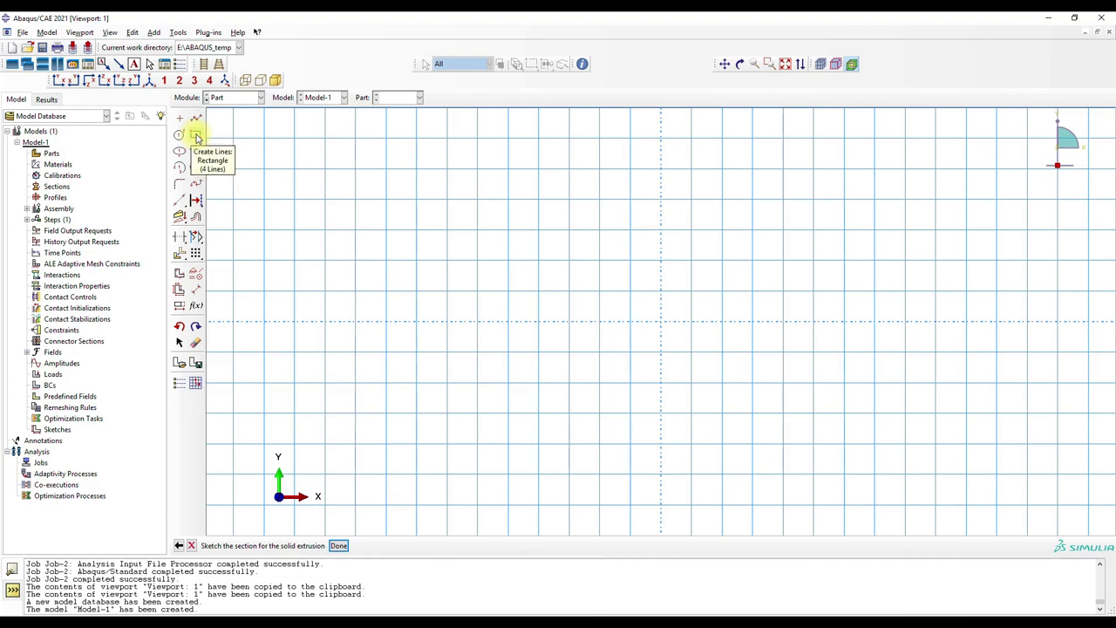
pyautogui.click(195, 135)
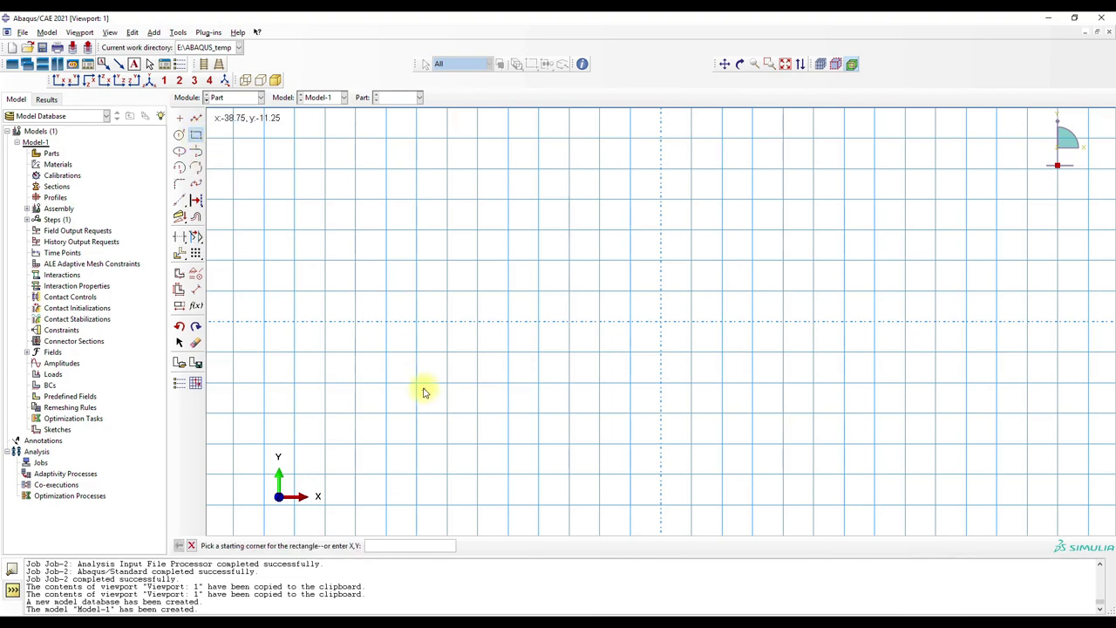
pyautogui.click(425, 390)
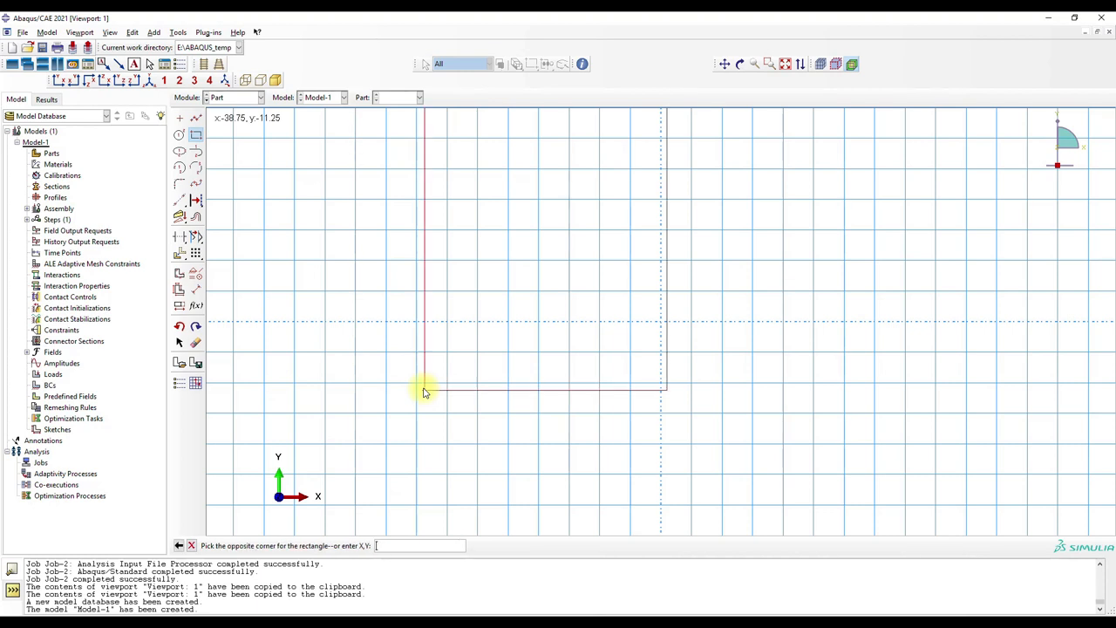
pyautogui.write('-1.')
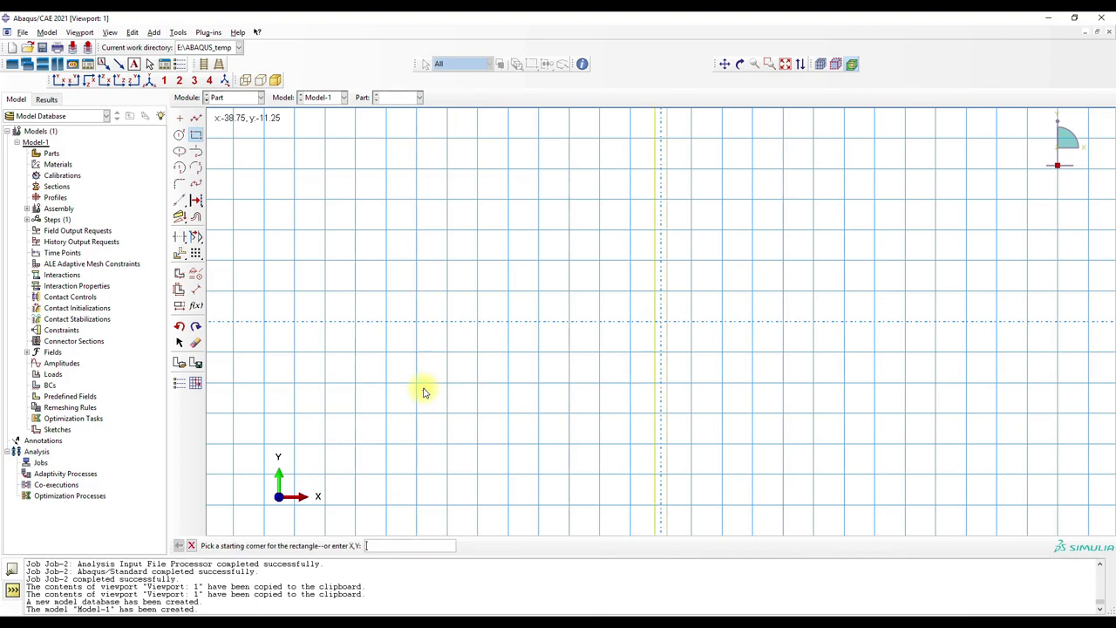
pyautogui.moveTo(378, 344)
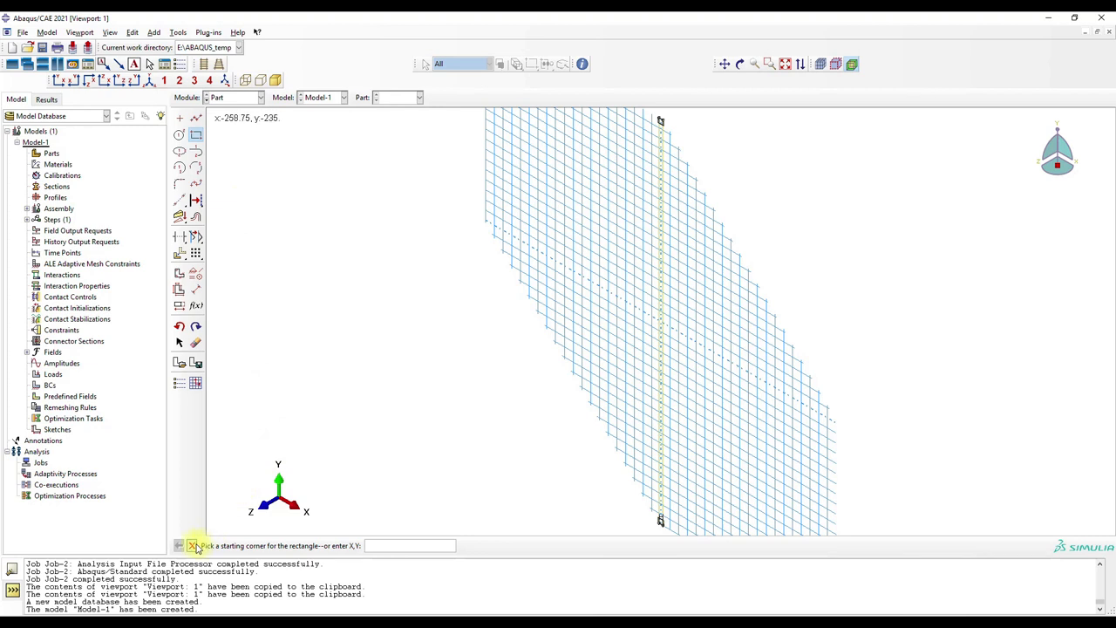
pyautogui.click(192, 545)
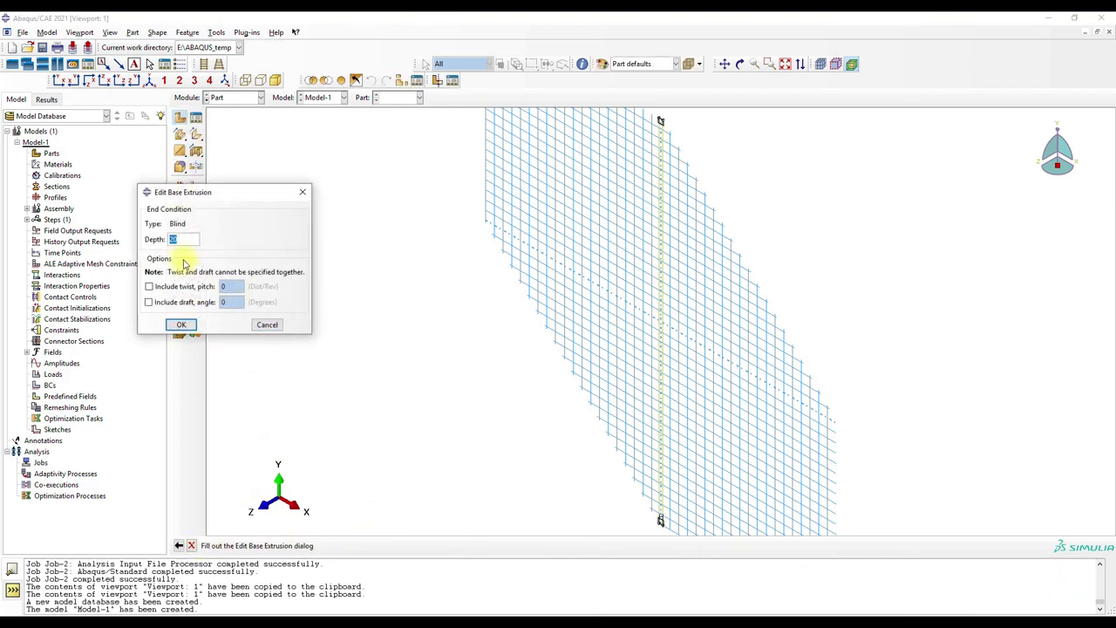
pyautogui.write('200')
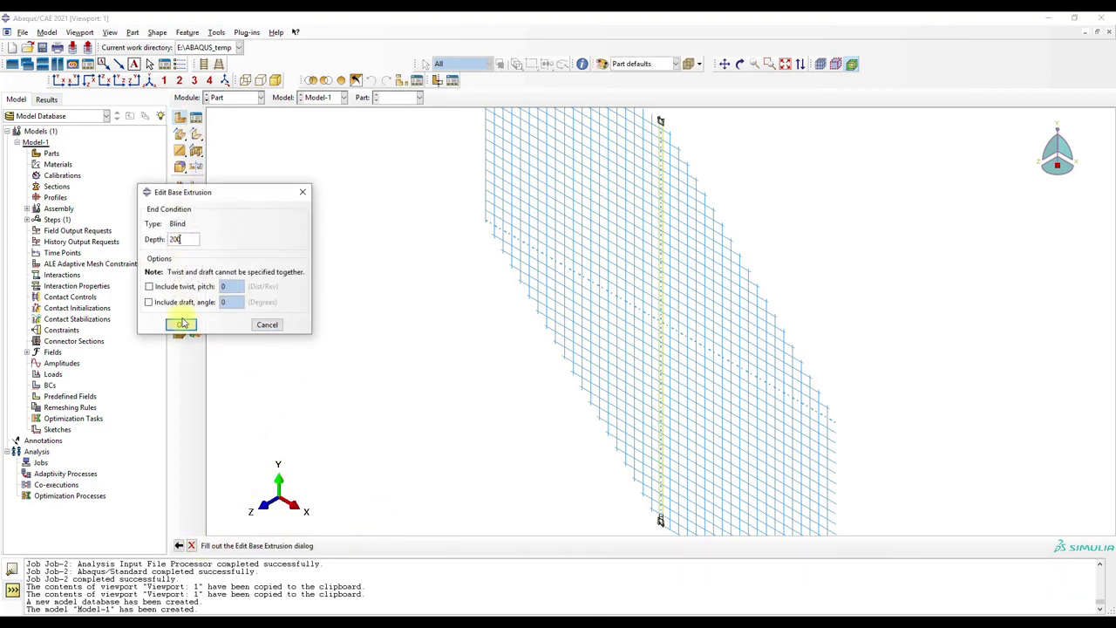
pyautogui.click(181, 325)
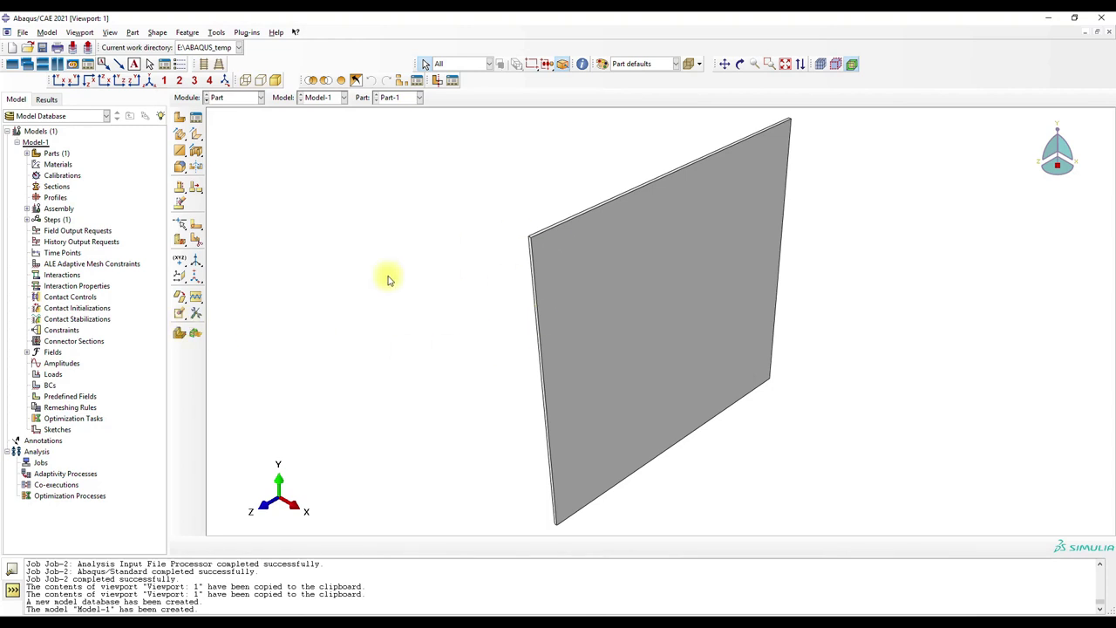
pyautogui.moveTo(228, 119)
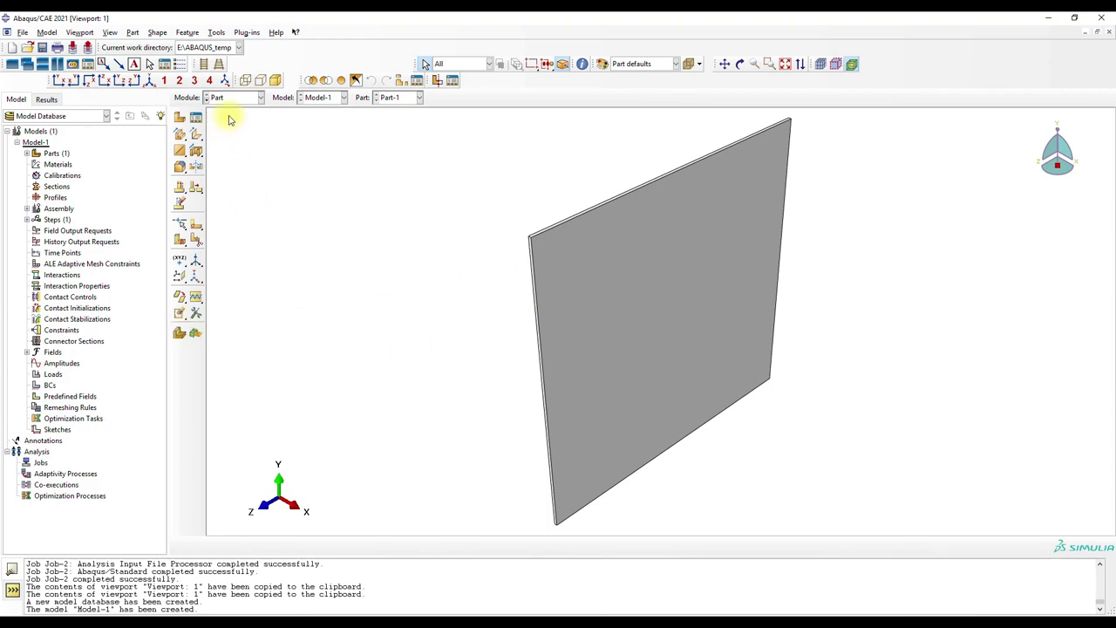
# Add a rectangular datum CSYS to Part-1, zooming in to check it, then auto-fit
pyautogui.click(180, 225)
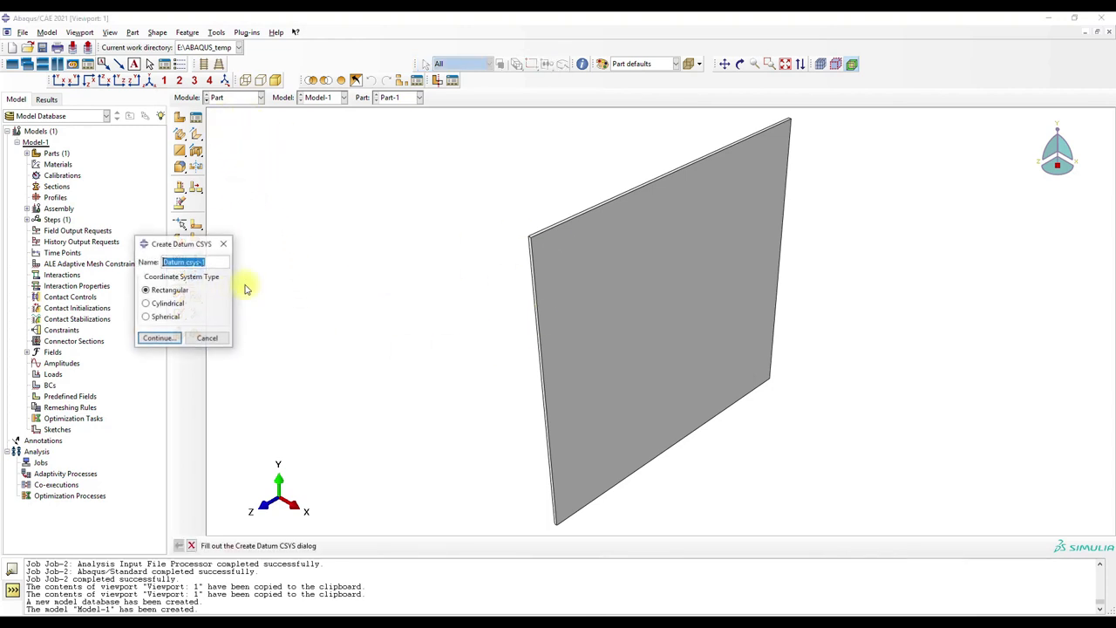
pyautogui.click(158, 337)
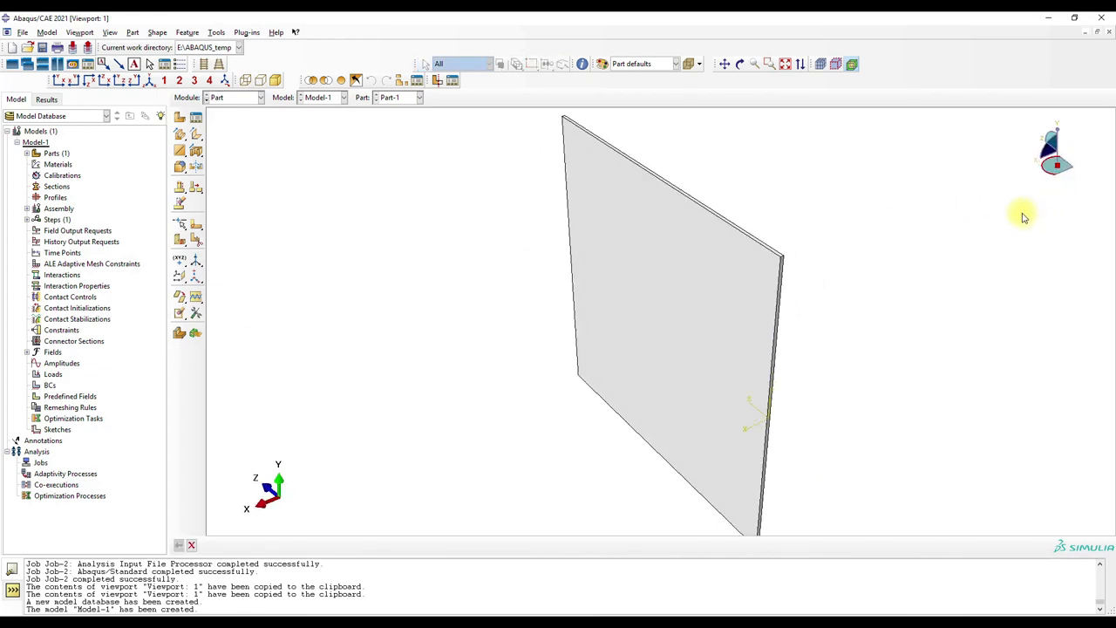
pyautogui.click(768, 63)
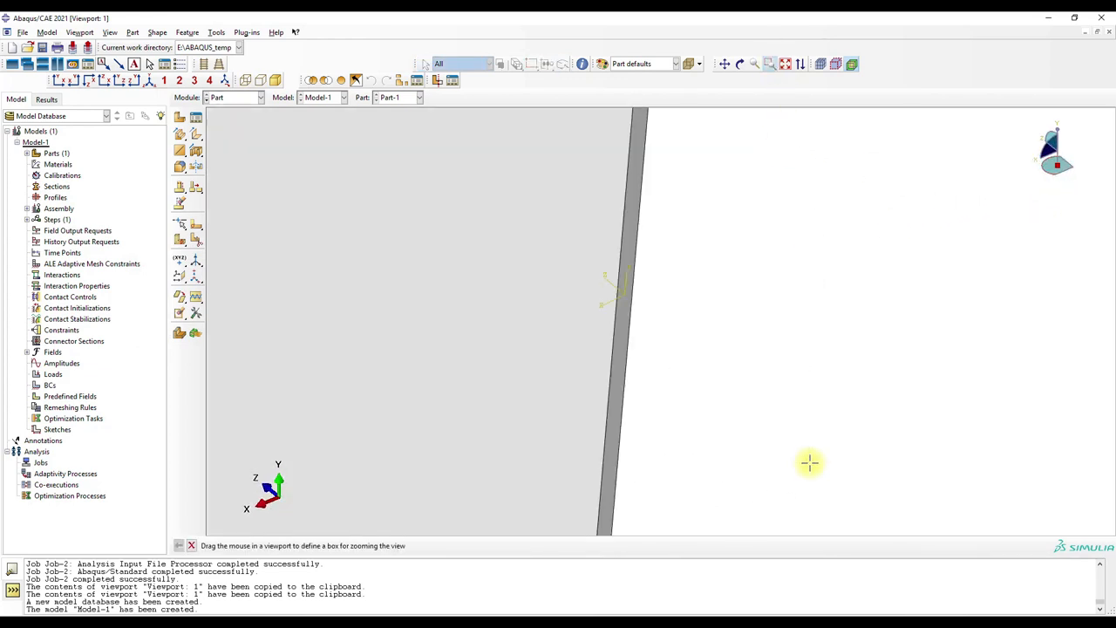
pyautogui.moveTo(632, 297)
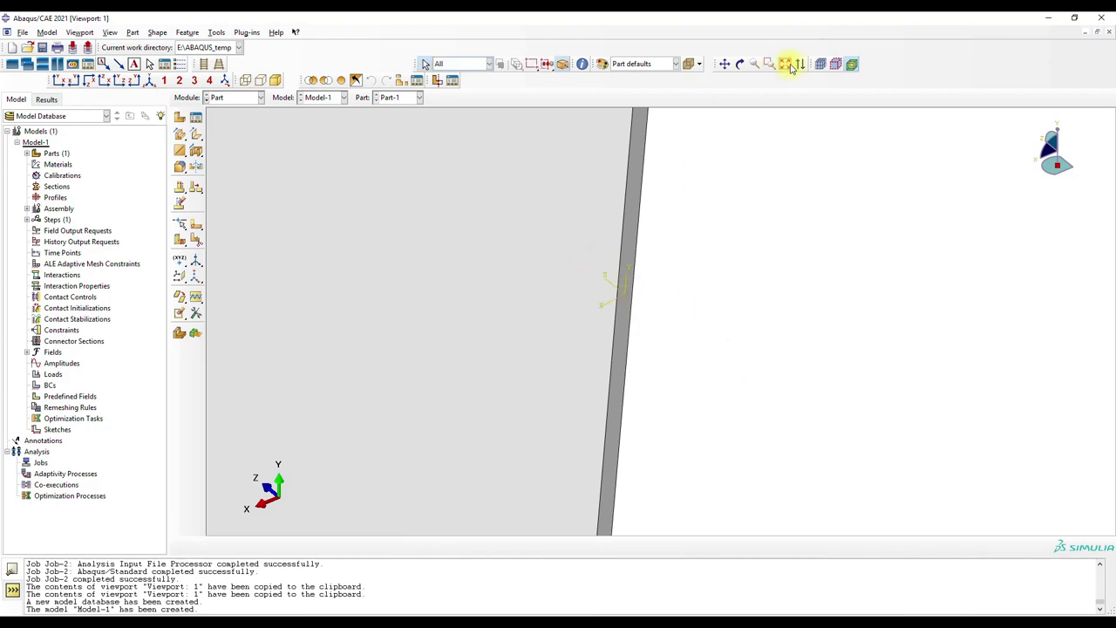
pyautogui.click(236, 97)
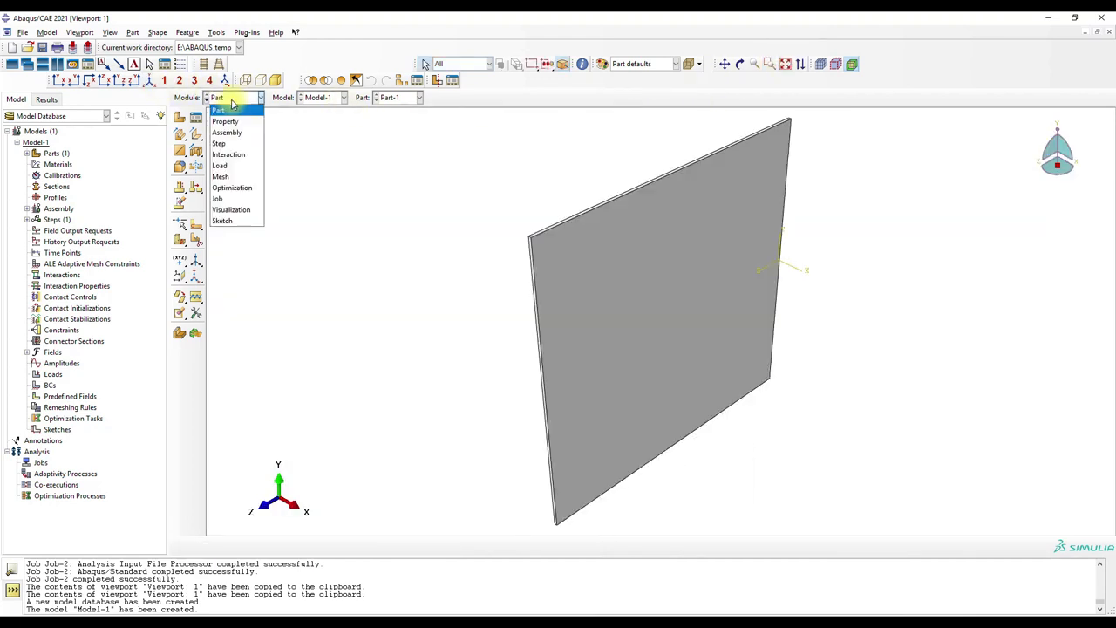
# Create material FGM with a User Defined Field and one solution-dependent state variable
pyautogui.click(225, 121)
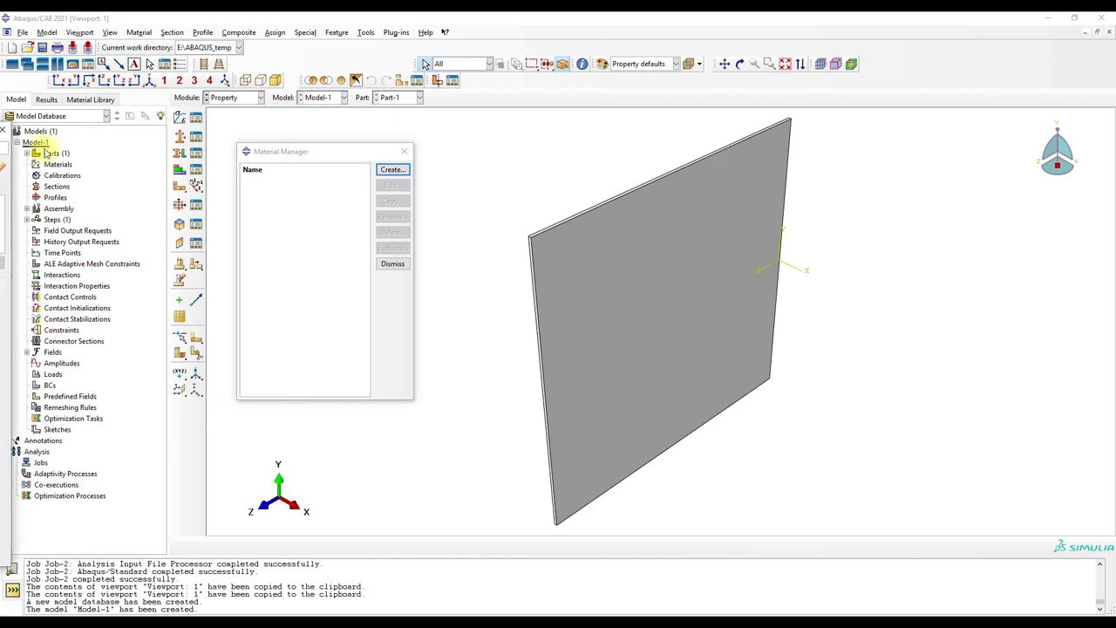
pyautogui.click(392, 169)
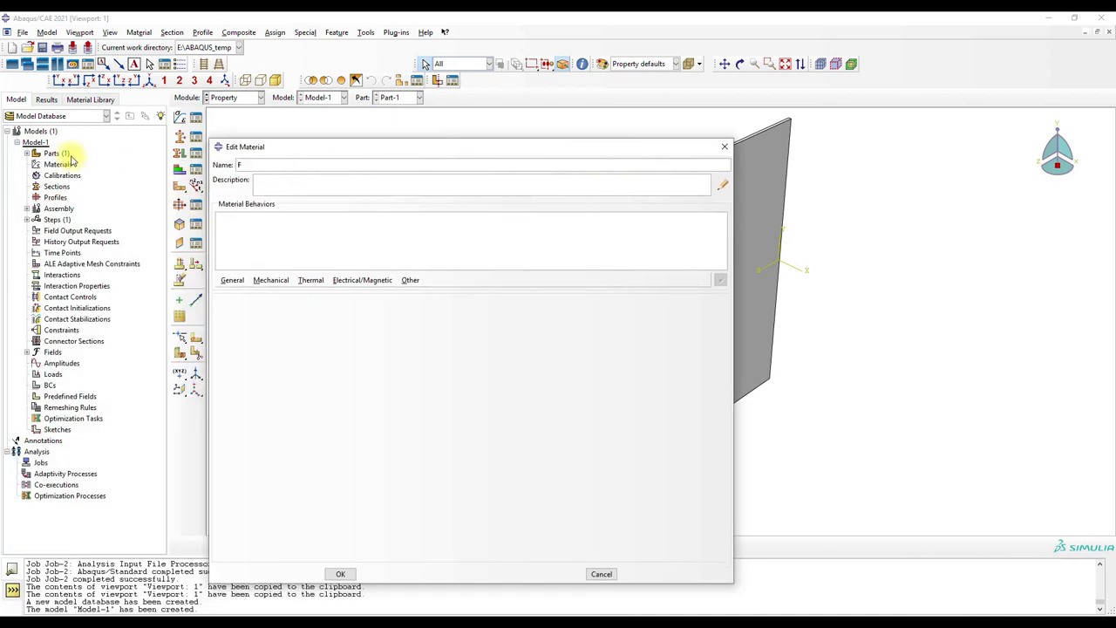
pyautogui.click(232, 280)
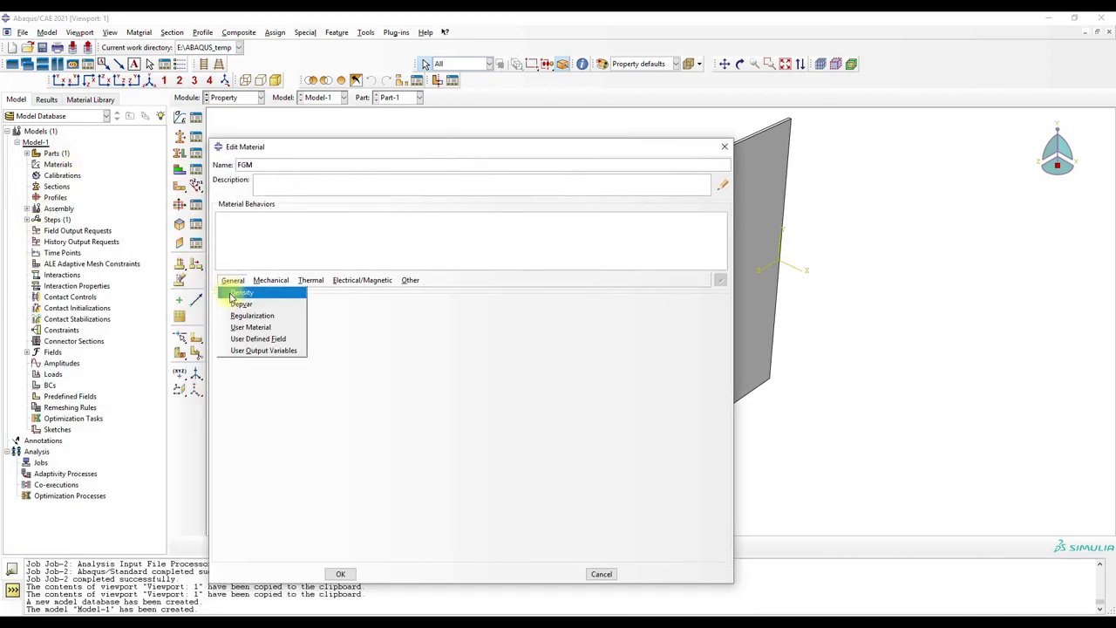
pyautogui.click(258, 339)
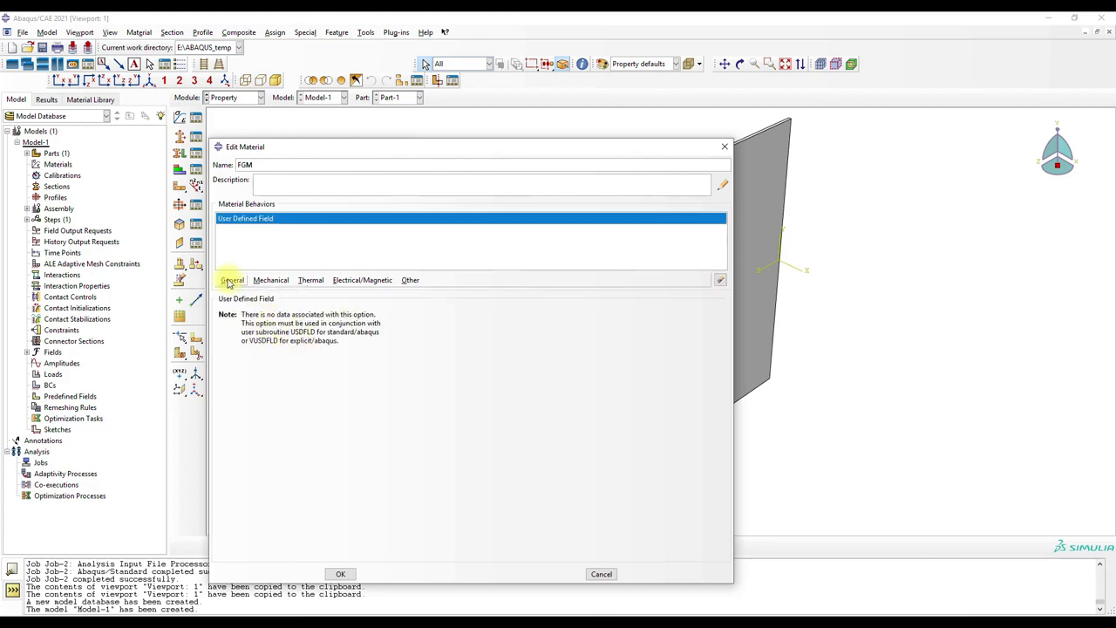
pyautogui.click(232, 279)
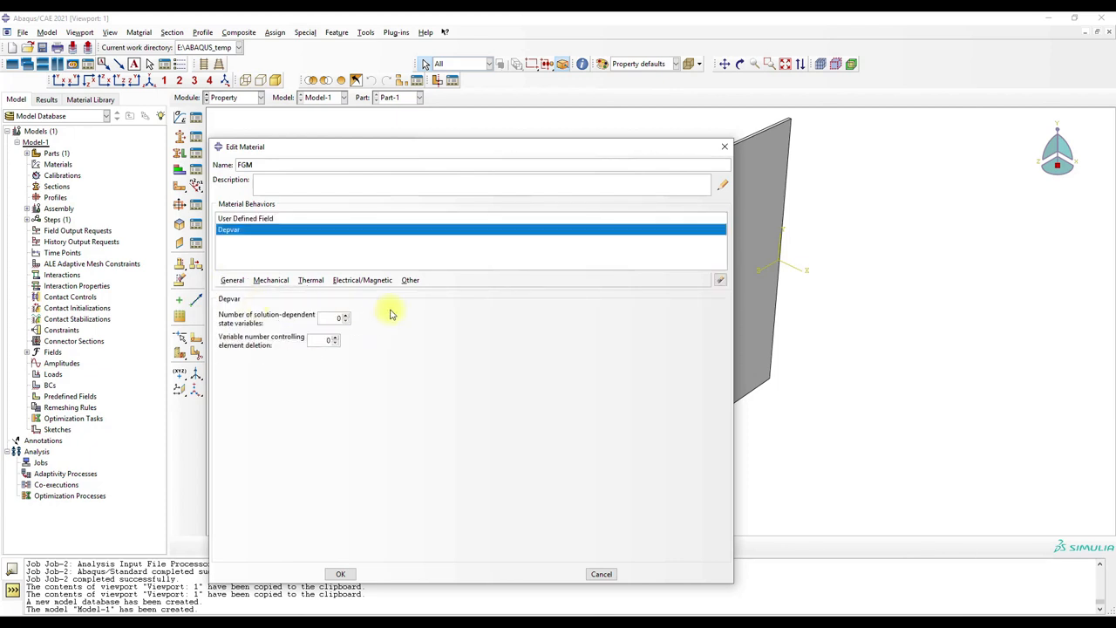
pyautogui.click(345, 315)
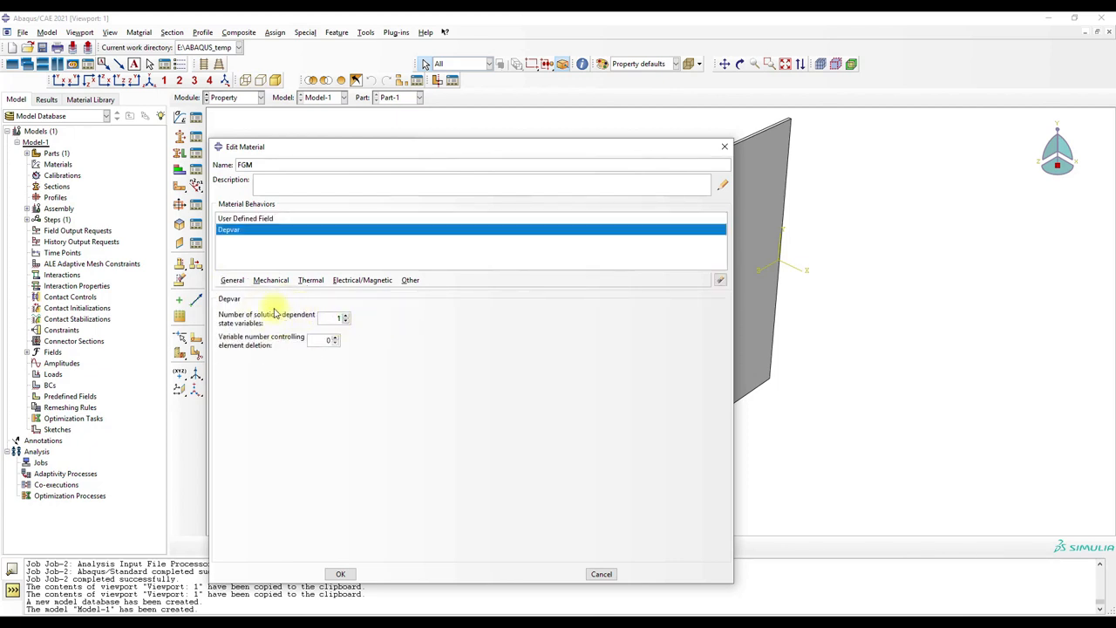
# Add elastic data dependent on one field variable, pasted from the FGM_plate_3D workbook
pyautogui.click(271, 280)
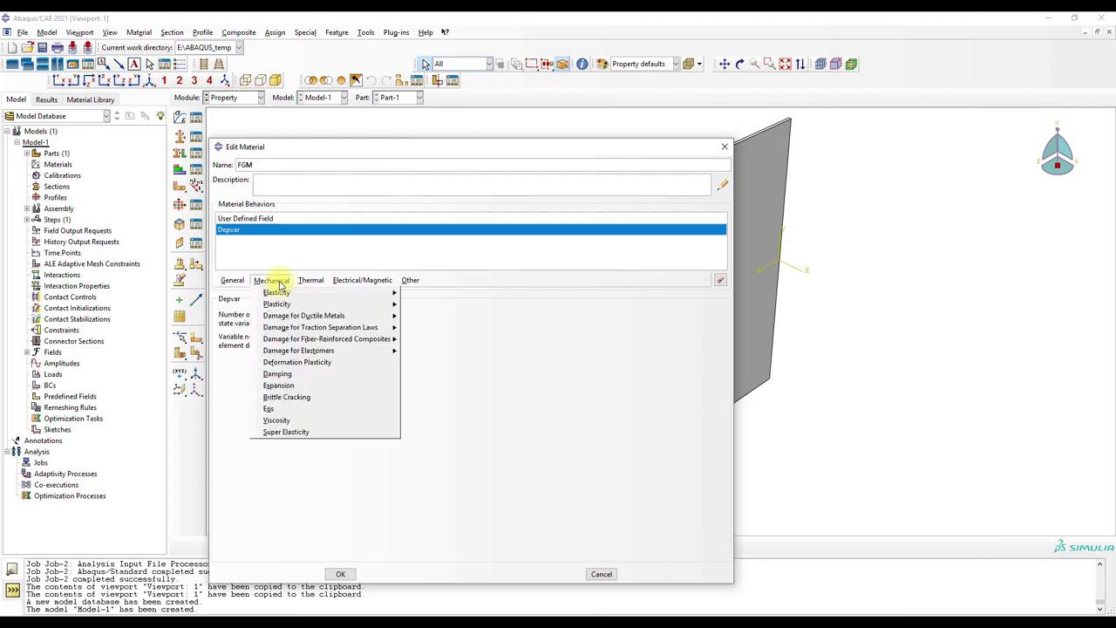
pyautogui.click(276, 292)
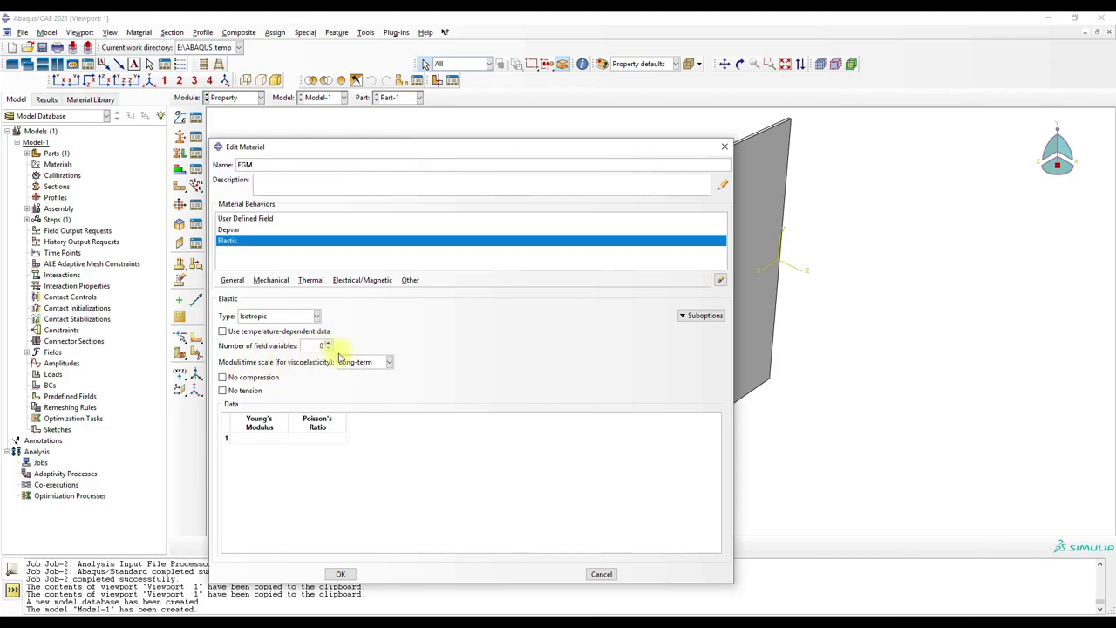
pyautogui.click(329, 343)
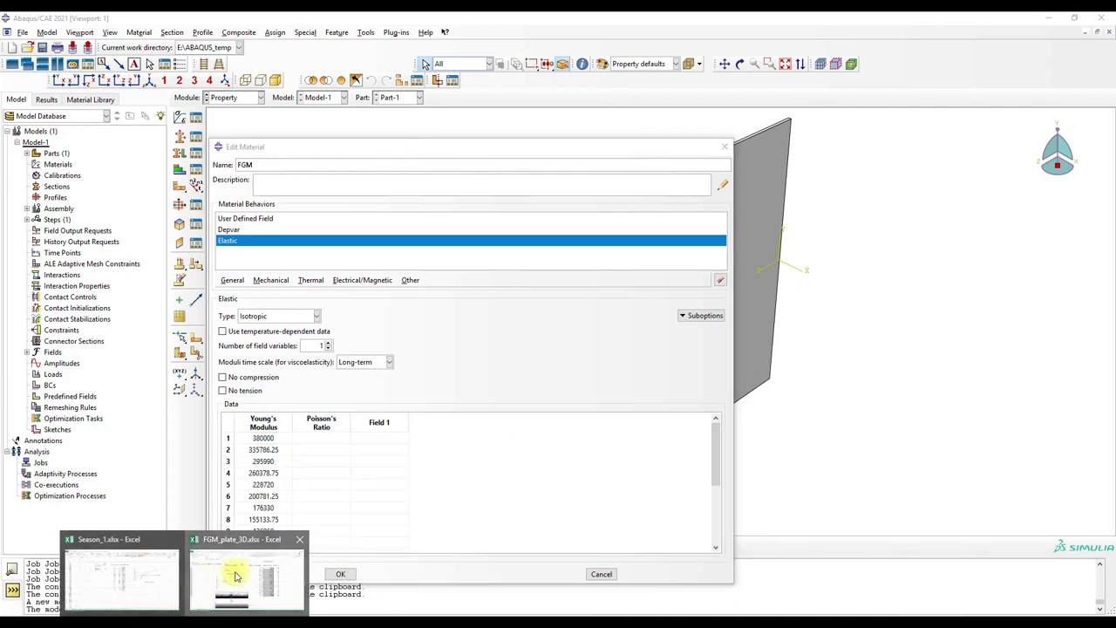
pyautogui.click(247, 575)
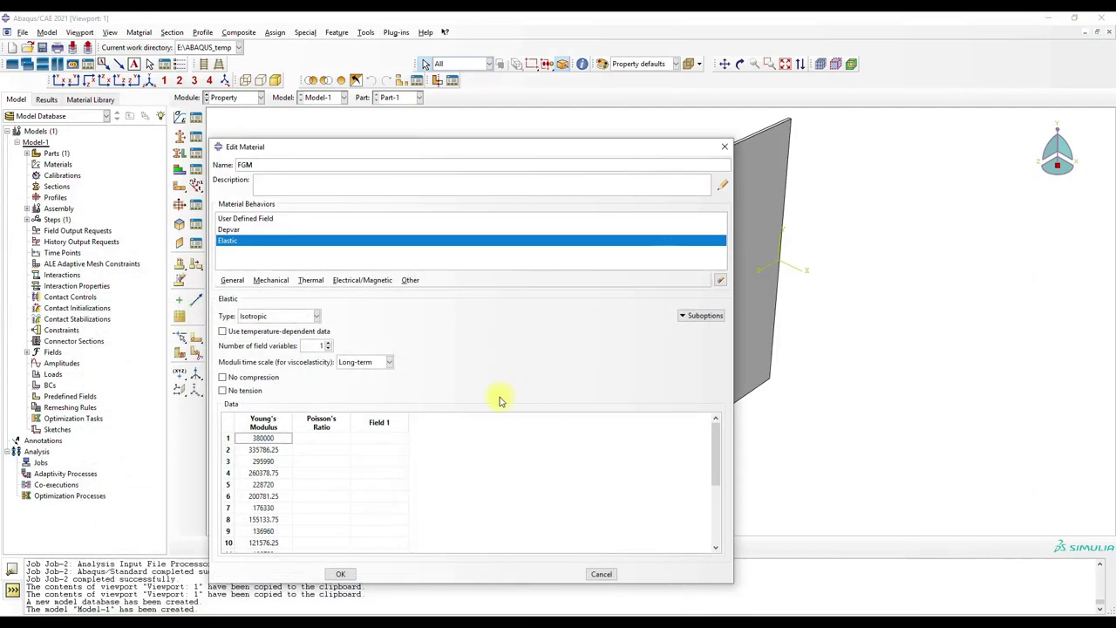
pyautogui.click(379, 438)
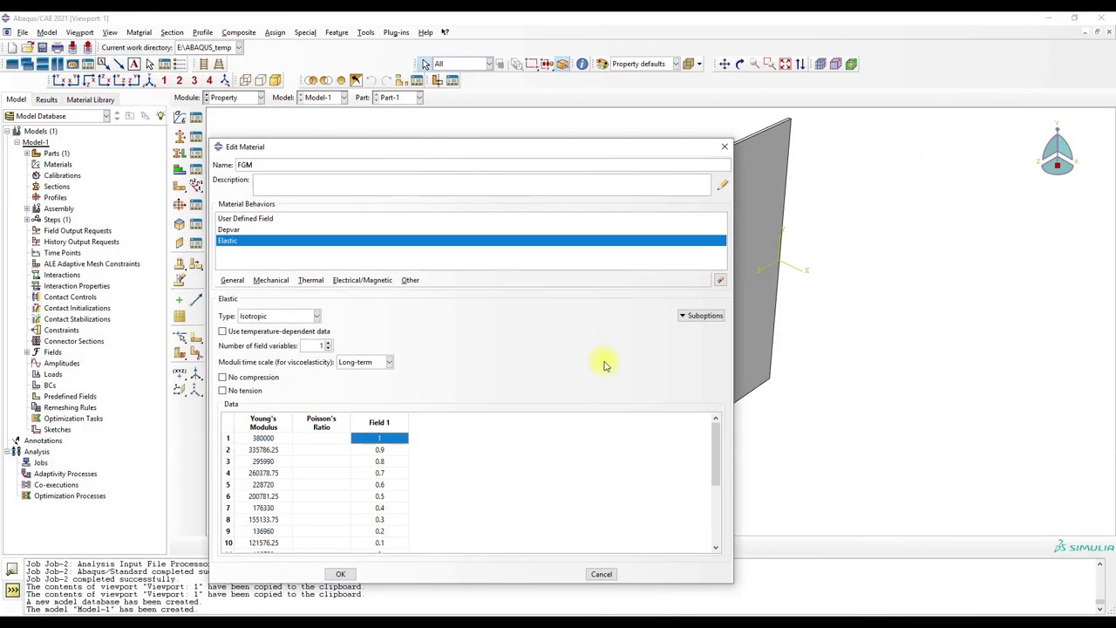
pyautogui.scroll(-3)
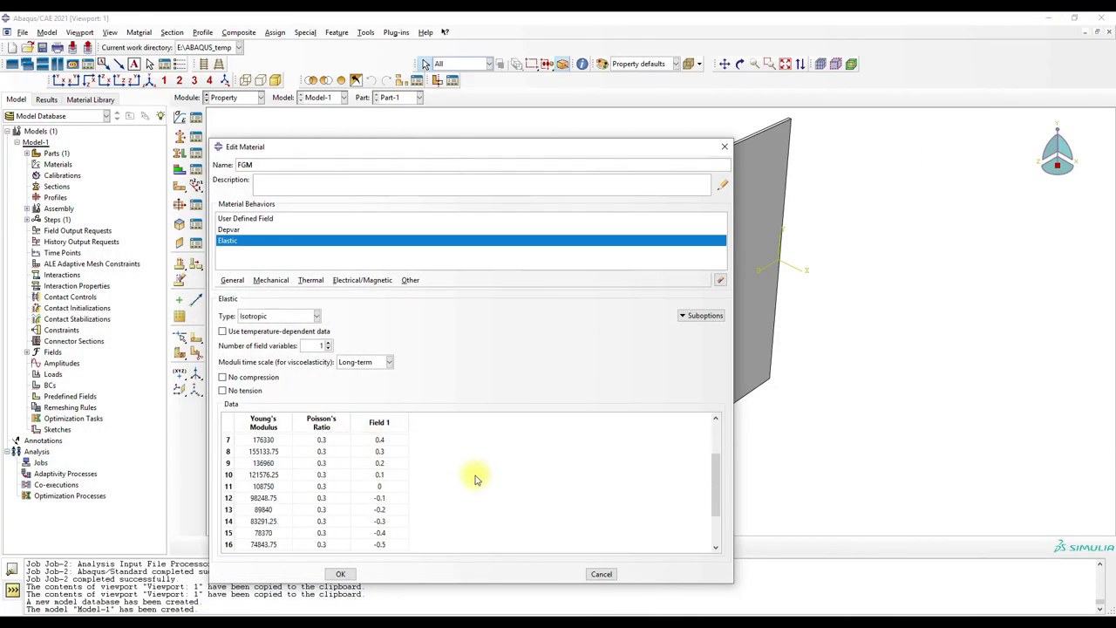
pyautogui.click(340, 574)
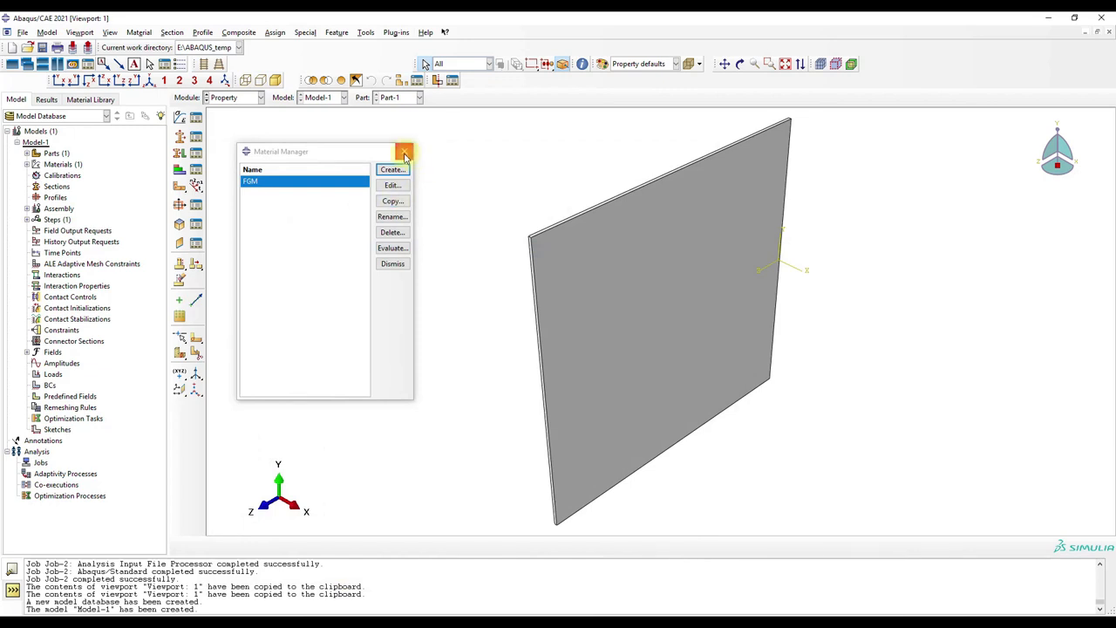
# Create a Solid, Homogeneous section and open section assignment for the plate
pyautogui.click(404, 151)
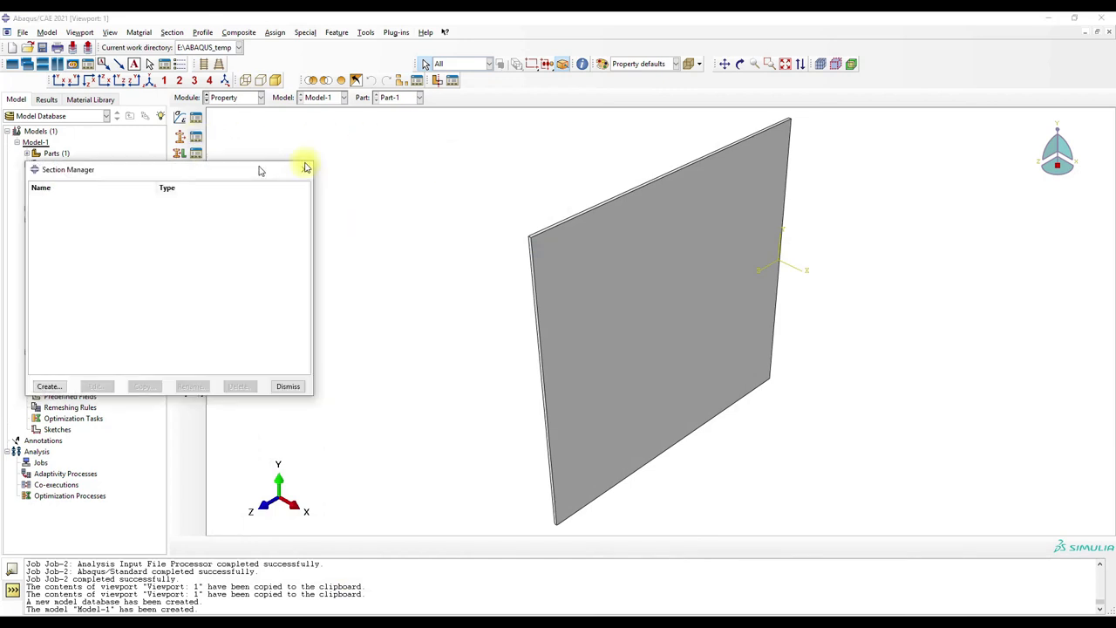
pyautogui.click(49, 386)
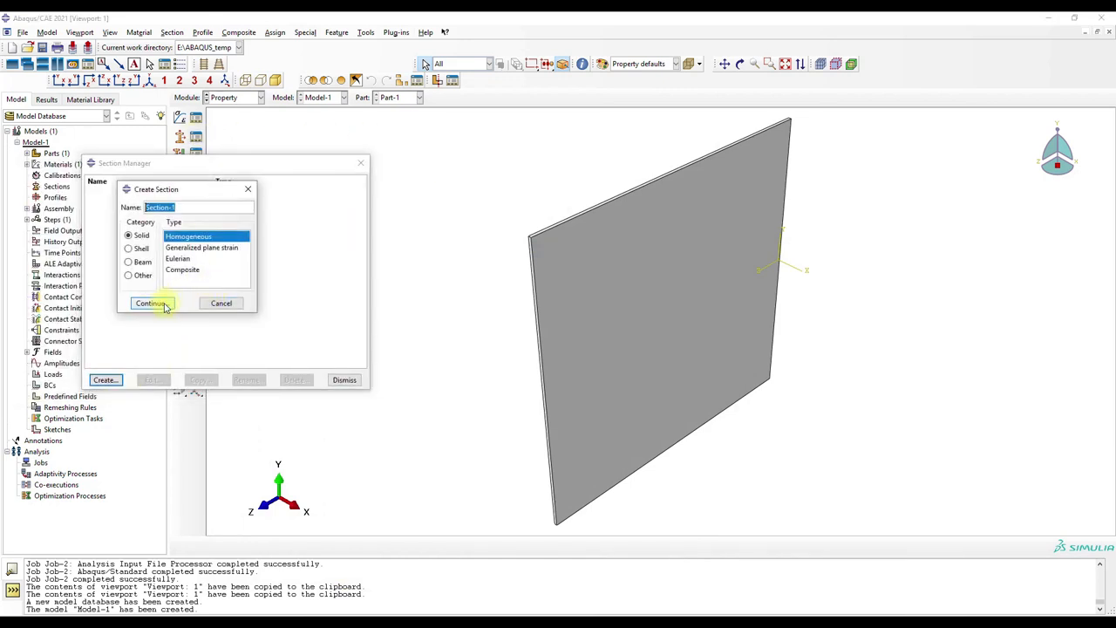
pyautogui.click(149, 302)
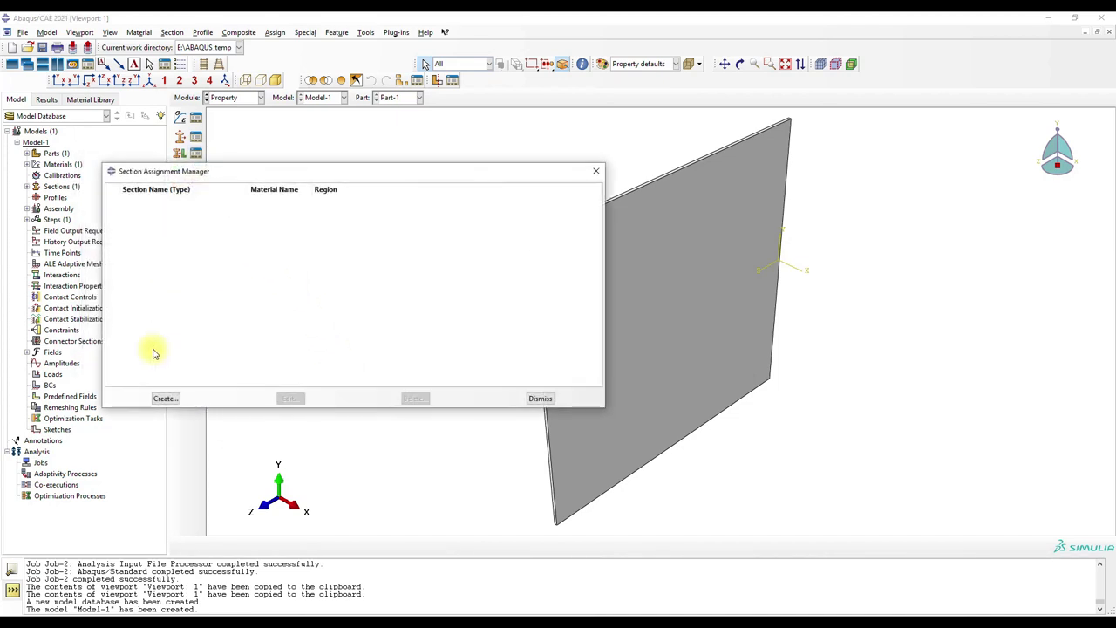
pyautogui.click(165, 399)
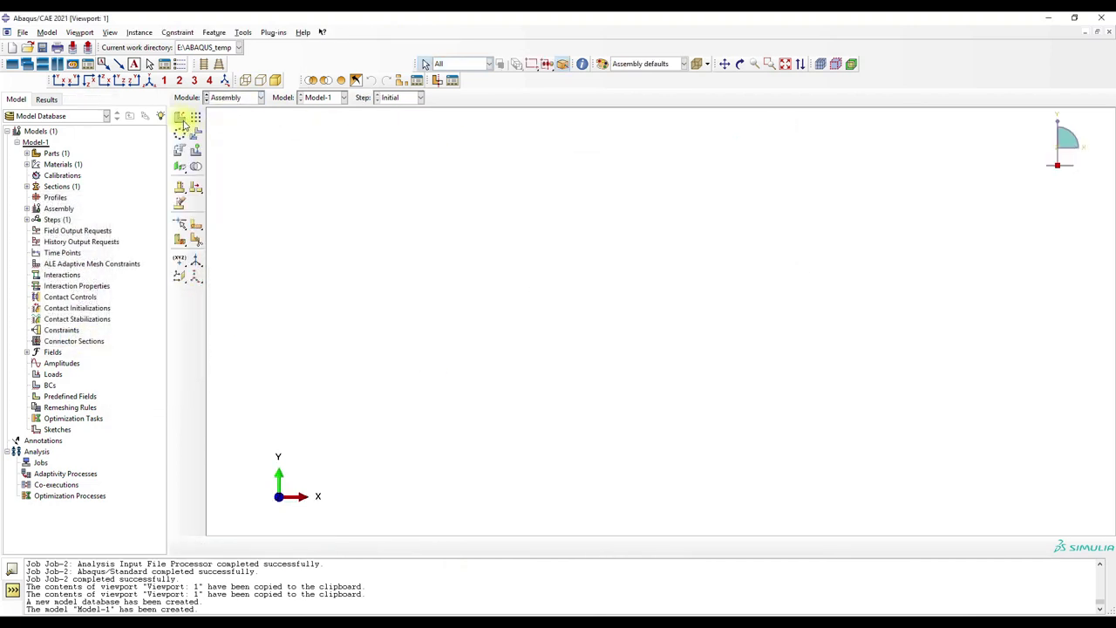
# Instance the plate, add Static, General Step-1, and add SDV to F-Output-1
pyautogui.click(259, 97)
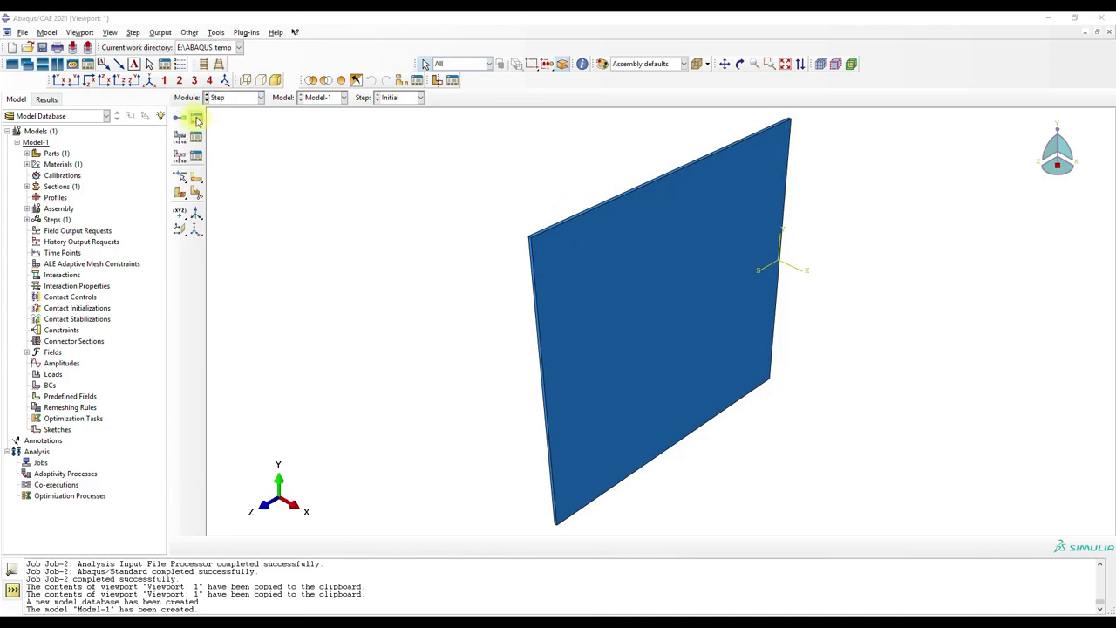
pyautogui.click(197, 118)
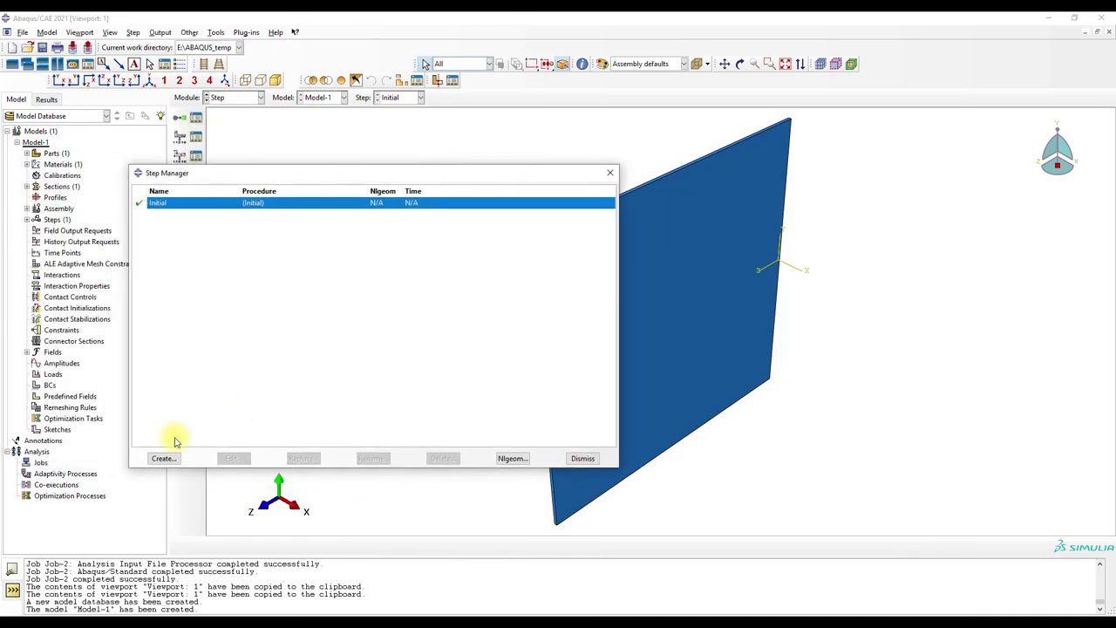
pyautogui.click(163, 458)
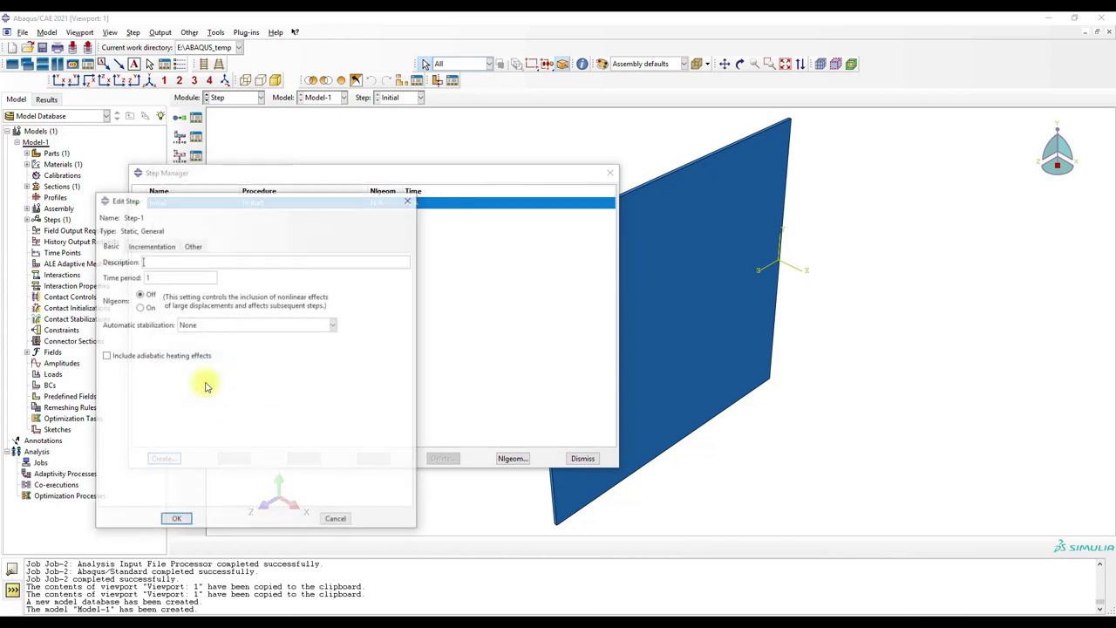
pyautogui.click(176, 518)
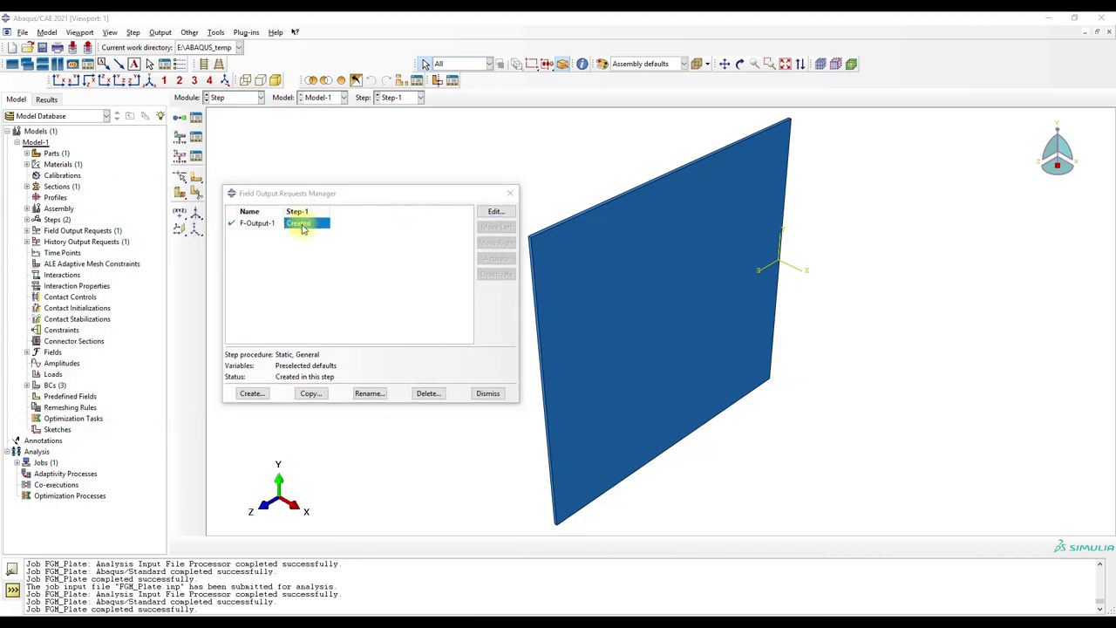
pyautogui.click(495, 211)
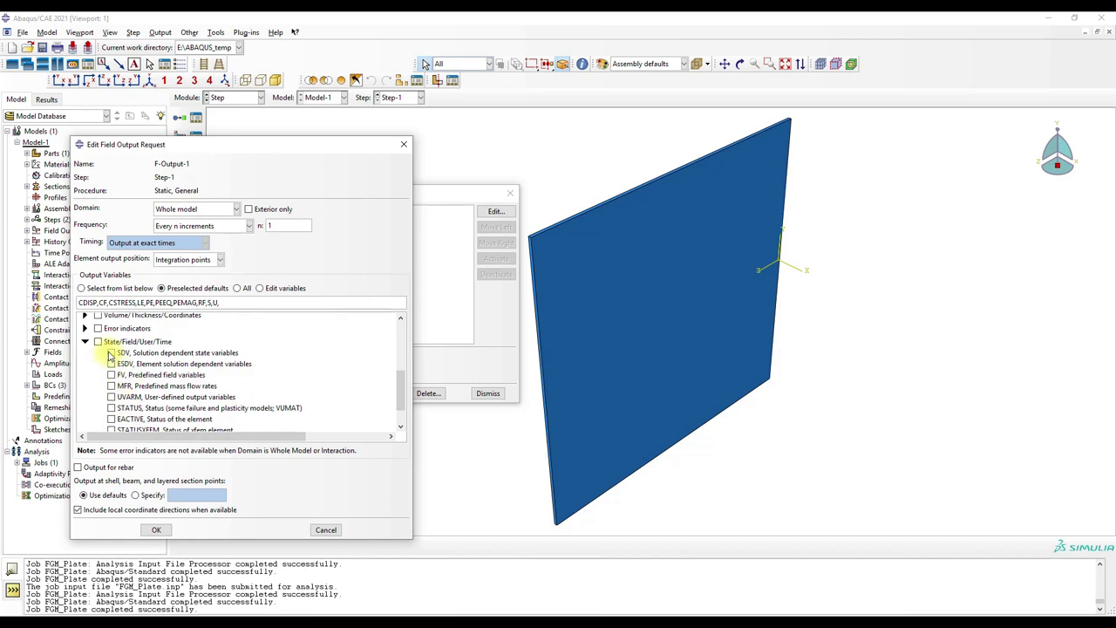
pyautogui.click(110, 374)
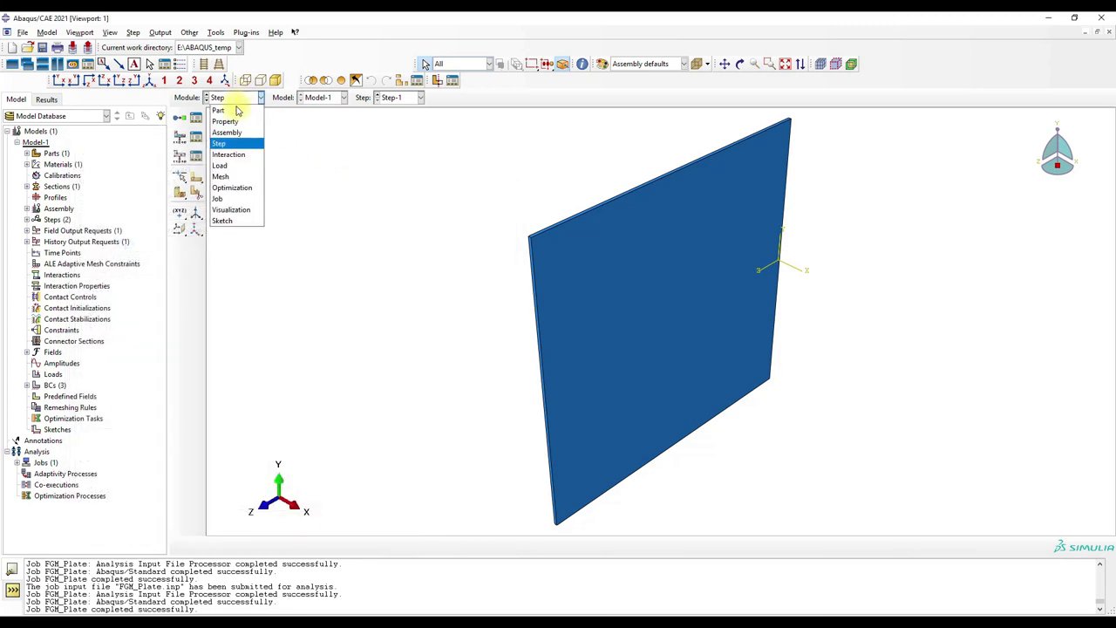
pyautogui.moveTo(220, 166)
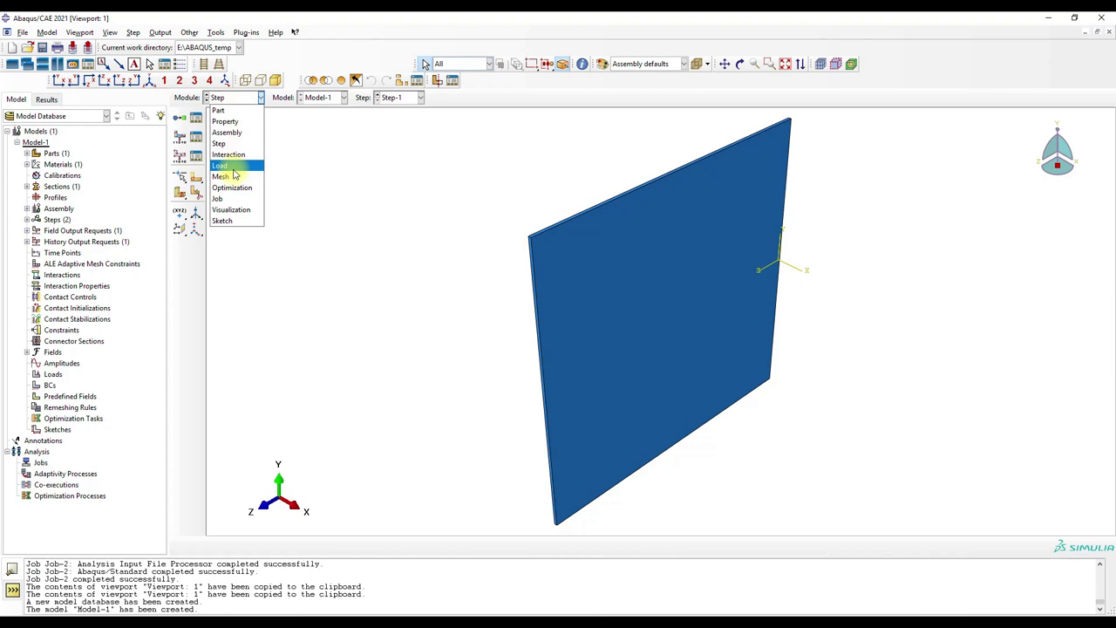
# Create displacement/rotation BC-1 on the plate region with U1 and U2 fixed at 0
pyautogui.click(219, 164)
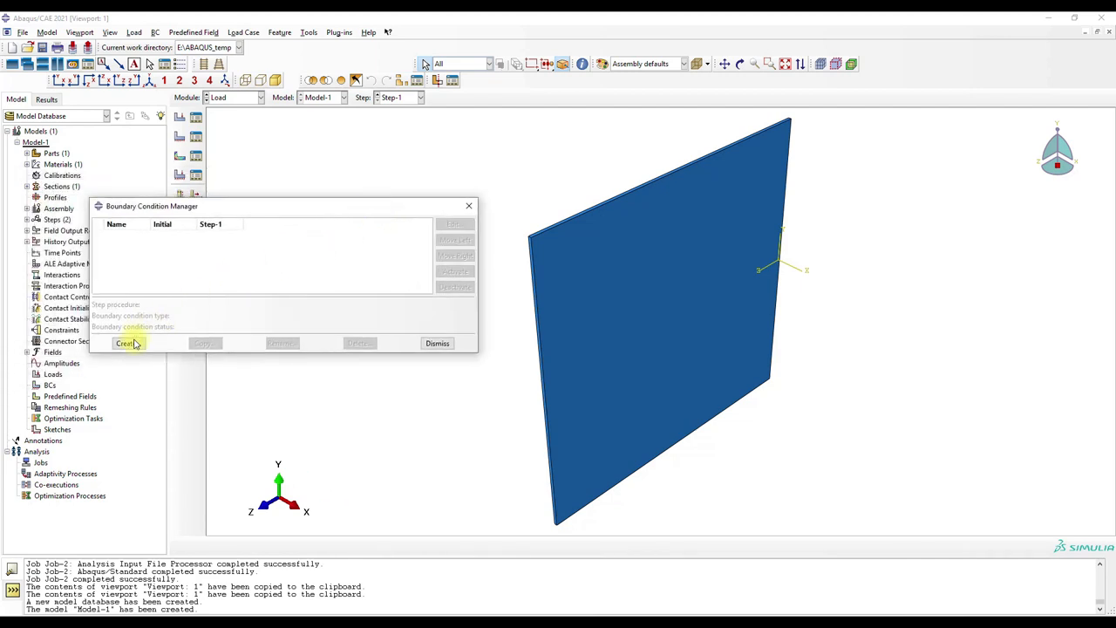
pyautogui.click(124, 343)
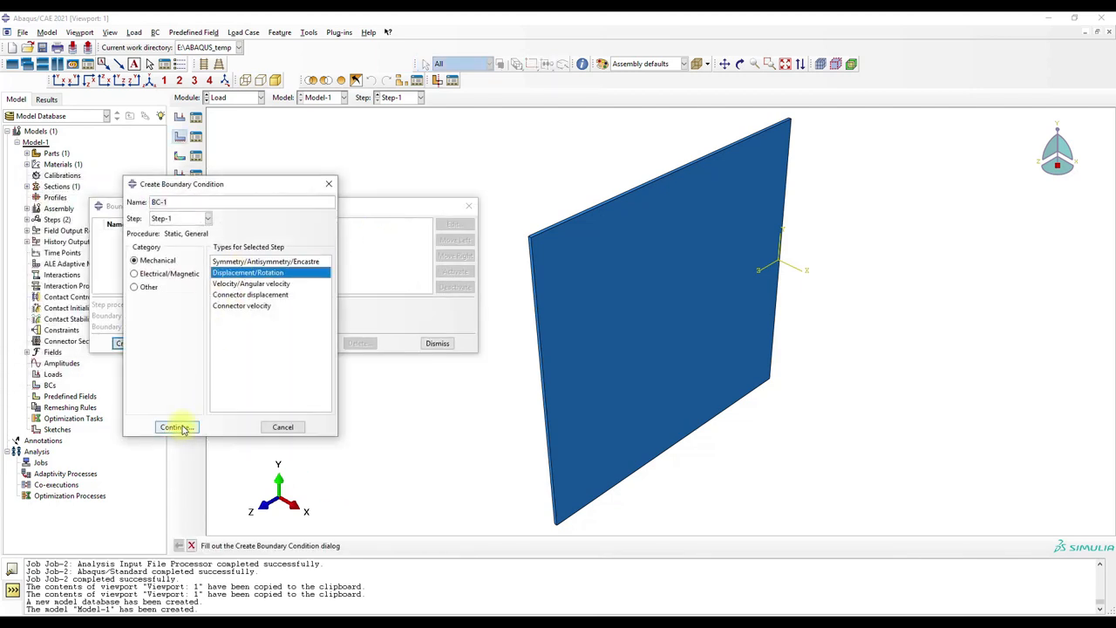
pyautogui.click(174, 427)
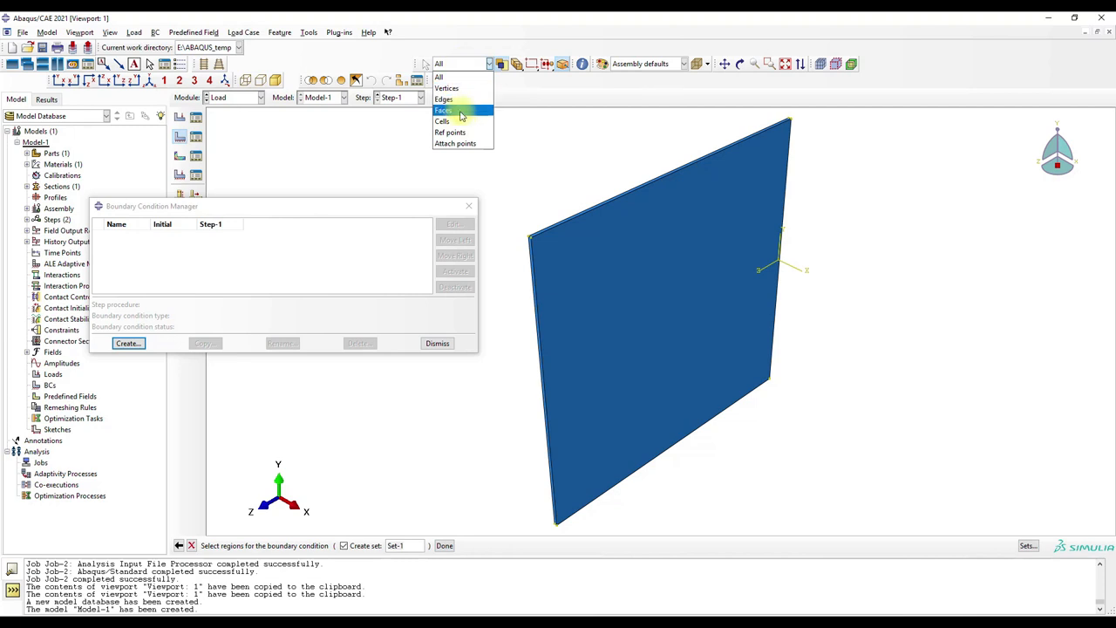
pyautogui.click(444, 110)
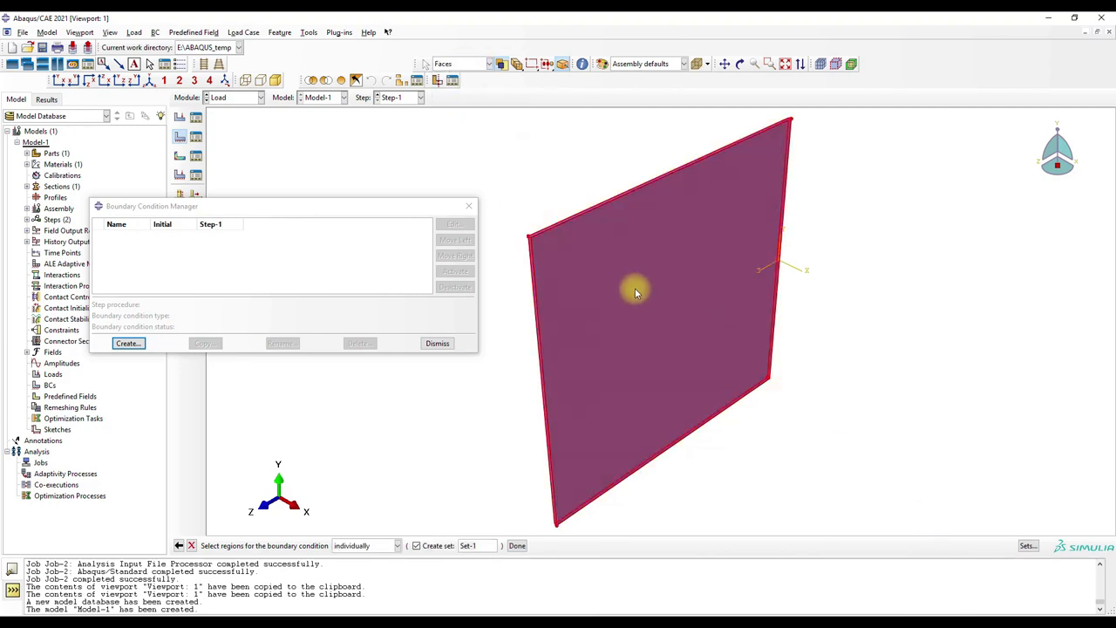
pyautogui.moveTo(635, 292); pyautogui.dragTo(713, 384)
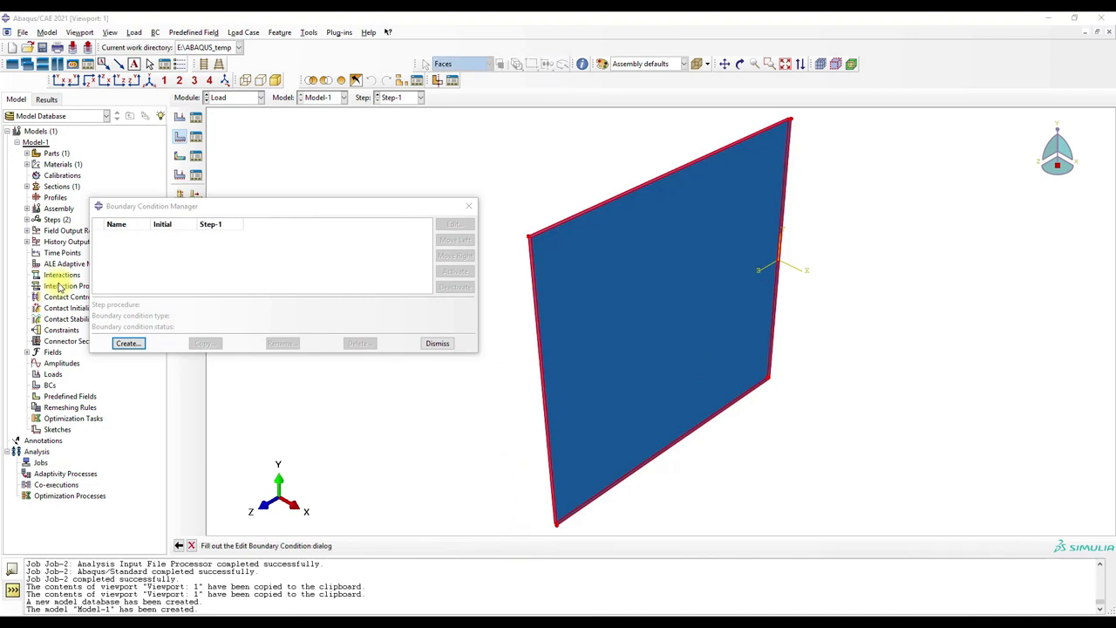
pyautogui.click(127, 343)
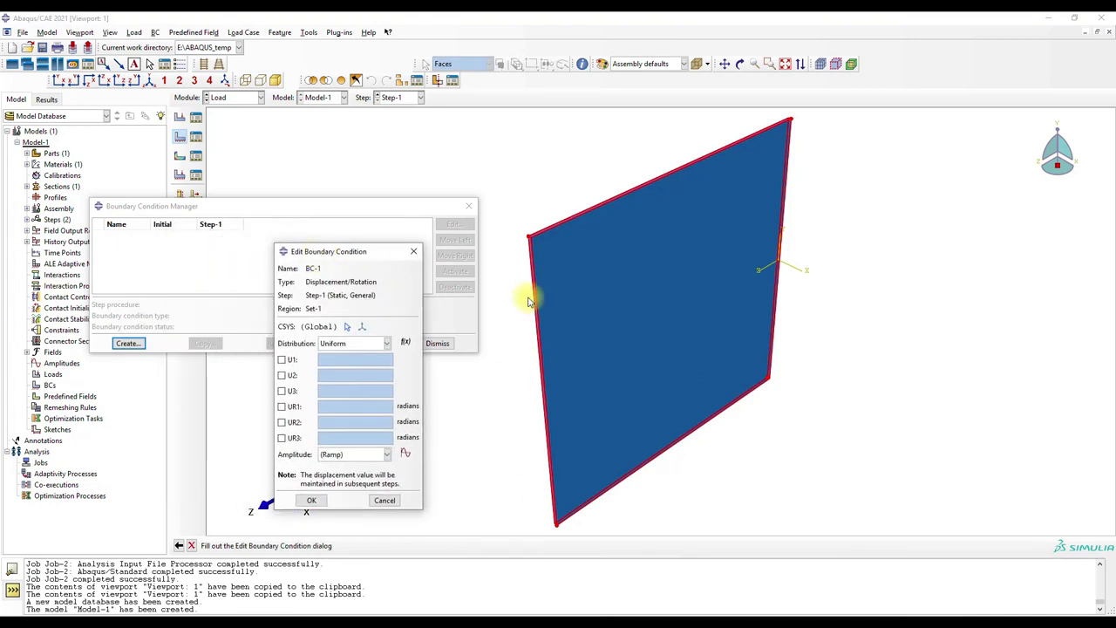
pyautogui.moveTo(543, 360)
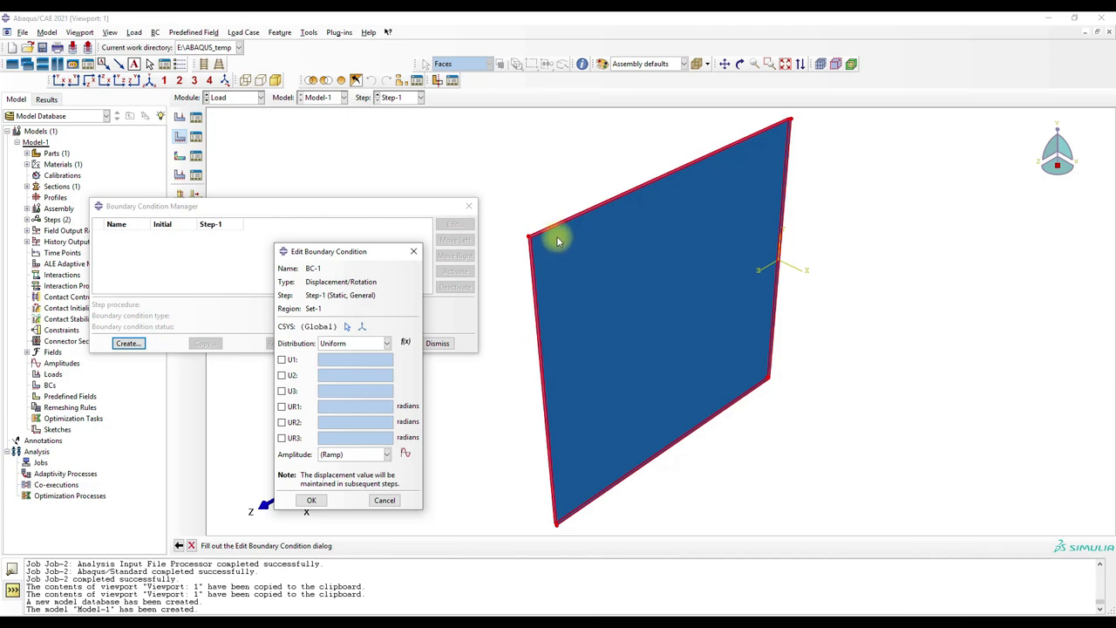
pyautogui.click(282, 375)
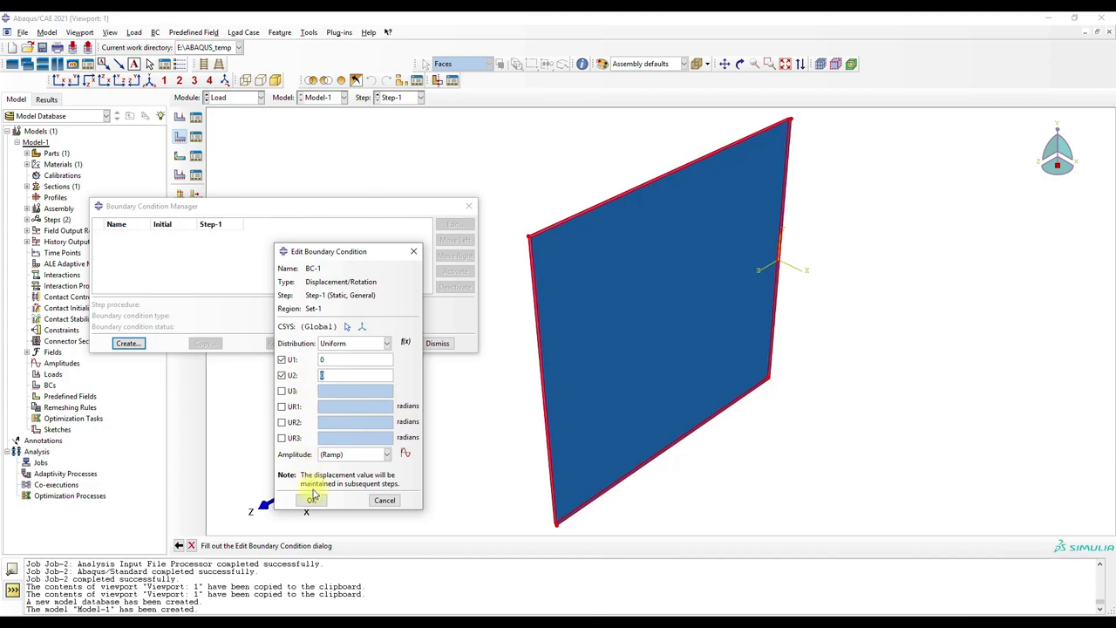
pyautogui.click(300, 500)
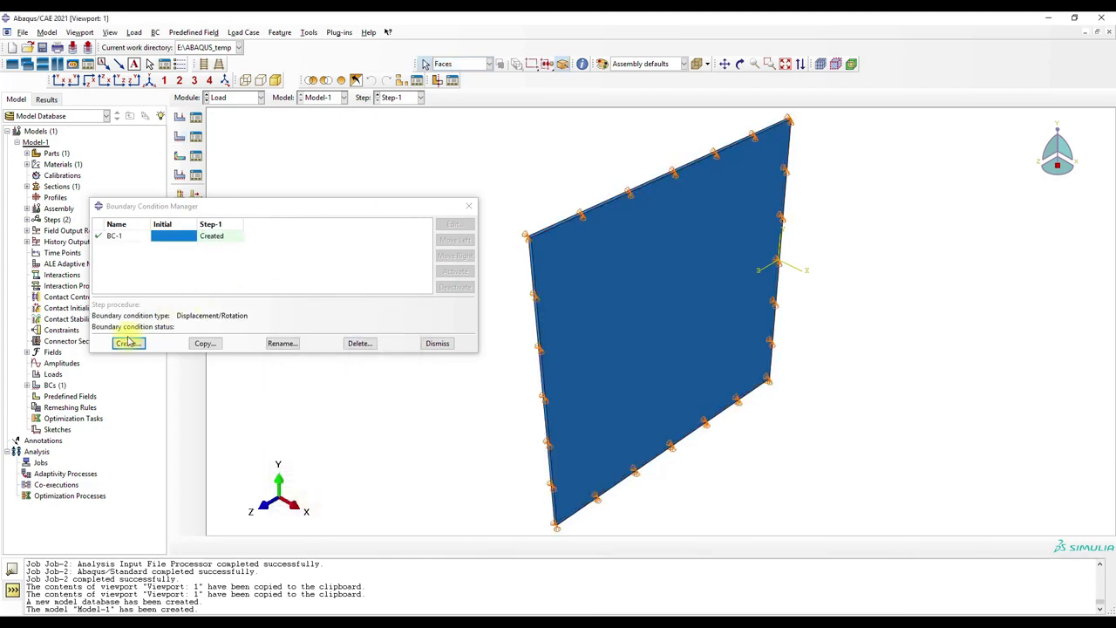
pyautogui.click(127, 342)
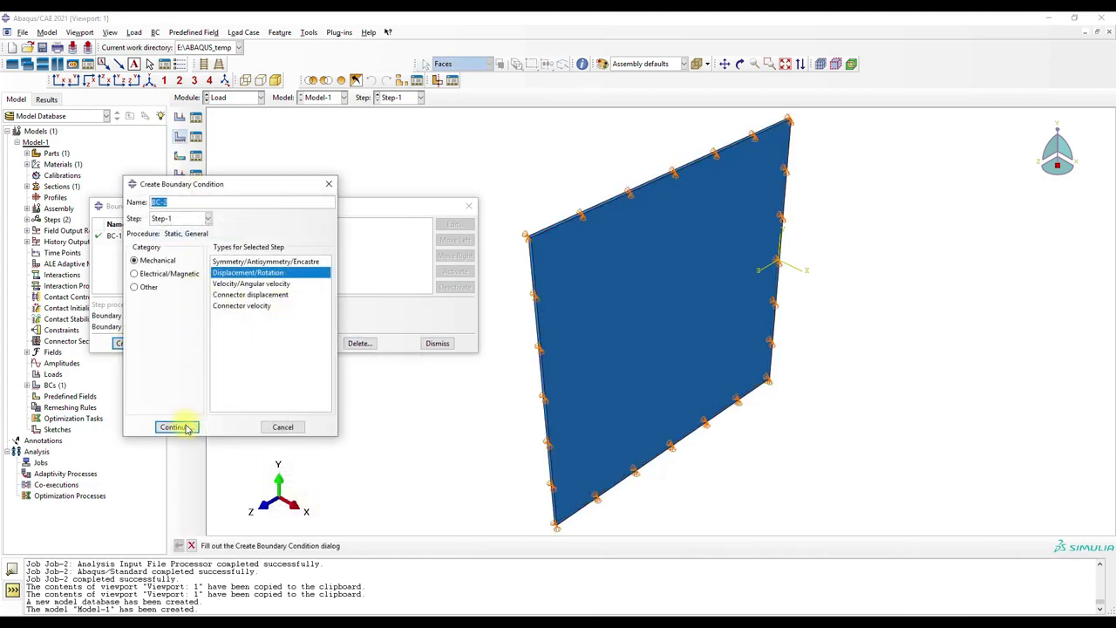
# Create BC-2 on the plate's left edge, constraining U3
pyautogui.click(174, 426)
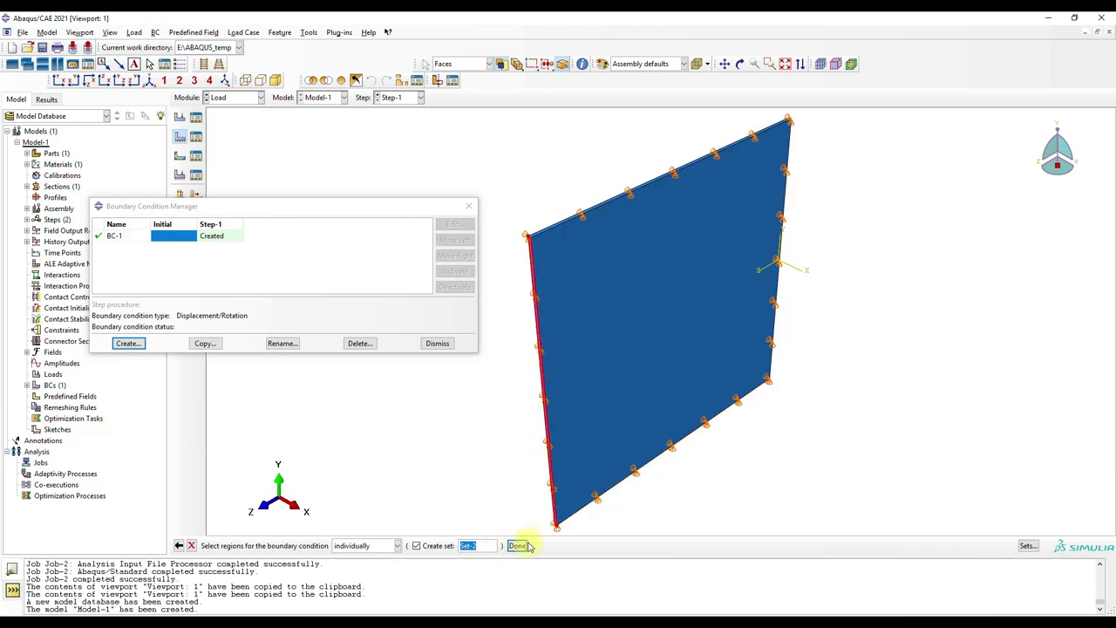
pyautogui.click(518, 545)
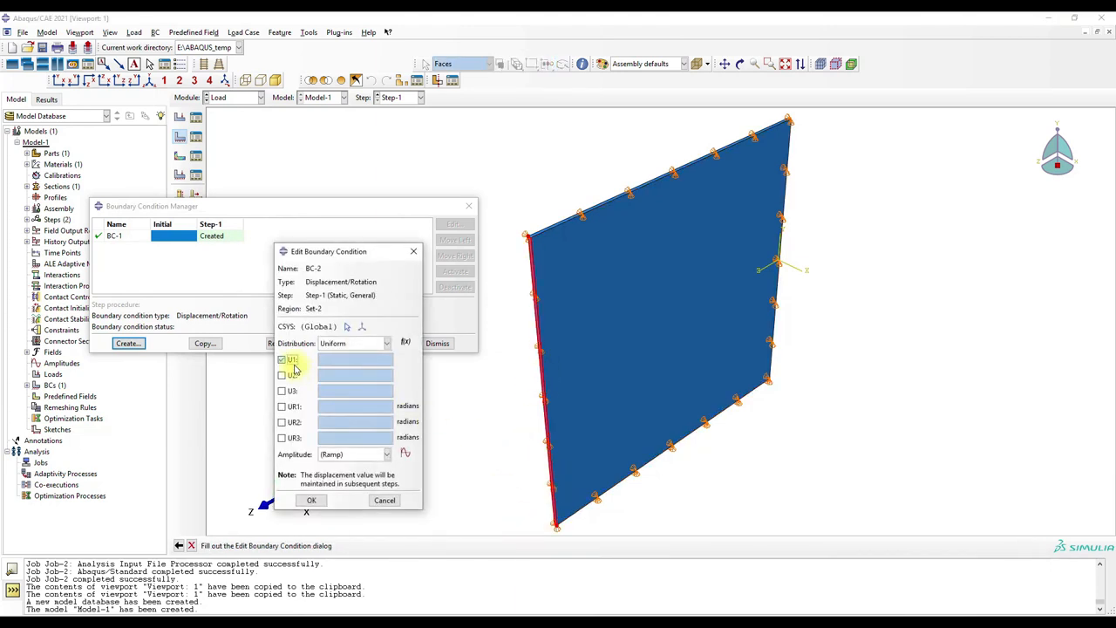
pyautogui.click(282, 359)
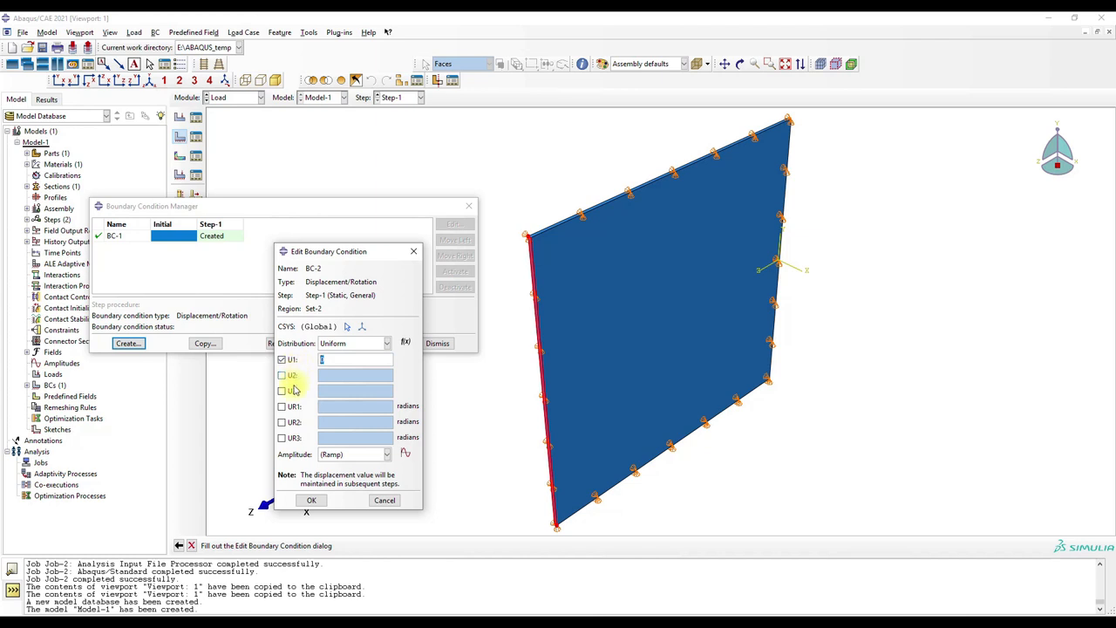
pyautogui.click(282, 391)
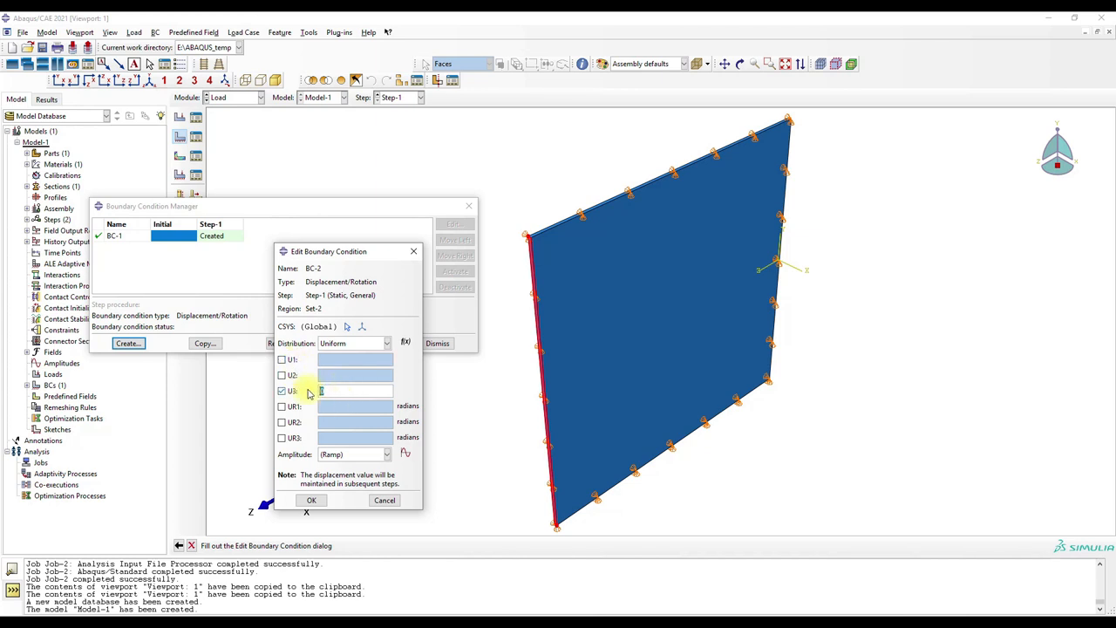
pyautogui.click(311, 500)
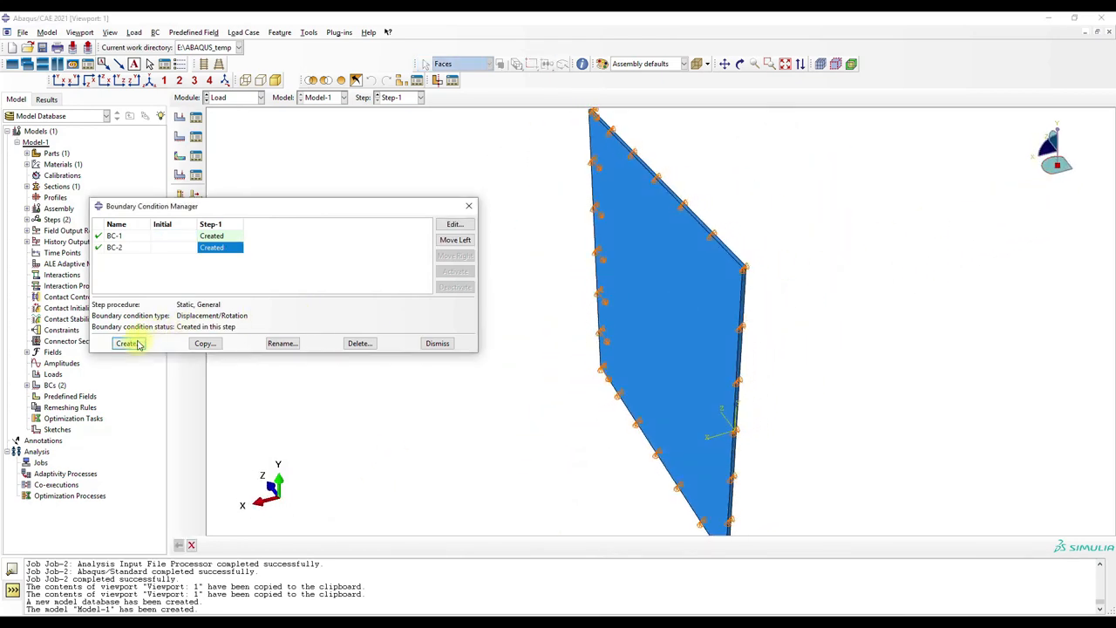
# Create BC-3 on the plate's right edge with its displacement constraints
pyautogui.click(127, 342)
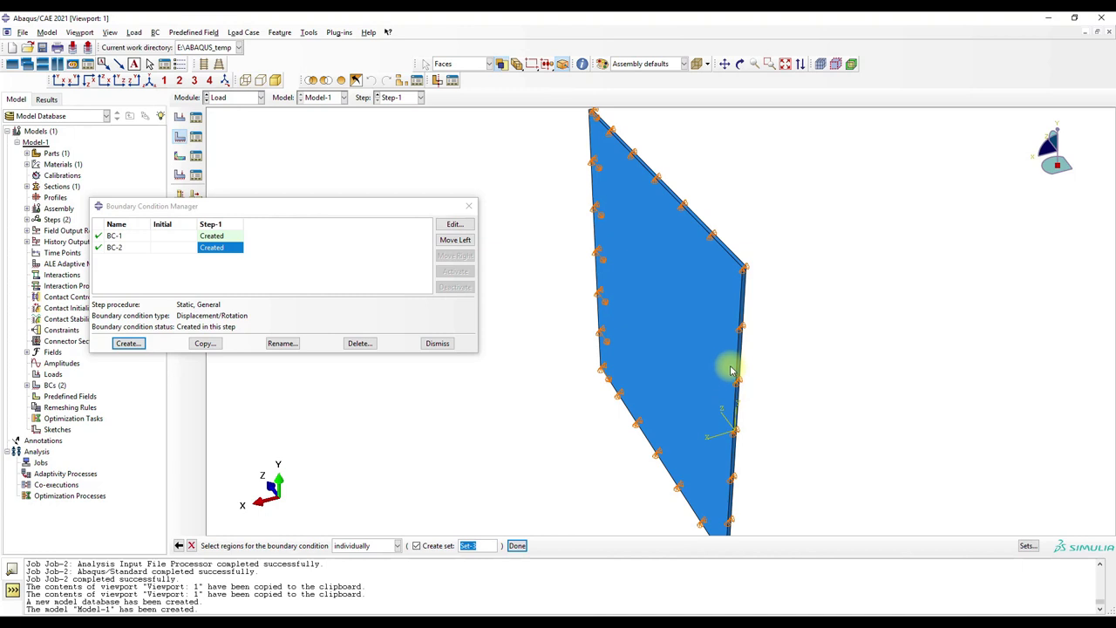
pyautogui.click(741, 366)
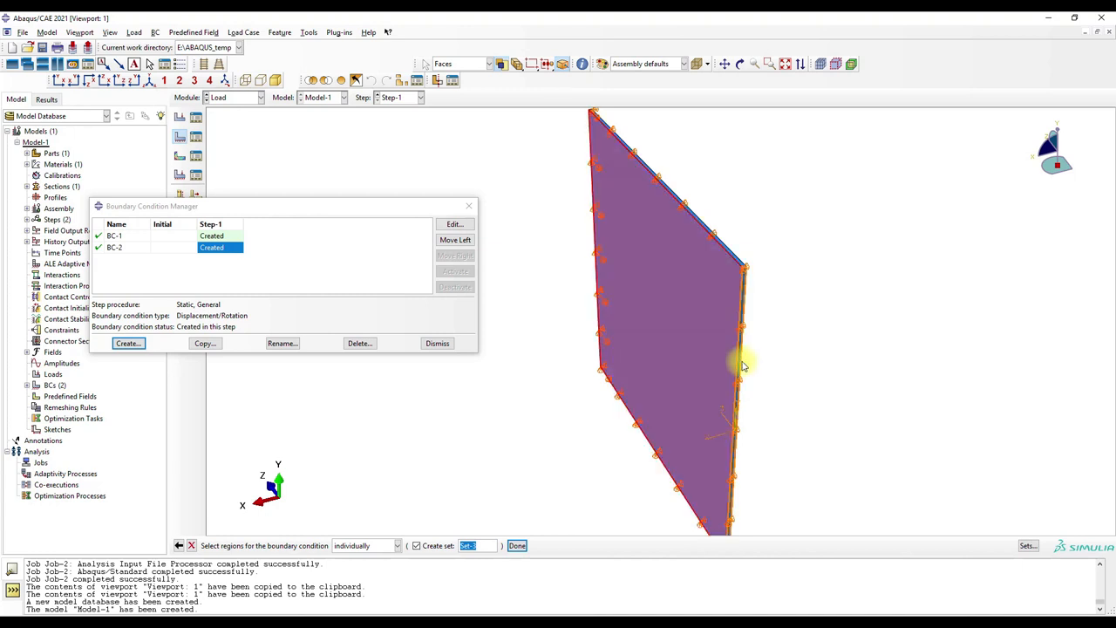
pyautogui.click(517, 545)
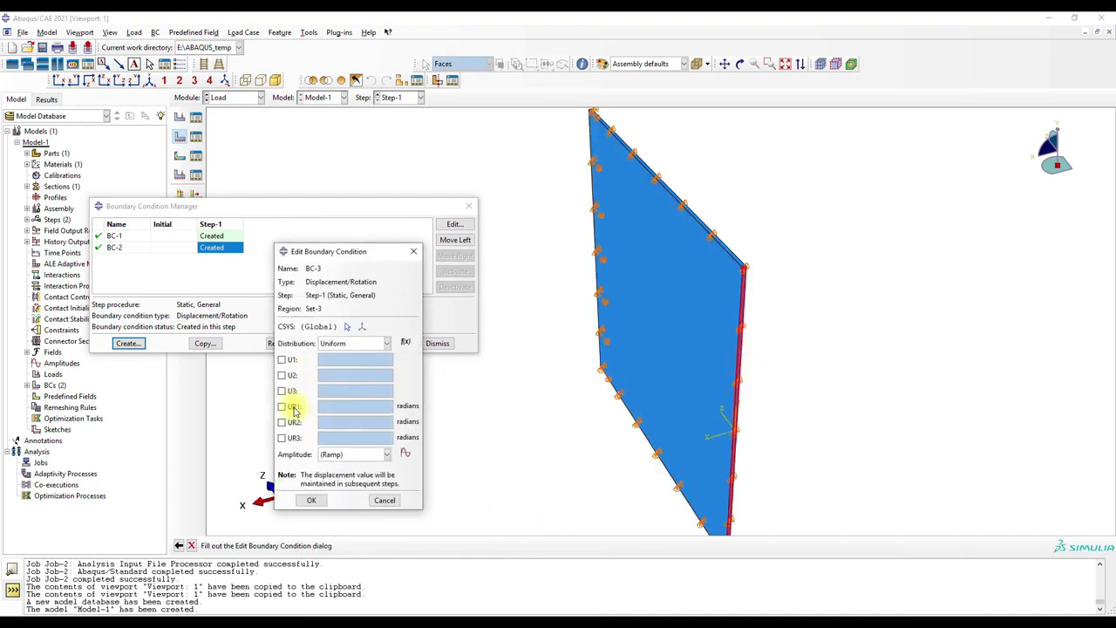
pyautogui.click(311, 499)
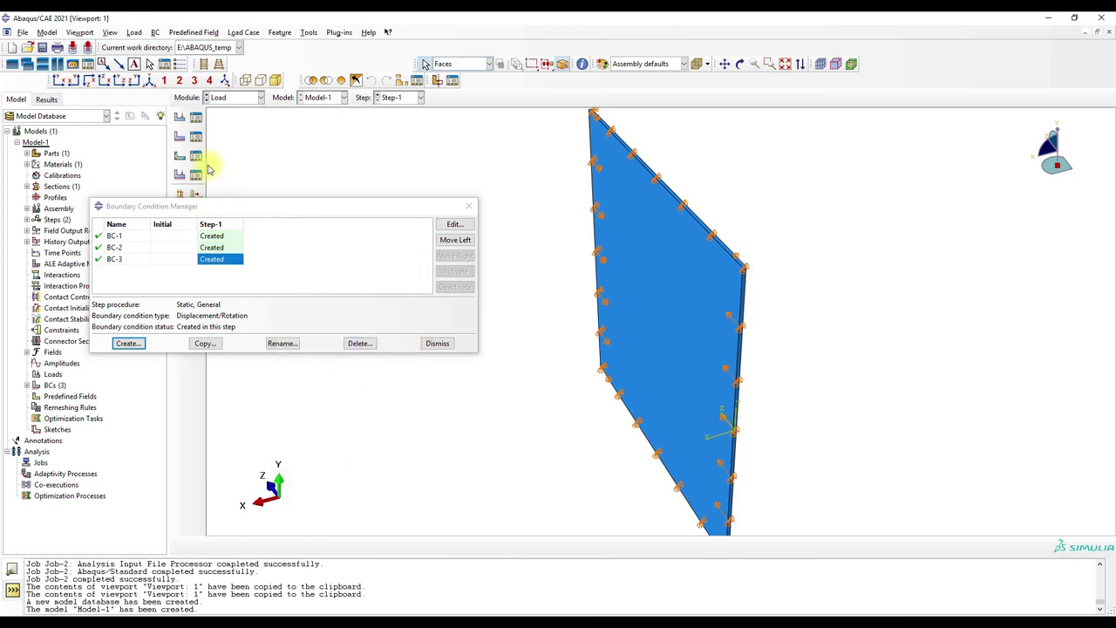
# Close the BC Manager, enter the Mesh module, zoom to a corner, and seed edges
pyautogui.click(437, 342)
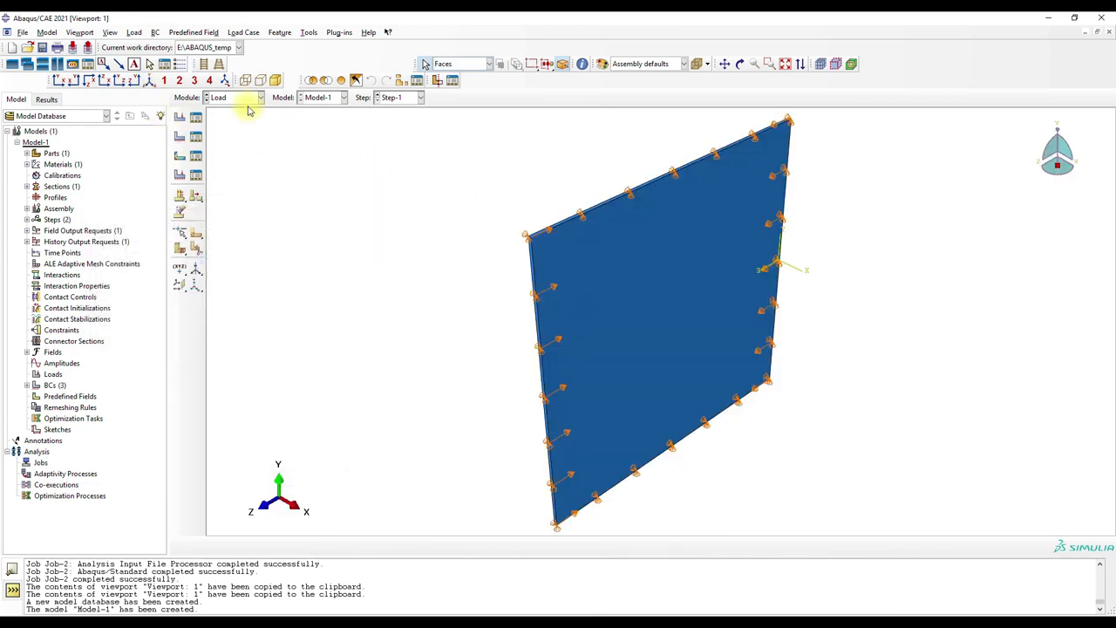
pyautogui.click(235, 96)
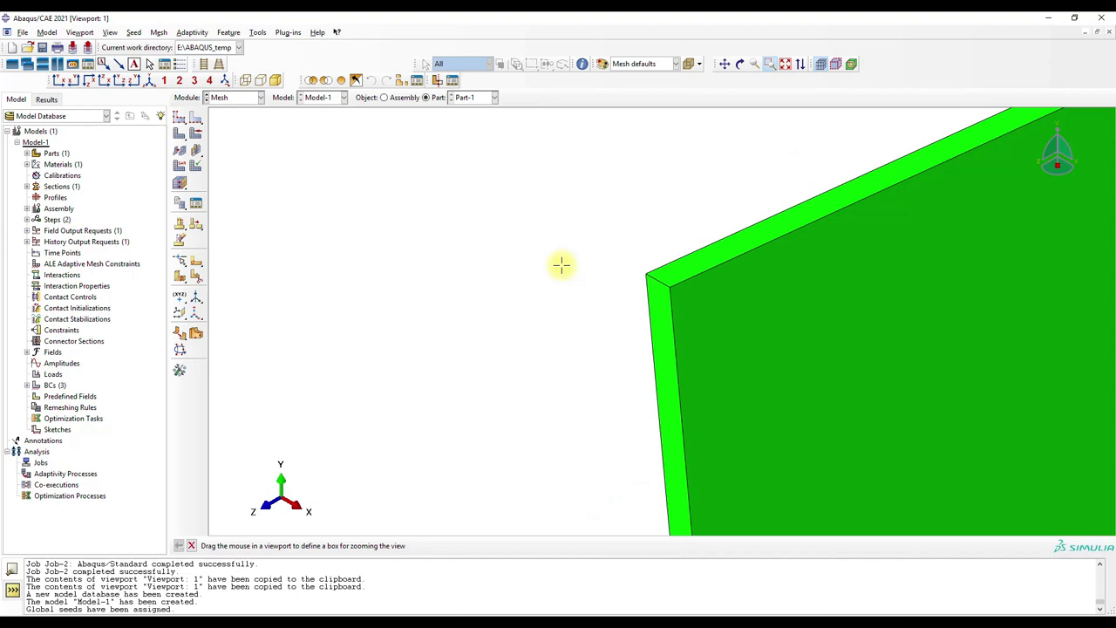
pyautogui.click(195, 118)
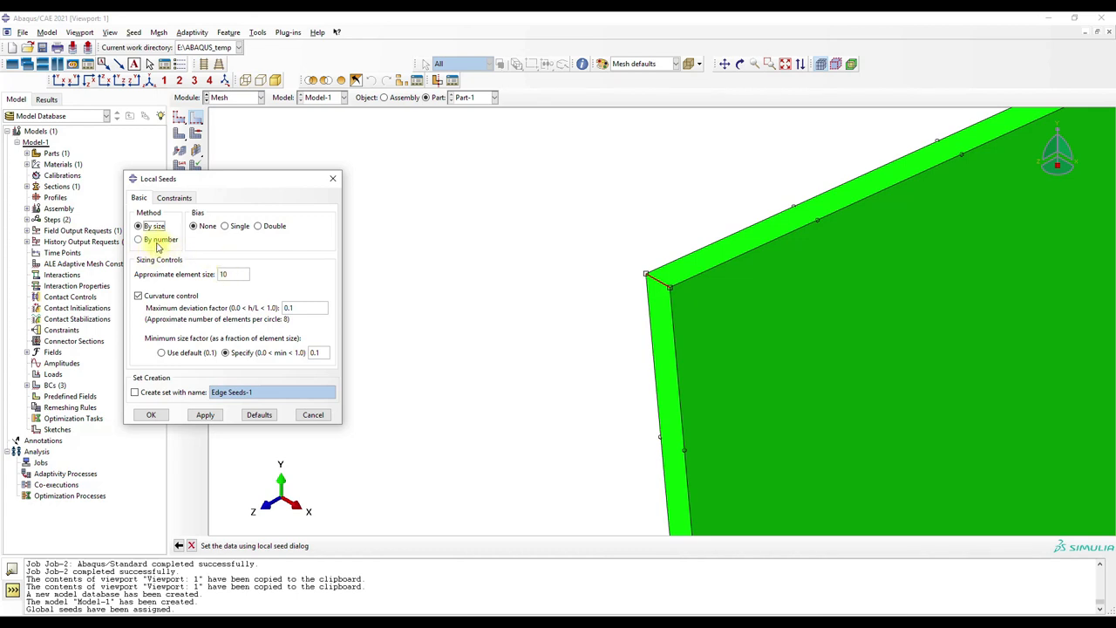
pyautogui.click(138, 239)
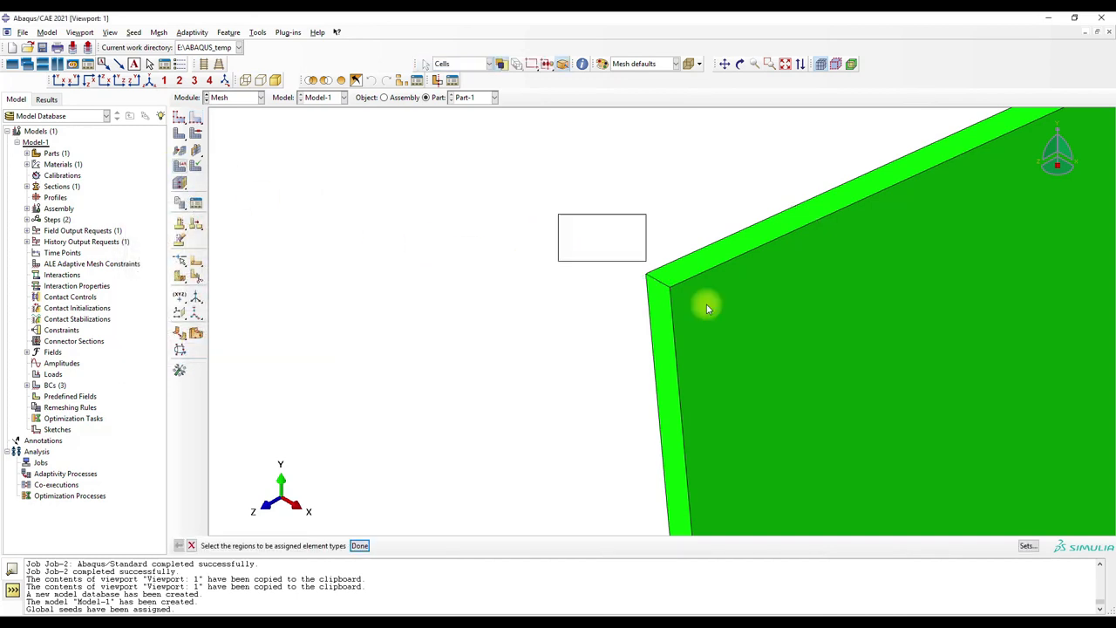
# Assign quadratic C3D20 elements without reduced integration and mesh the part into 8000 elements
pyautogui.click(360, 545)
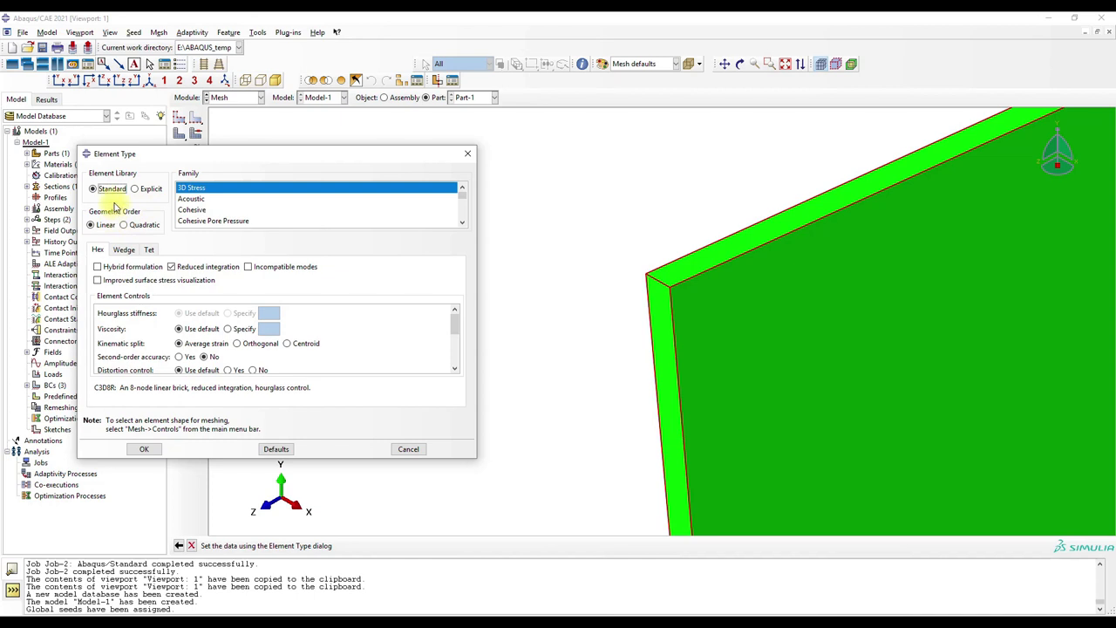
pyautogui.click(124, 224)
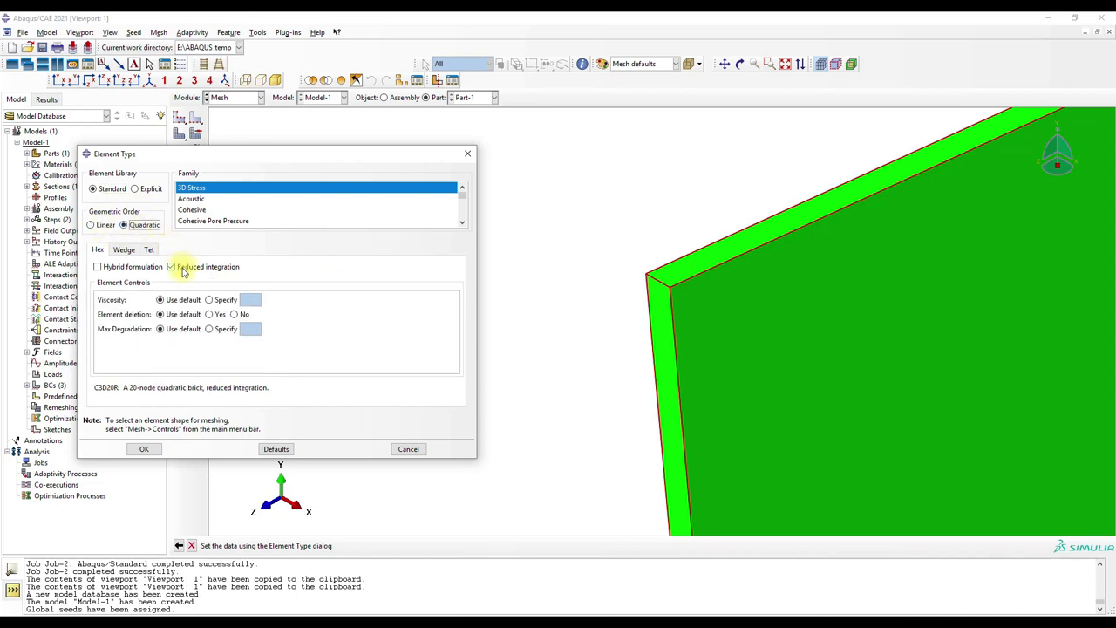
pyautogui.click(172, 267)
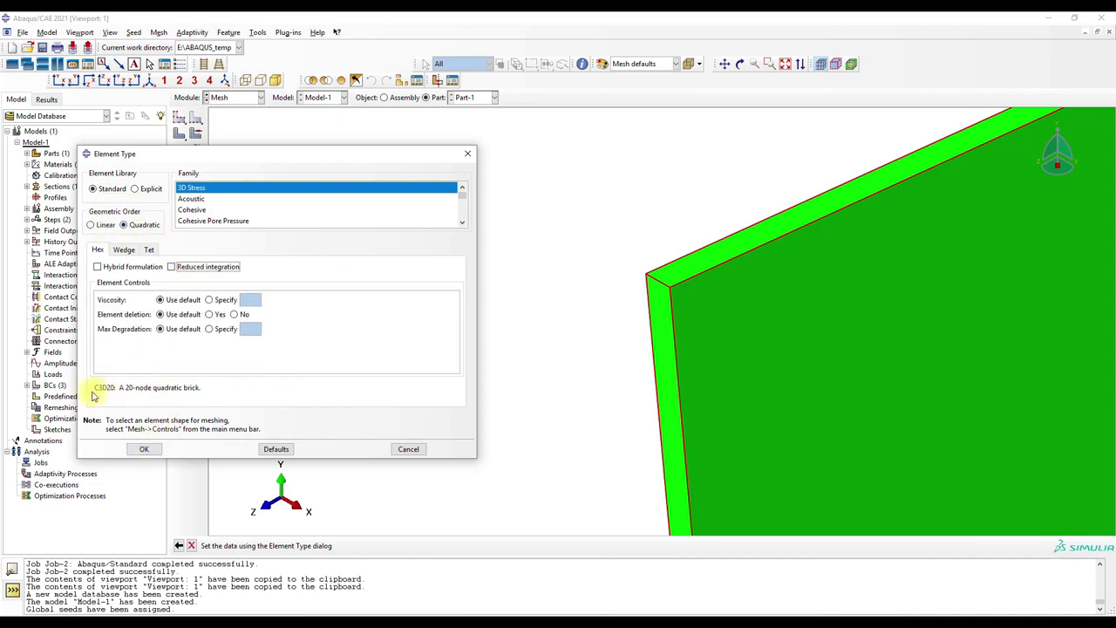
pyautogui.click(144, 449)
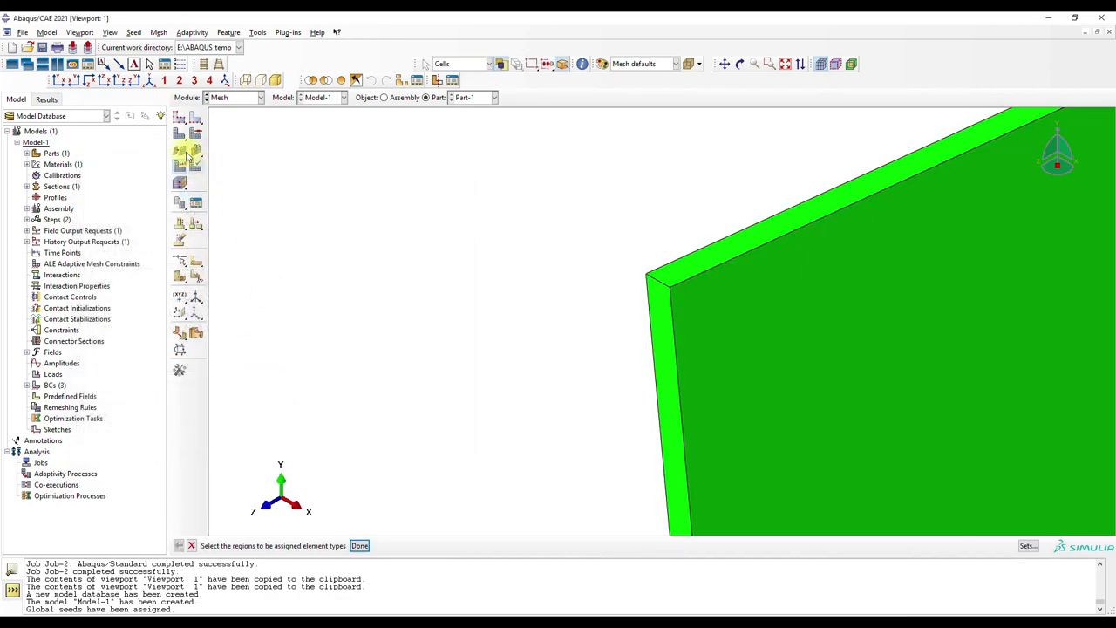
pyautogui.click(360, 545)
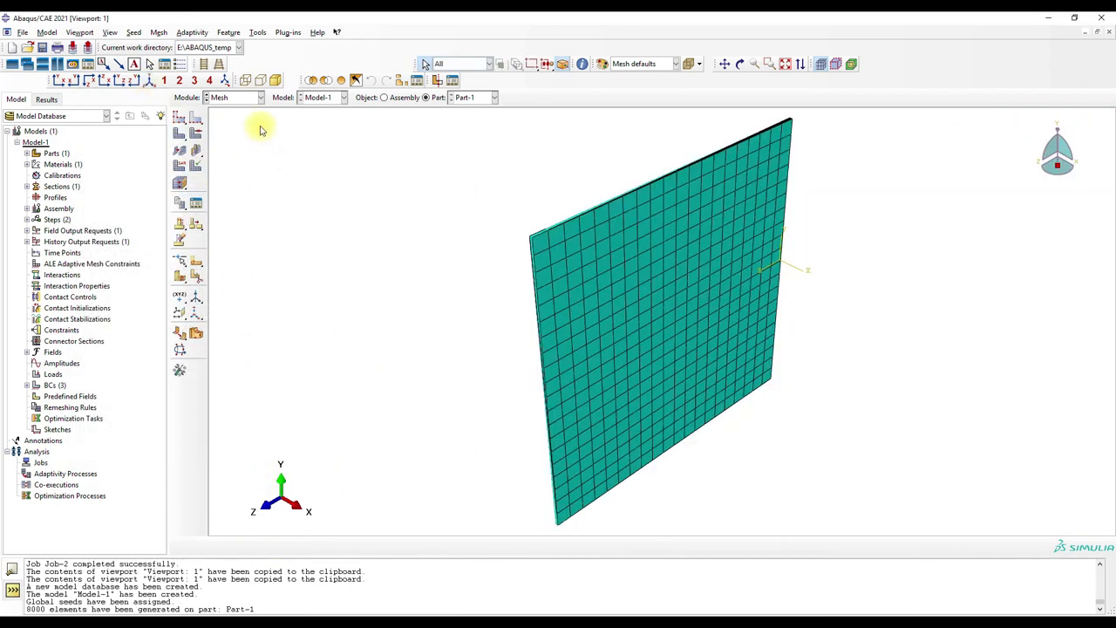
# Create a new analysis job named FGM_Plate in the Job Manager
pyautogui.click(235, 97)
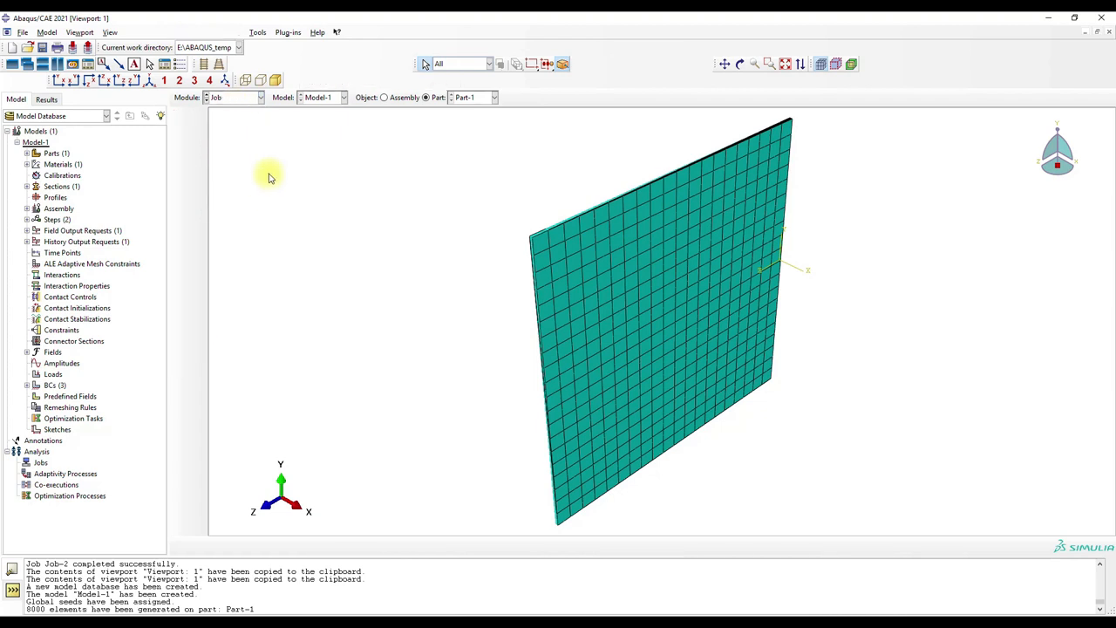
pyautogui.click(153, 456)
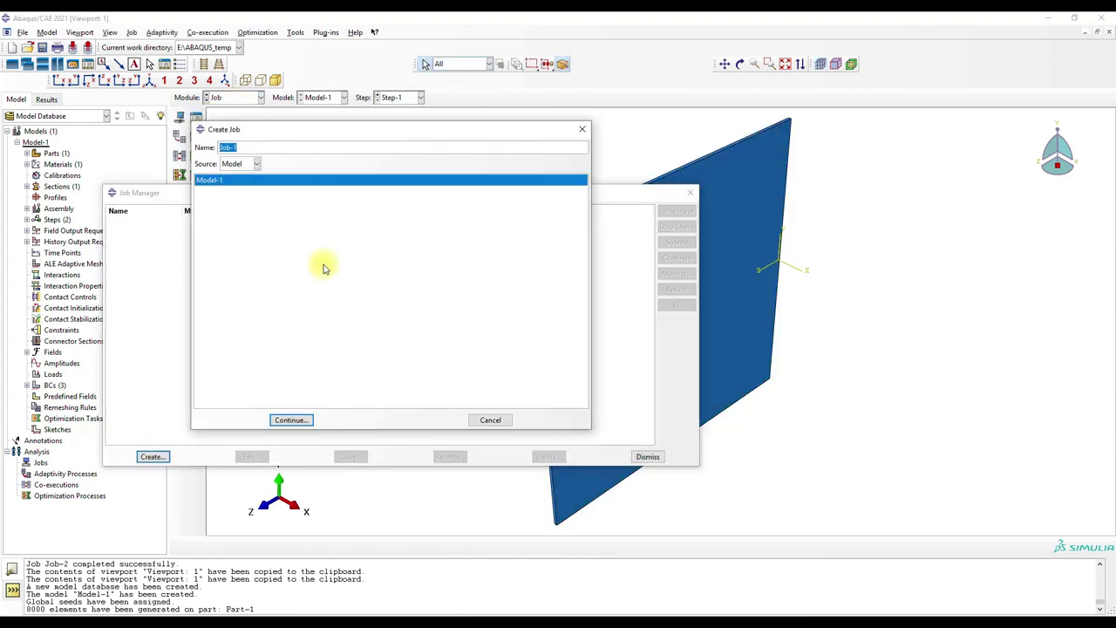
pyautogui.write('FGM_')
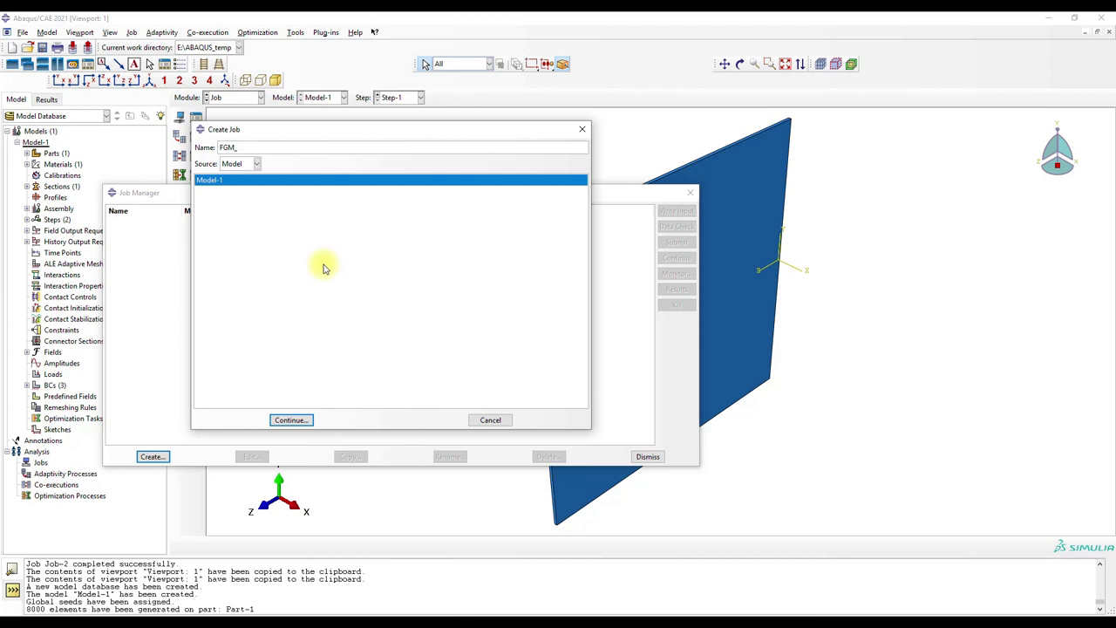
pyautogui.write('Plate')
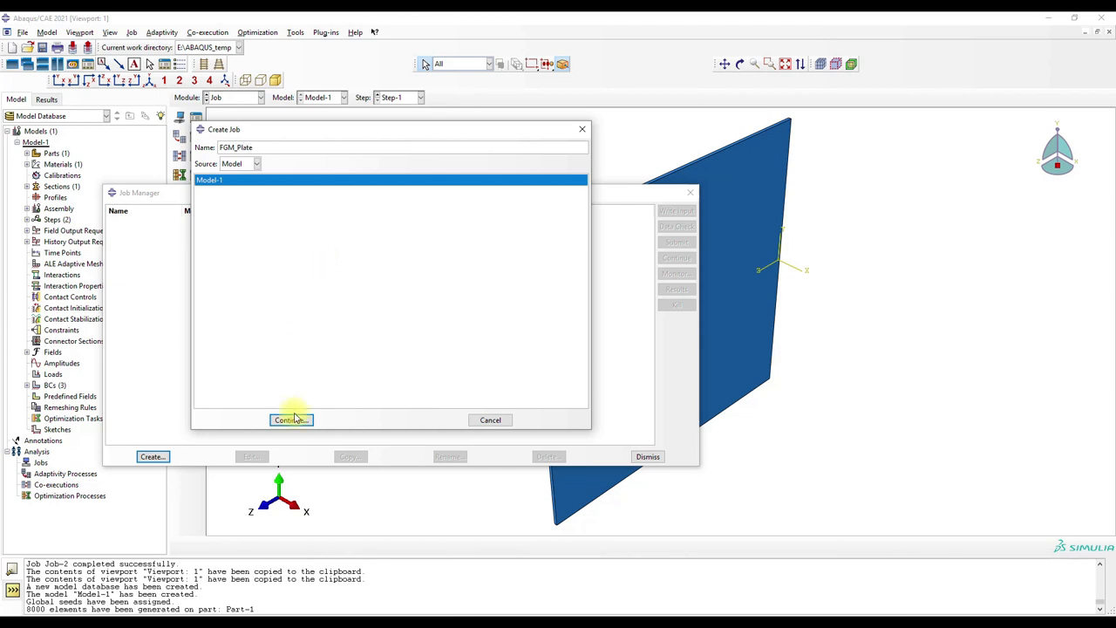
pyautogui.click(290, 420)
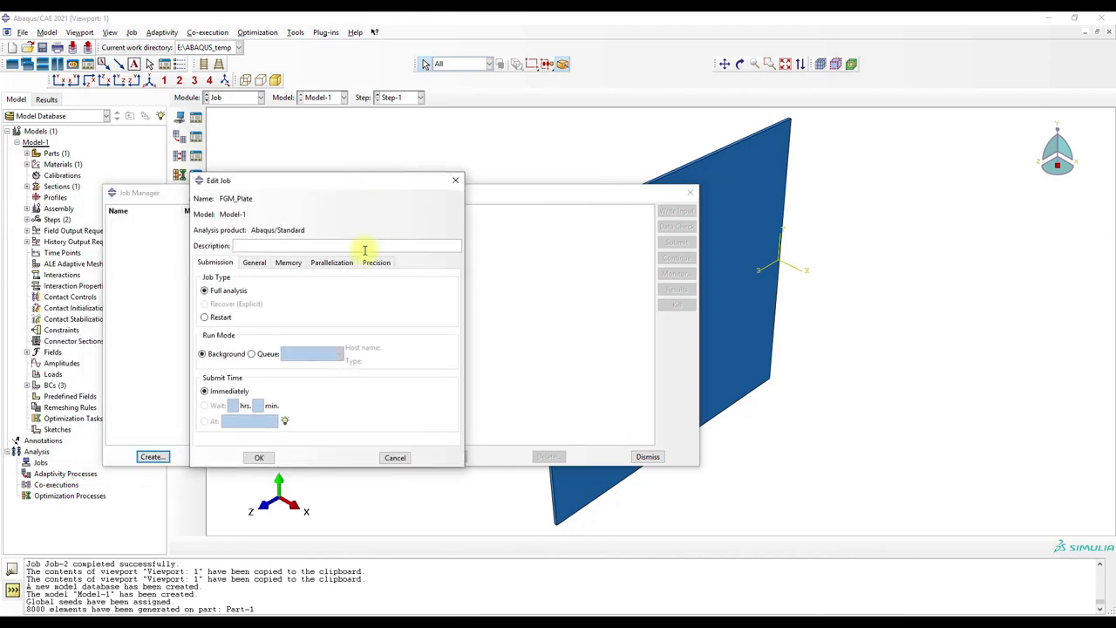
# Review parallelization options, then browse for the 3D cartesian plate user subroutine file
pyautogui.click(331, 263)
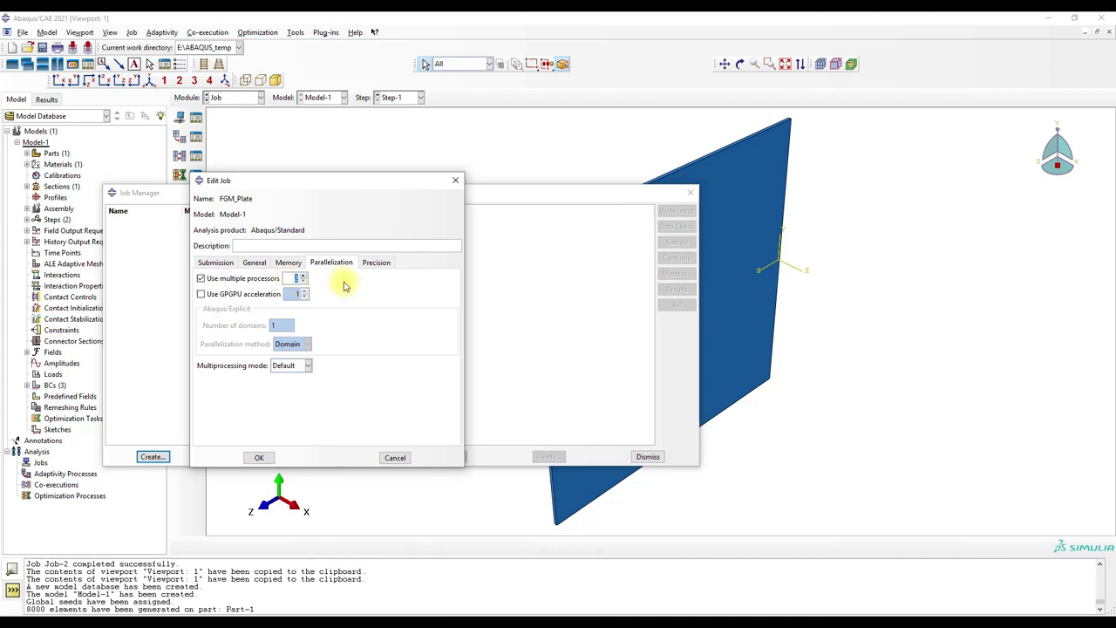
pyautogui.click(254, 262)
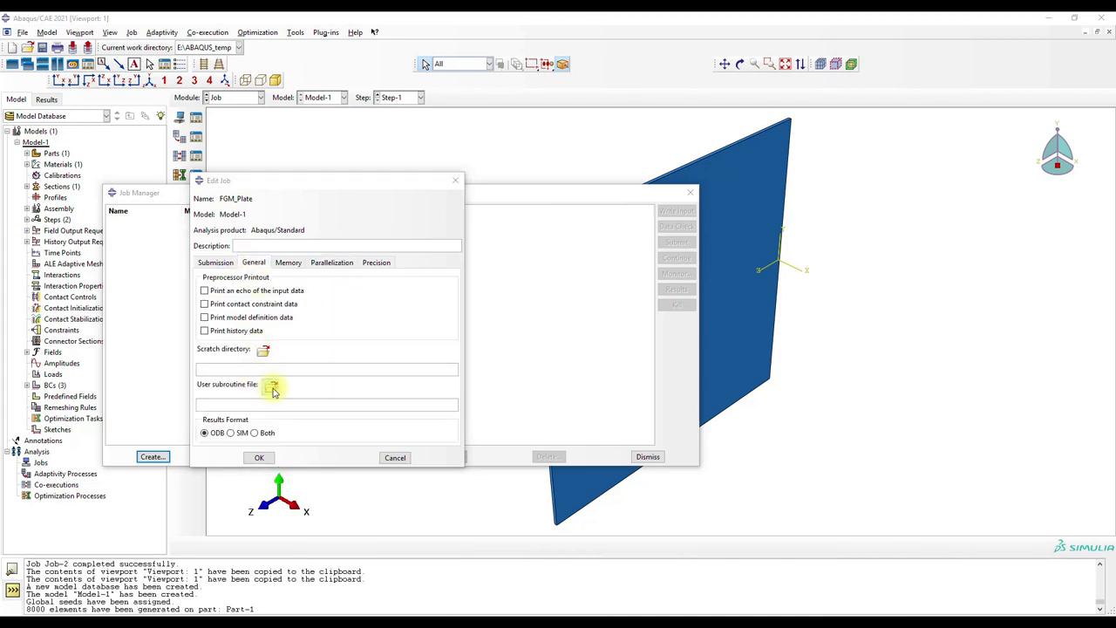
pyautogui.click(277, 390)
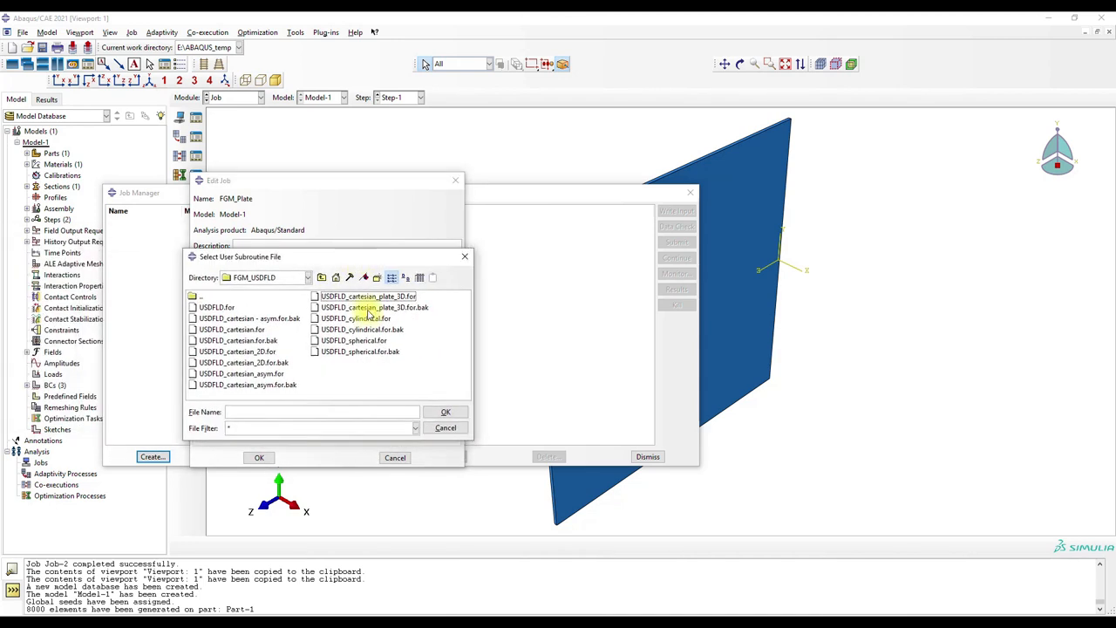
pyautogui.click(445, 412)
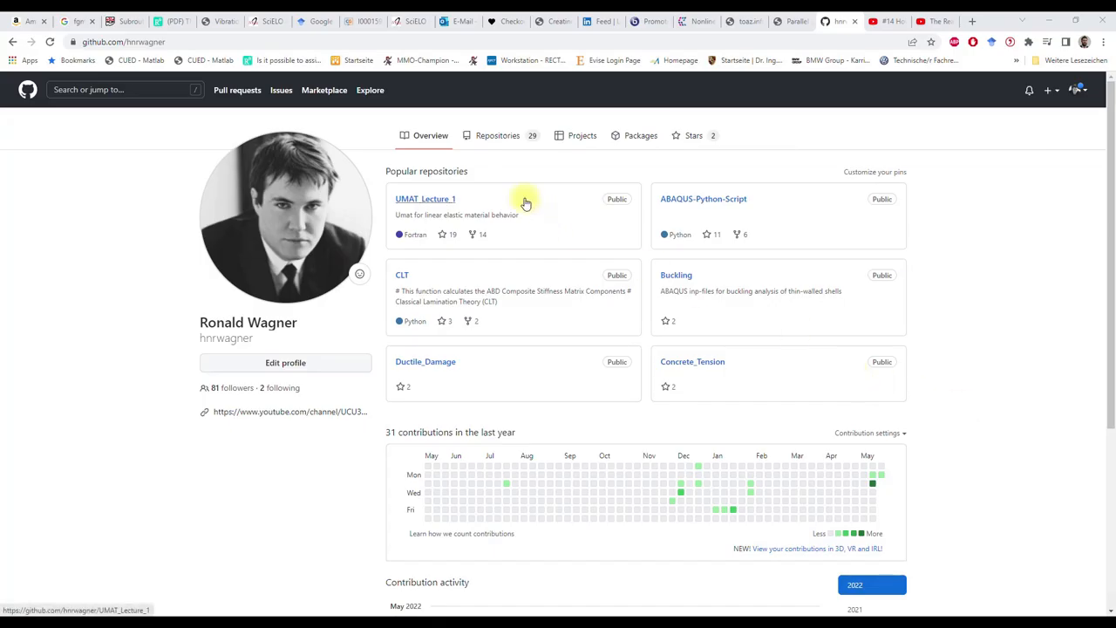
pyautogui.moveTo(104, 42)
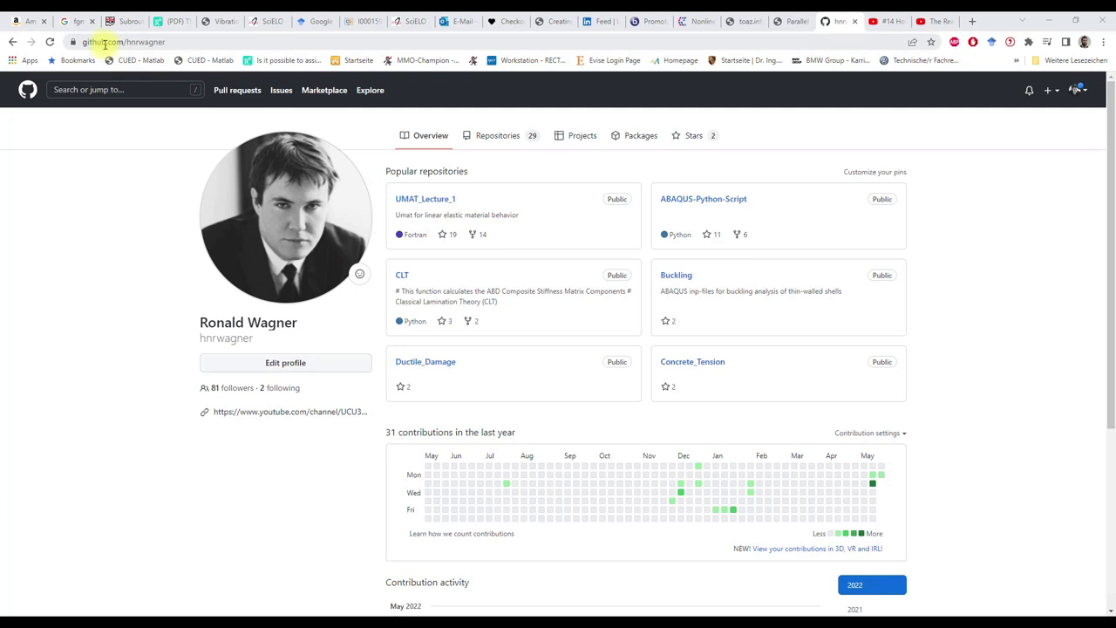
pyautogui.moveTo(498, 135)
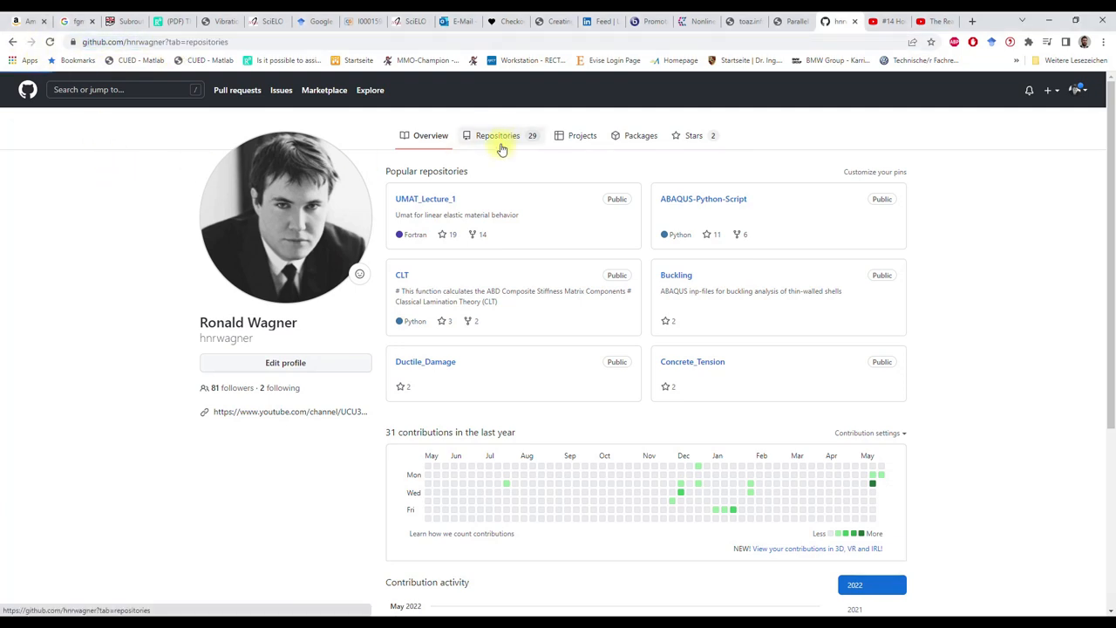
# From the profile's repositories, open USDFLD_FGM and its USDFLD_cartesian_plate_3D.for file
pyautogui.click(497, 135)
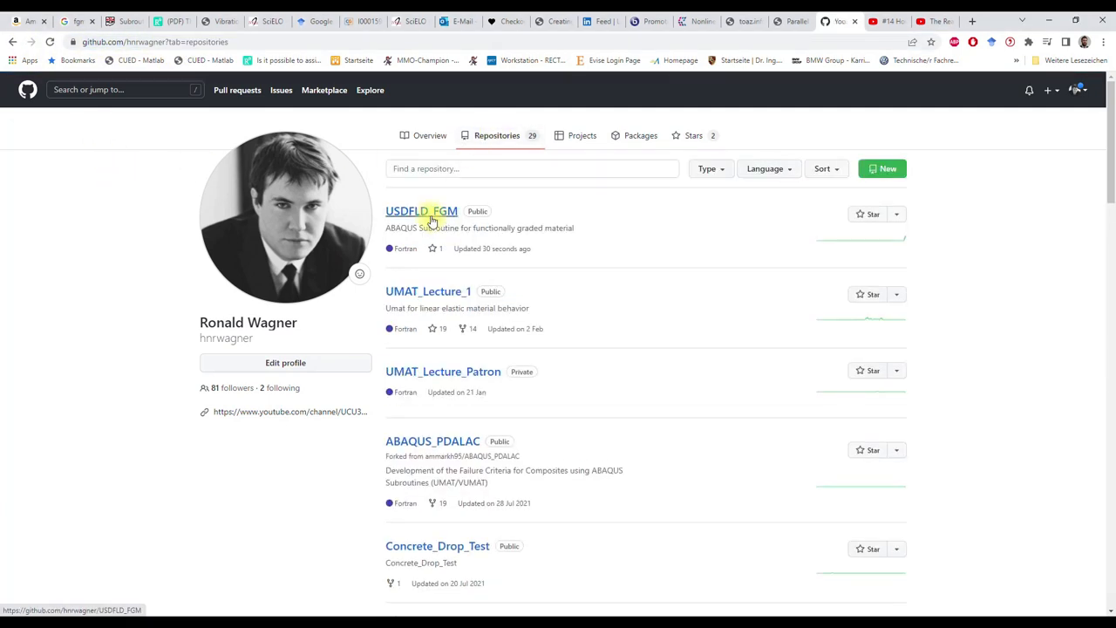
pyautogui.click(422, 210)
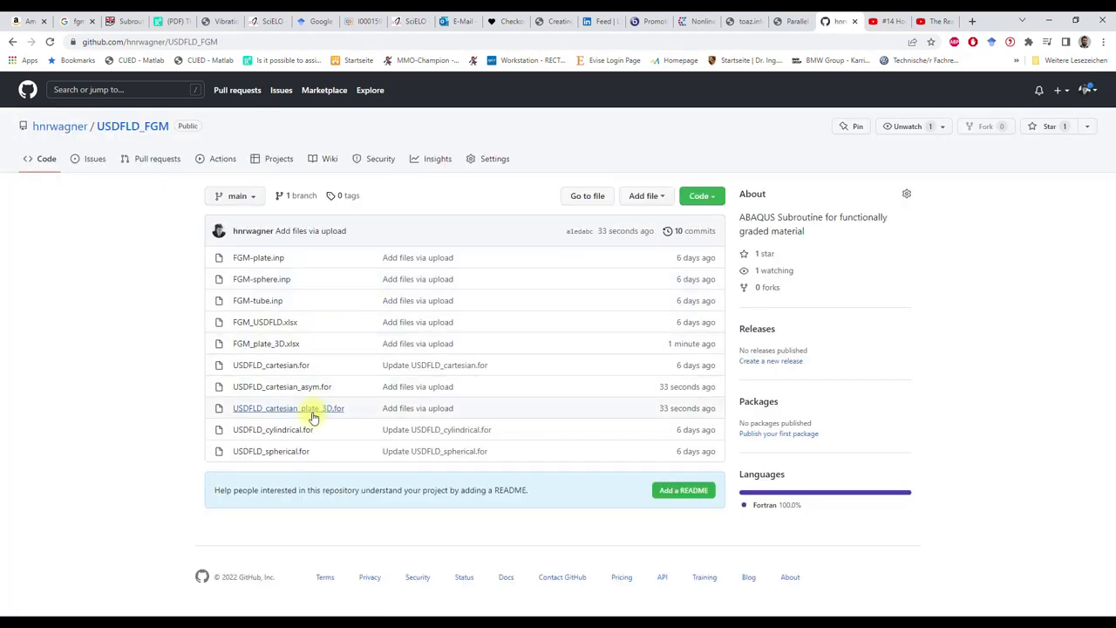
pyautogui.moveTo(314, 408)
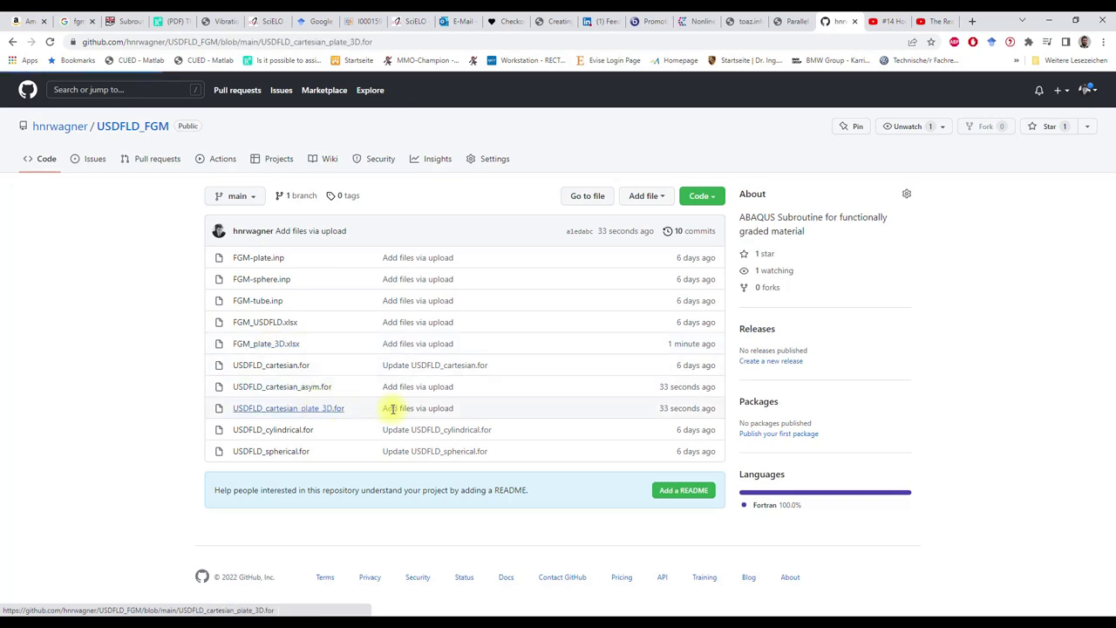
pyautogui.click(288, 407)
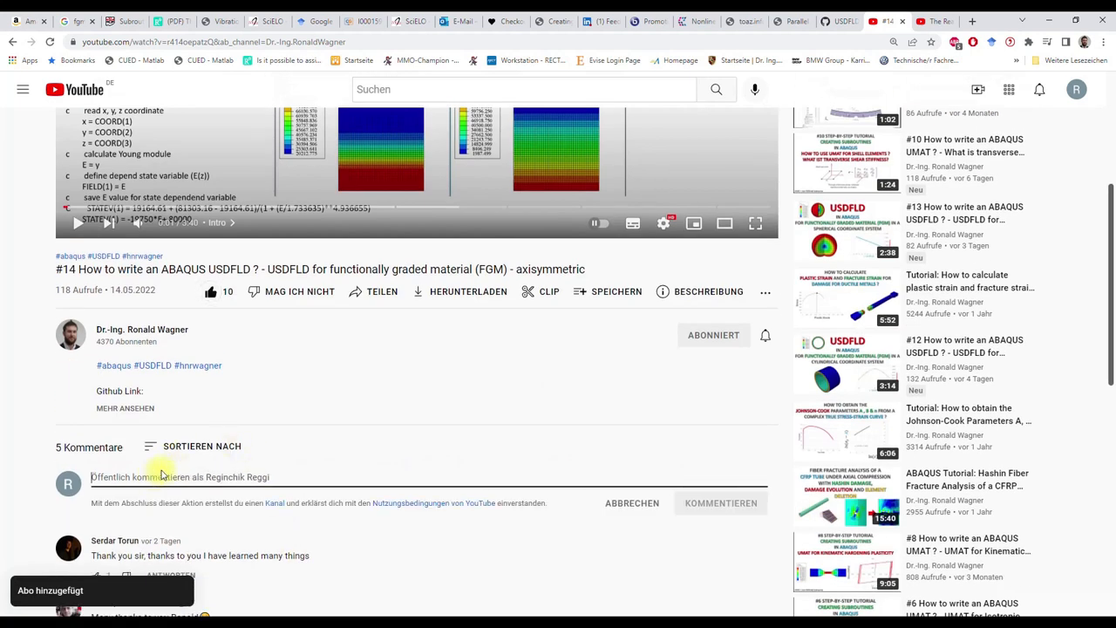
# Bring up the YouTube page for the #14 ABAQUS USDFLD tutorial video
pyautogui.write('yo')
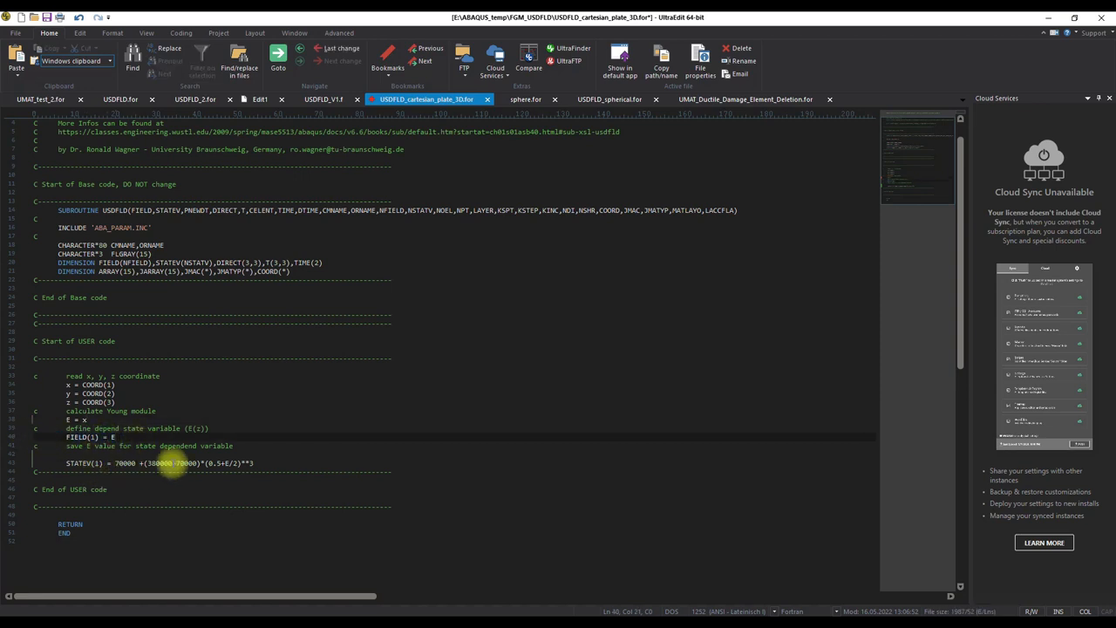
# Select the STATEV(1) modulus grading formula line in the plate subroutine
pyautogui.tripleClick(157, 463)
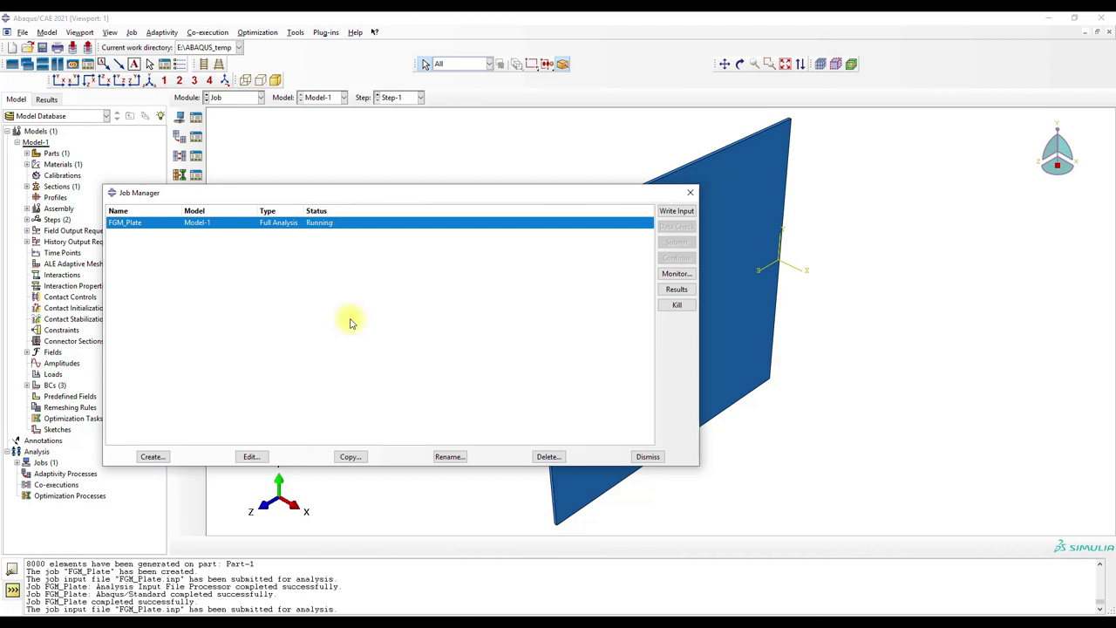
# Open the FGM_Plate job results and plot SDV1 as the contour variable
pyautogui.click(677, 289)
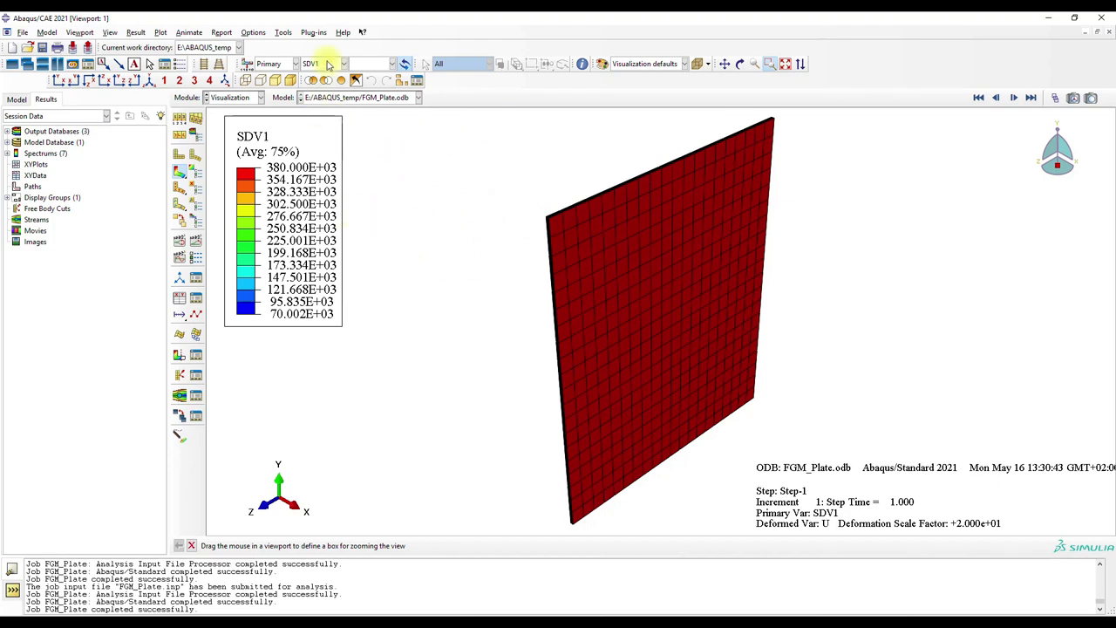
pyautogui.click(341, 63)
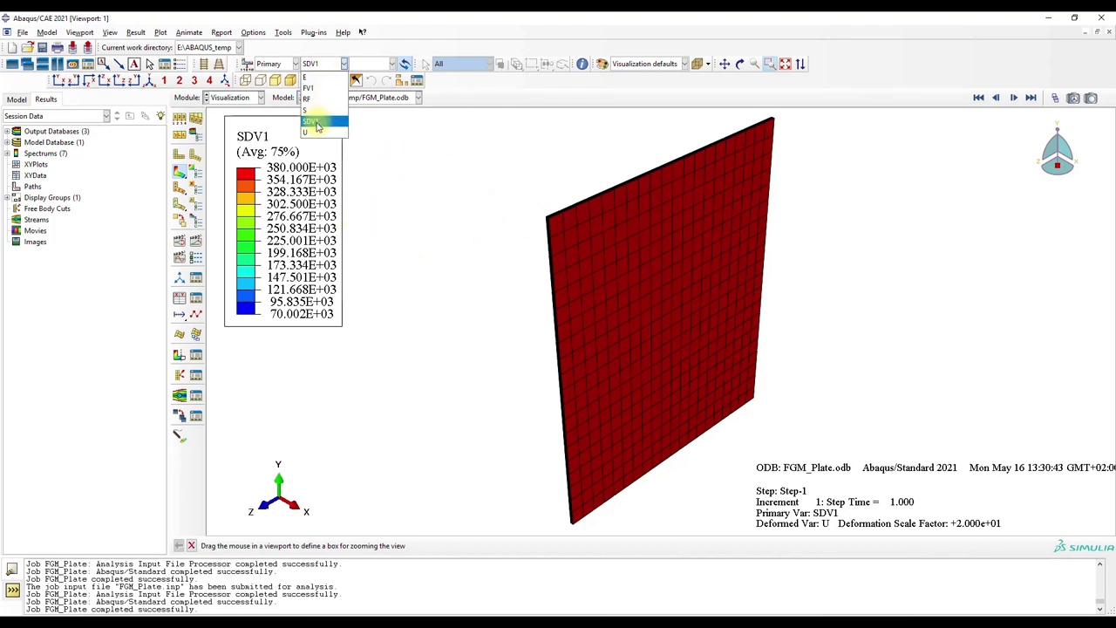
pyautogui.click(313, 122)
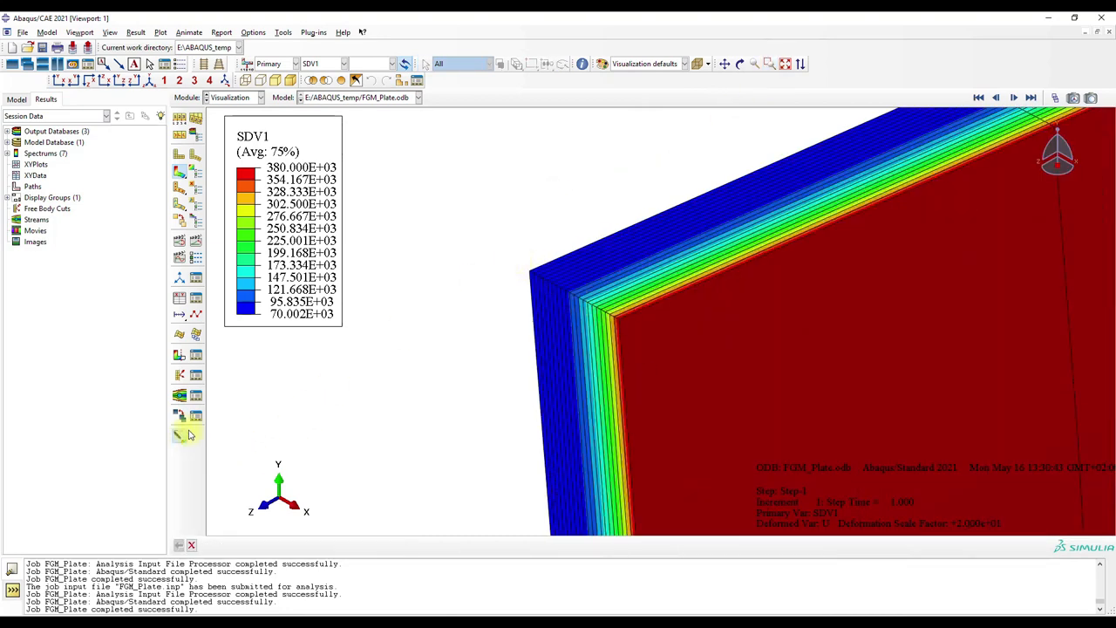
# Probe SDV1 modulus values on an outer element and one further inward
pyautogui.click(179, 436)
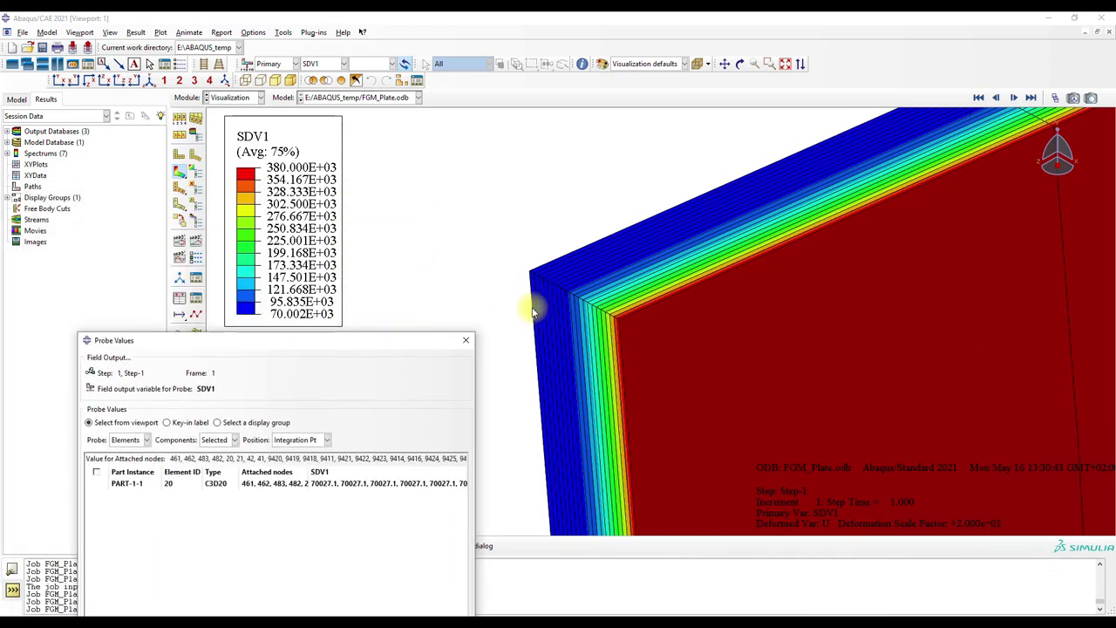
pyautogui.click(541, 311)
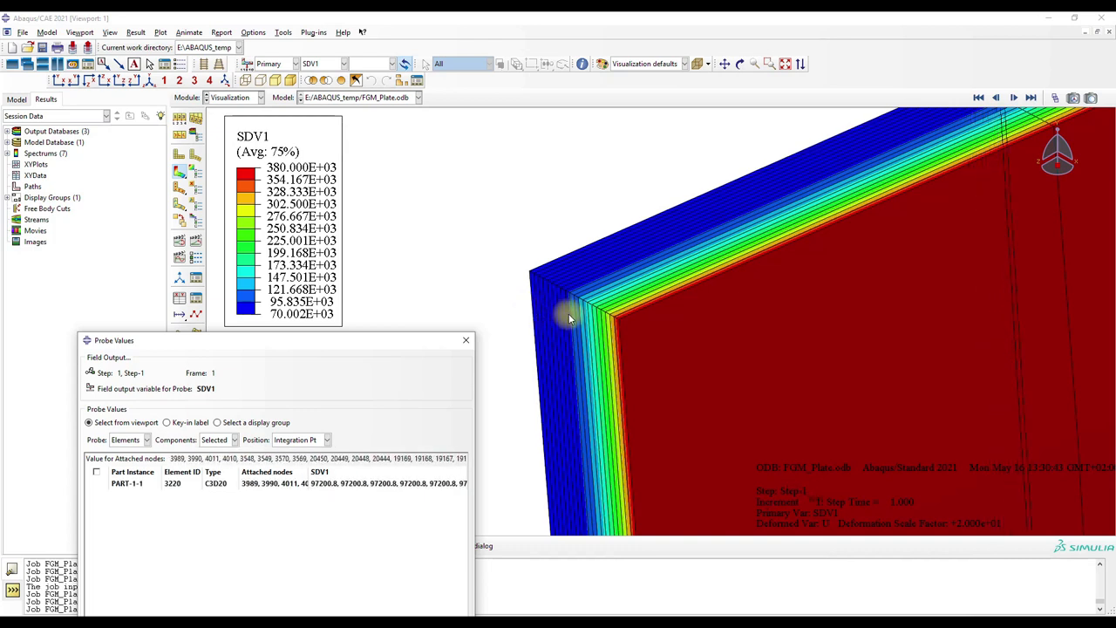
pyautogui.click(606, 327)
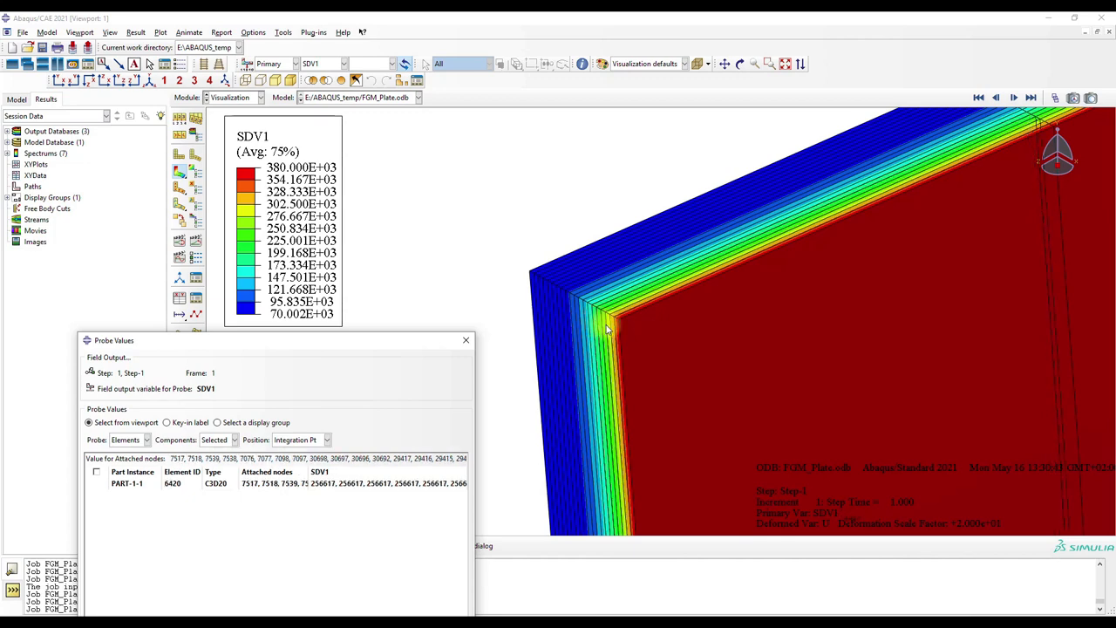
# Switch the contour to FV1 and probe an outer element's value
pyautogui.click(338, 63)
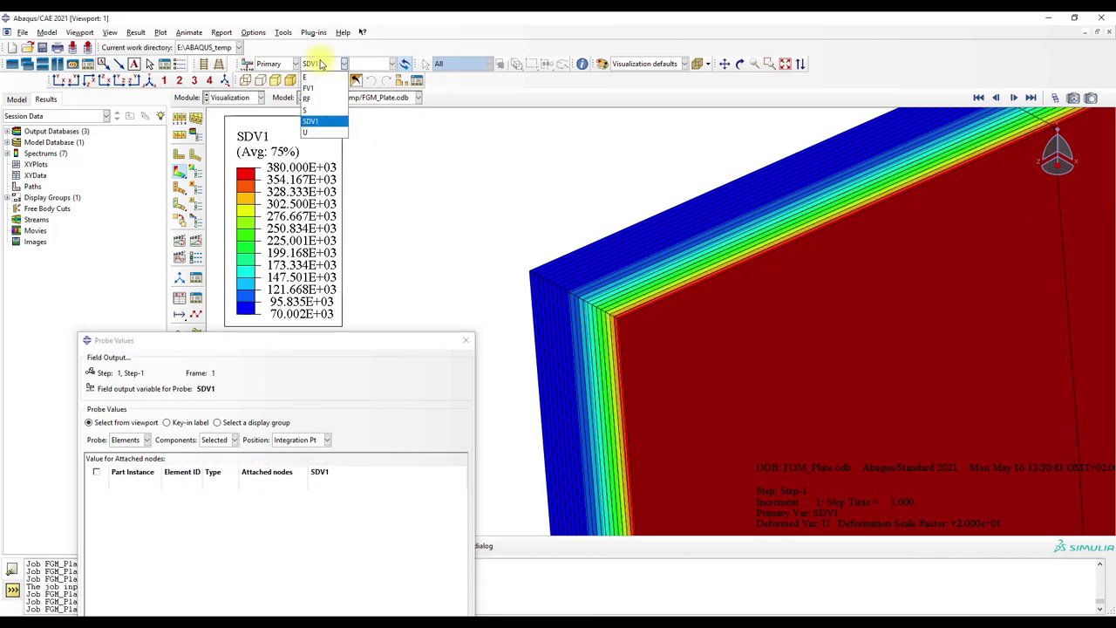
pyautogui.click(308, 87)
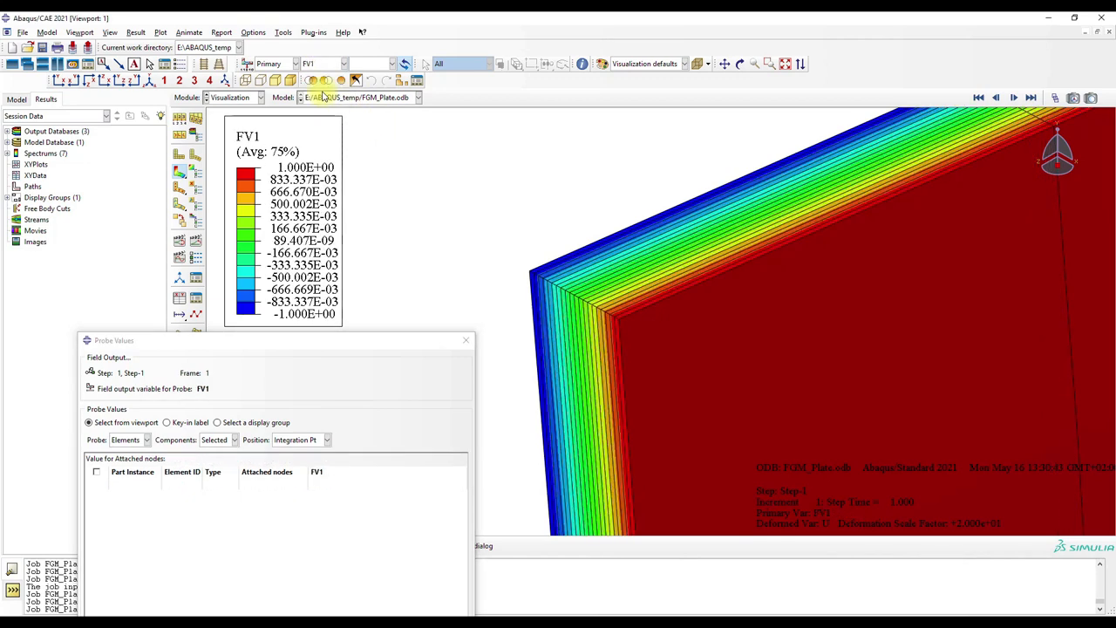
pyautogui.click(539, 307)
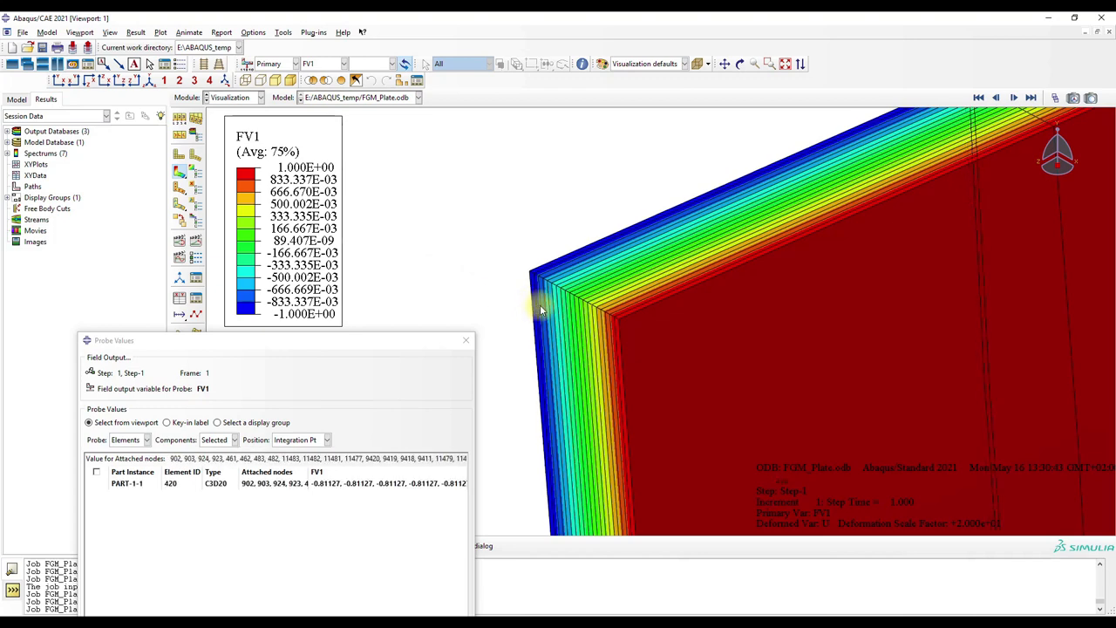